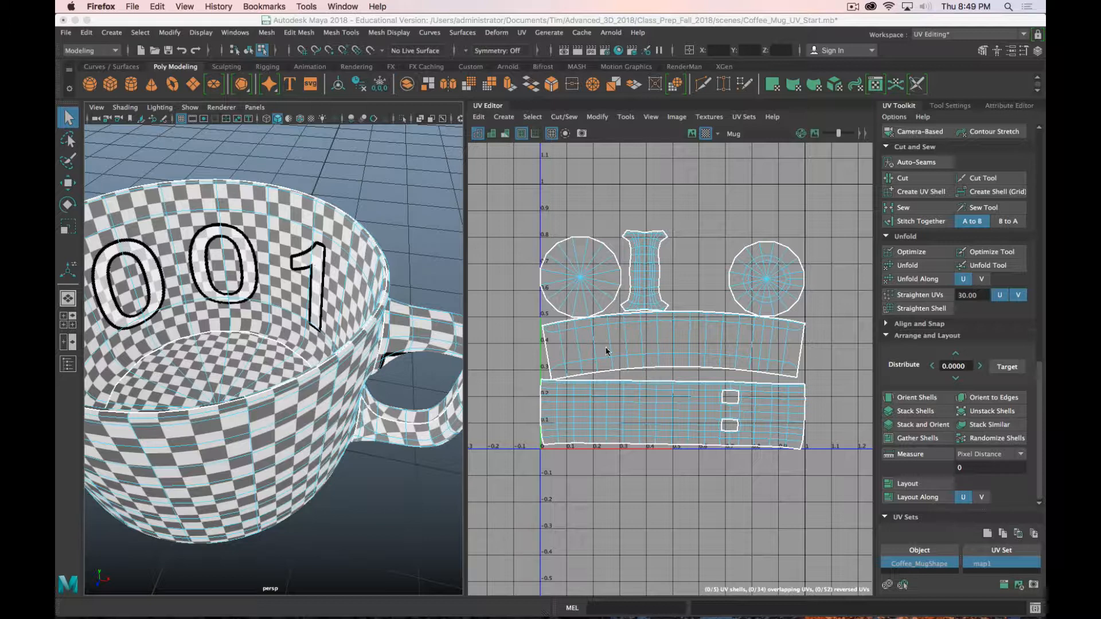
- Choose UV Snapshot from the UV Editor's Image menu to reach its export options
click(676, 117)
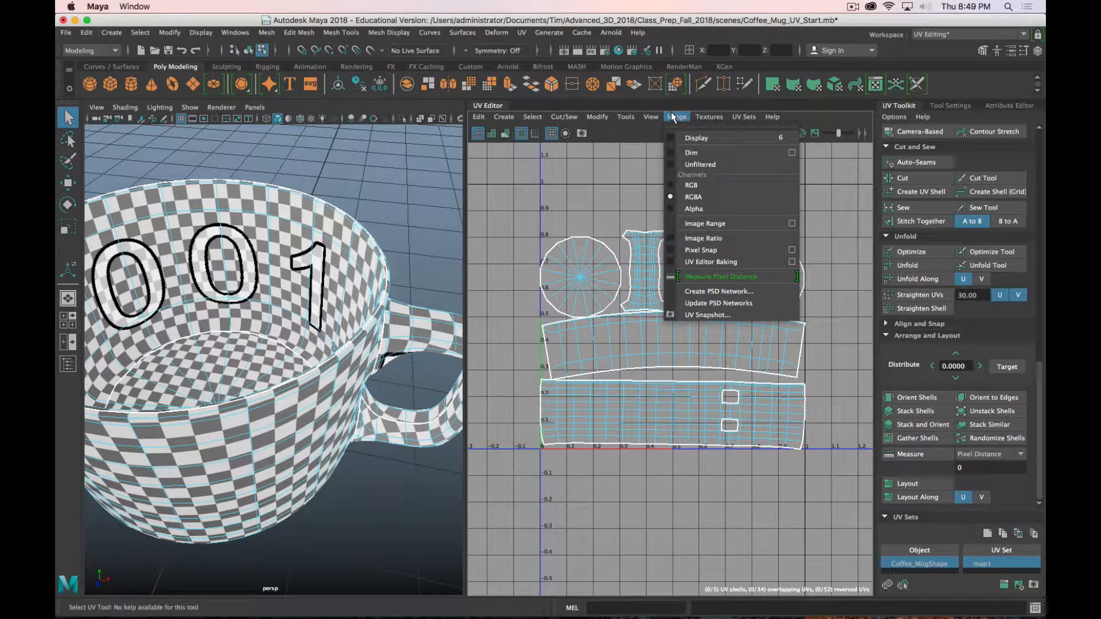
mouse_move(708, 315)
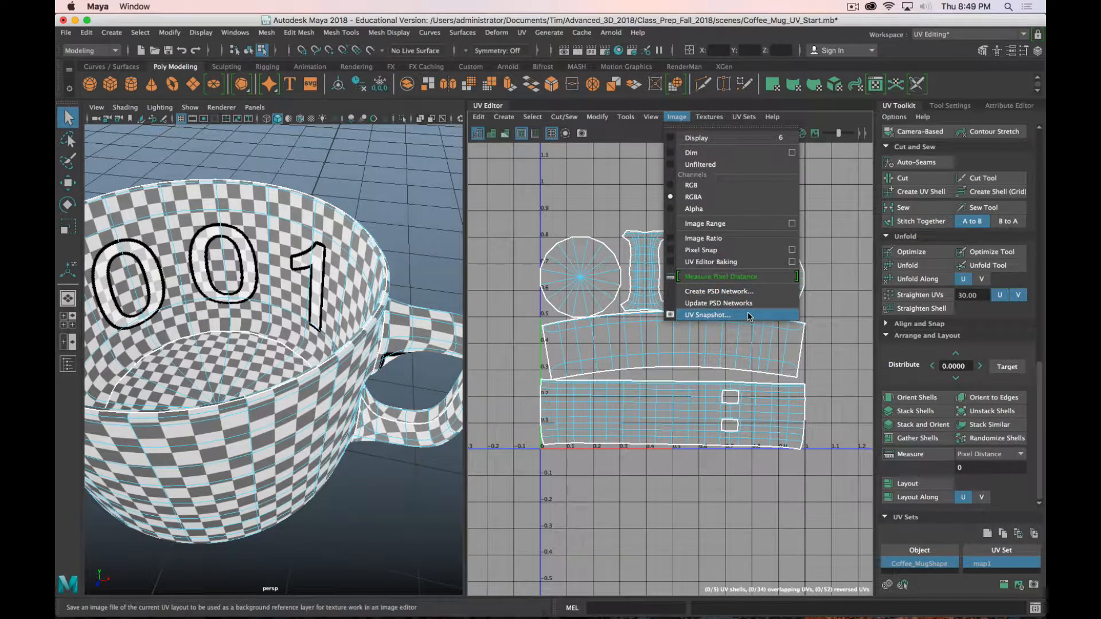
click(707, 315)
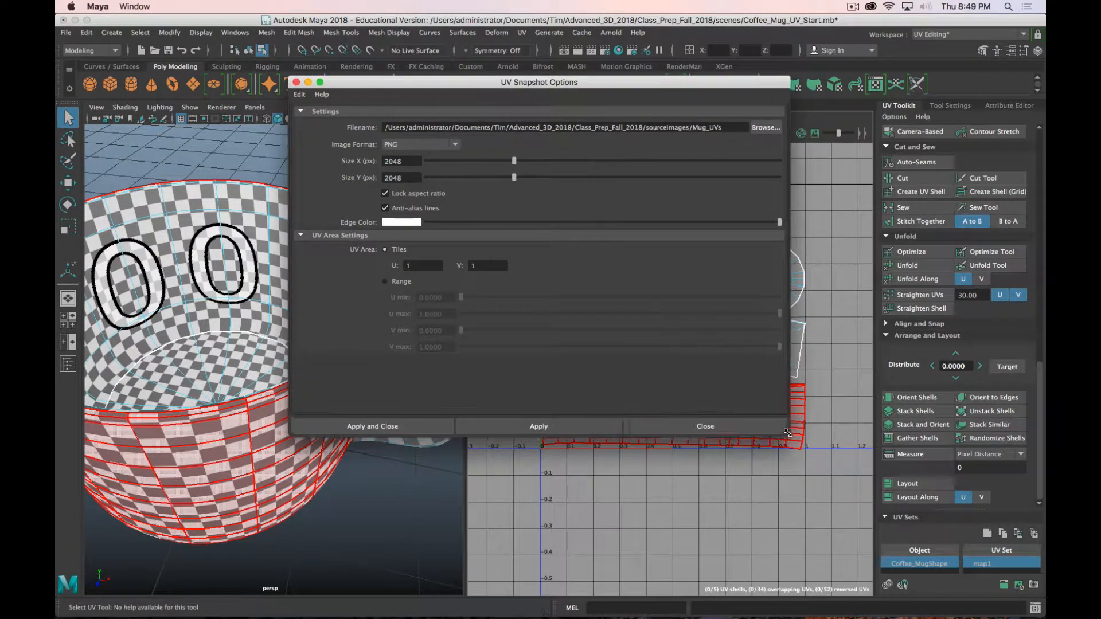
- Browse to sourceimages and enter Mug_UVs_Demo as the snapshot file name
click(765, 127)
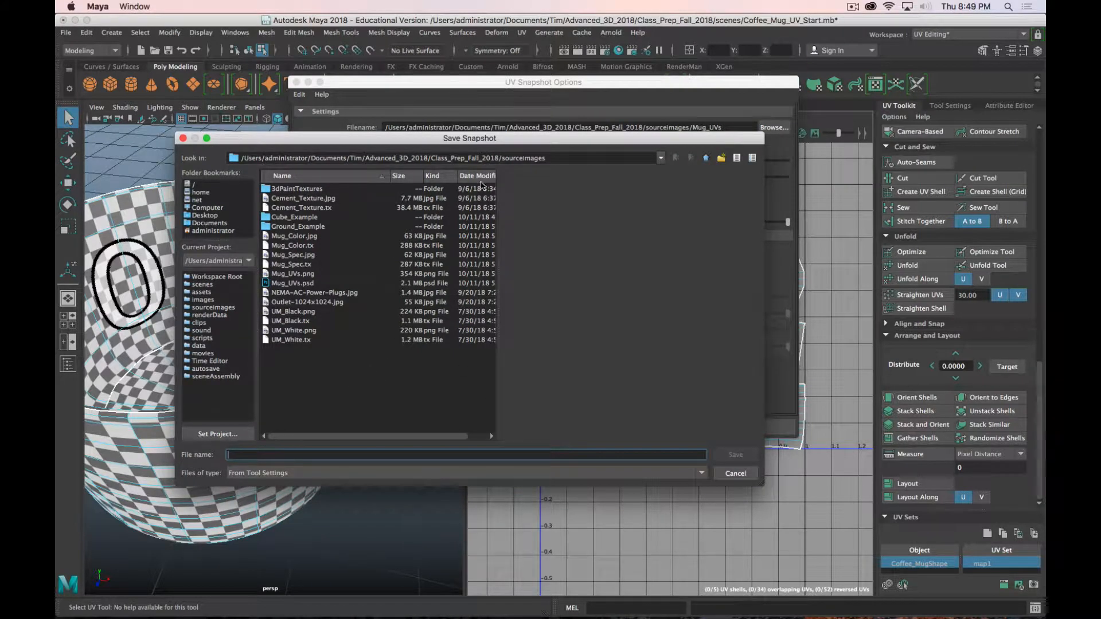
mouse_move(271, 320)
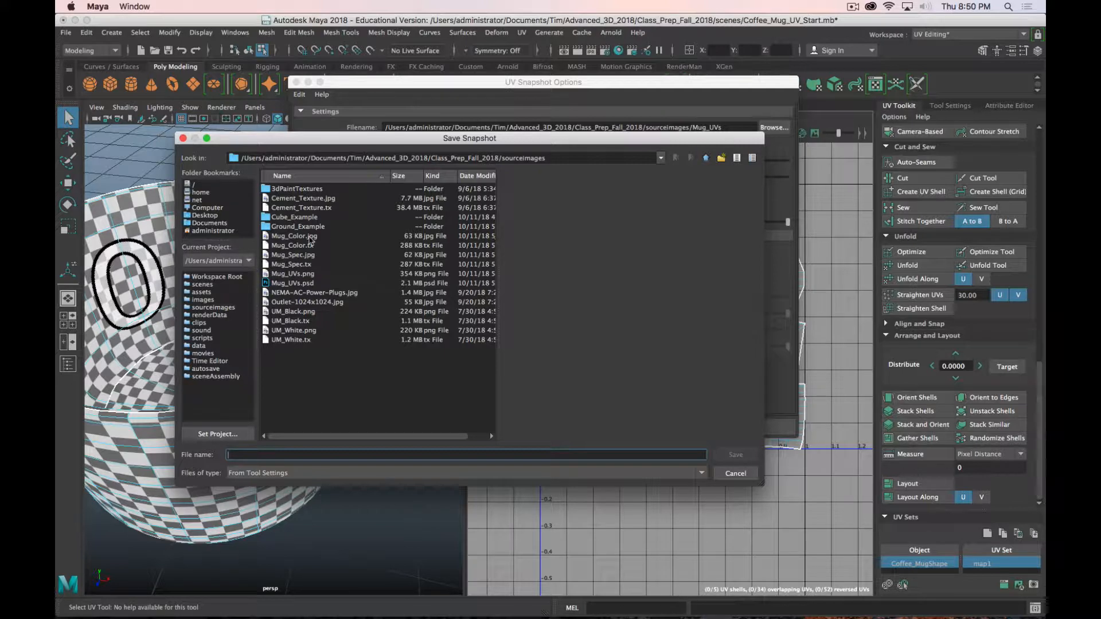
mouse_move(349, 260)
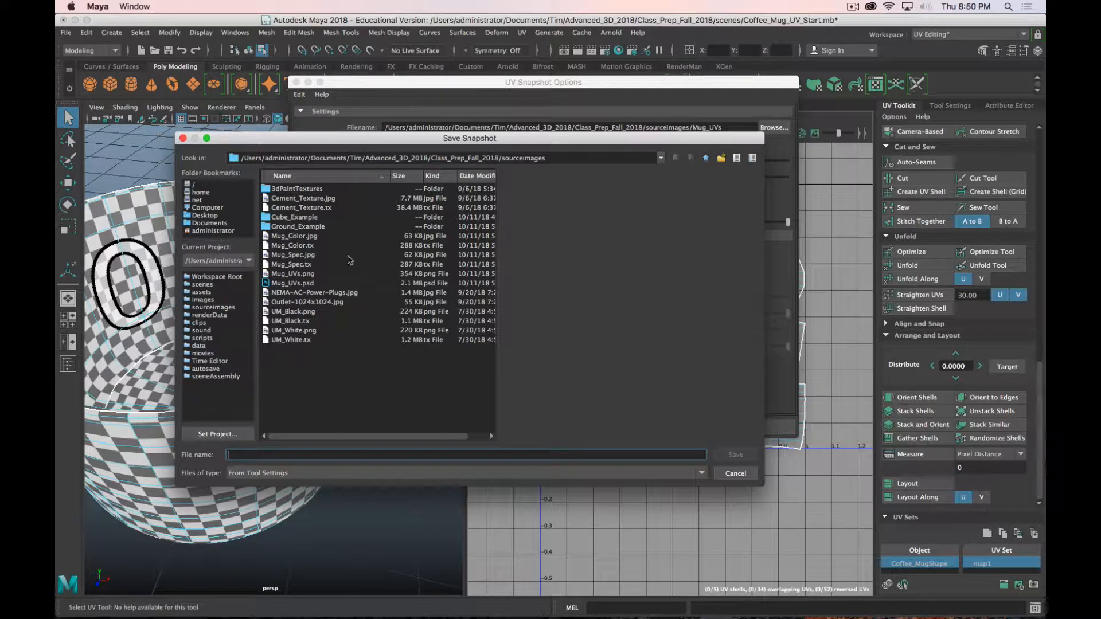
mouse_move(490, 225)
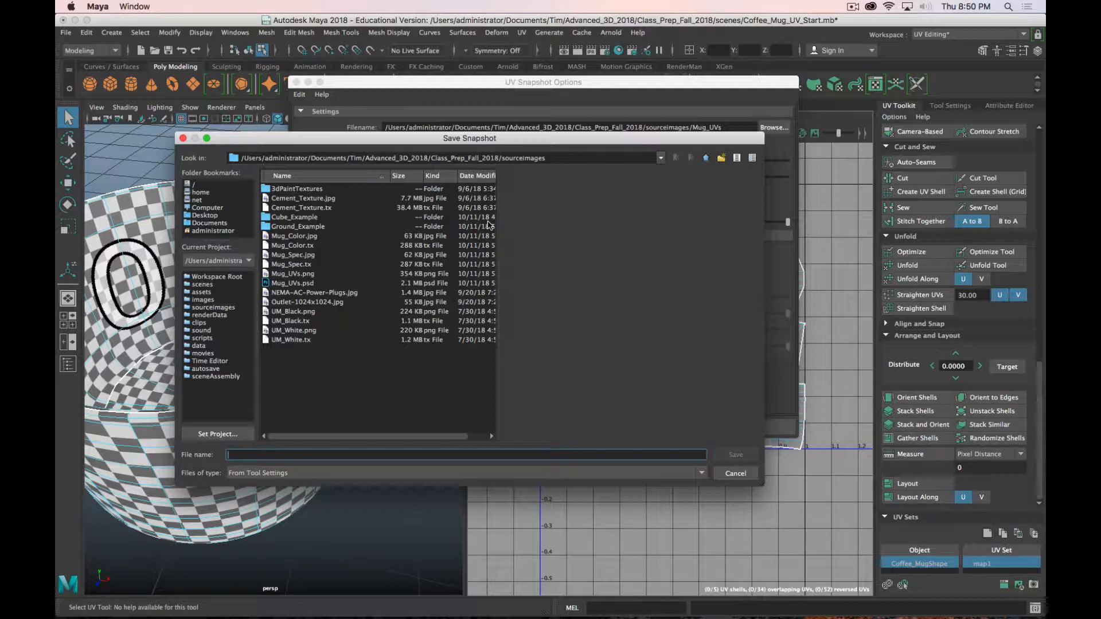
click(463, 454)
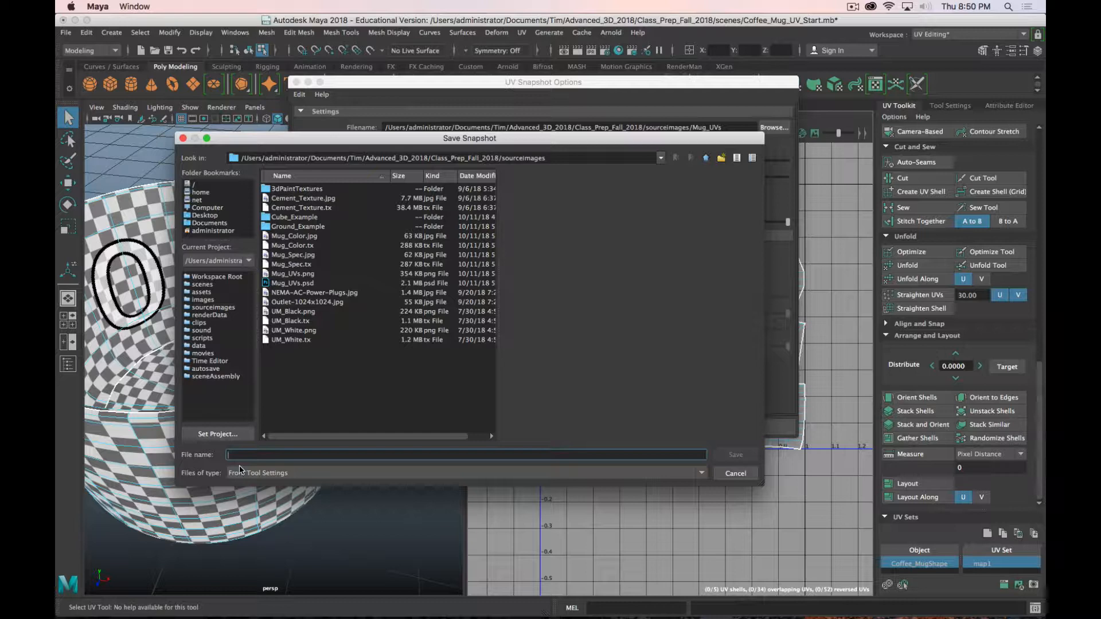
text(Moug)
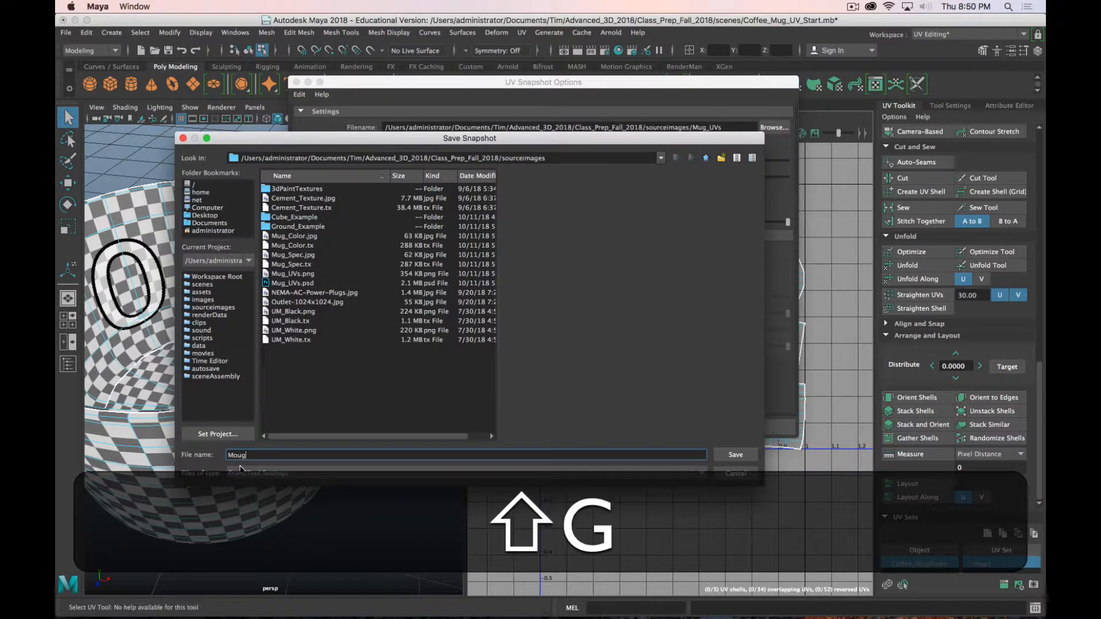
text(_UVs_Demo)
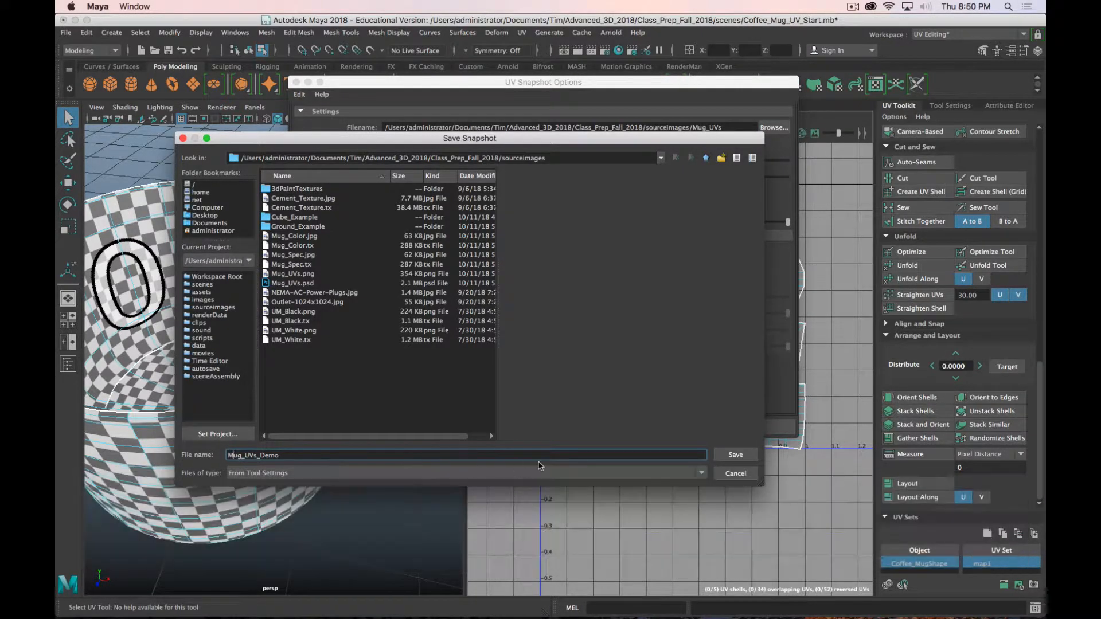
- Save the 2048x2048 snapshot as JPEG and apply, producing Mug_UVs_Demo.jpg
click(734, 455)
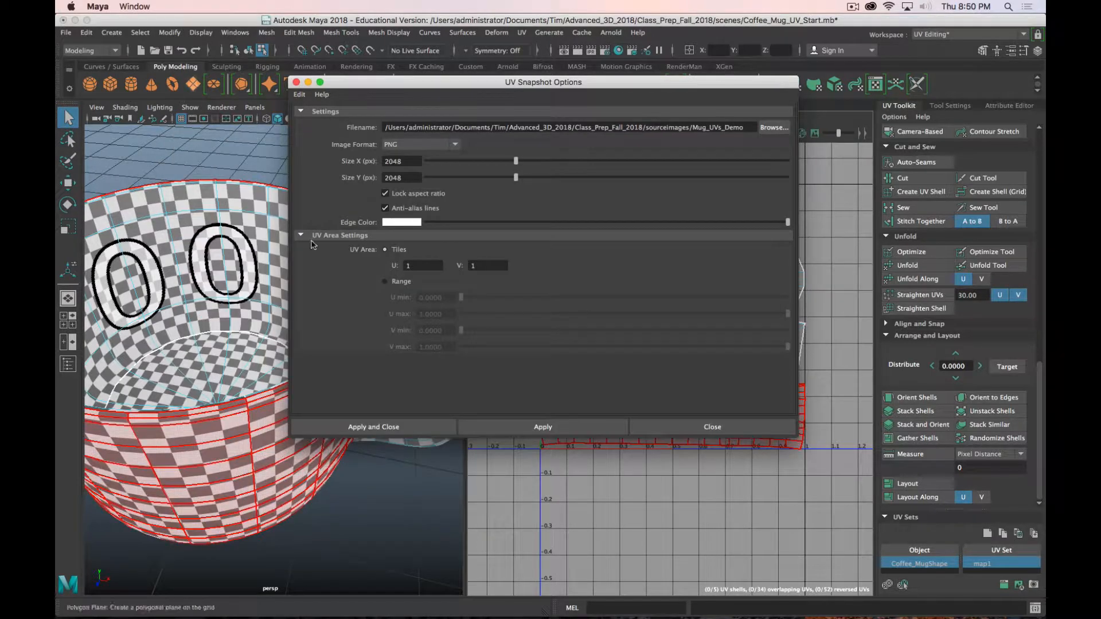
click(420, 145)
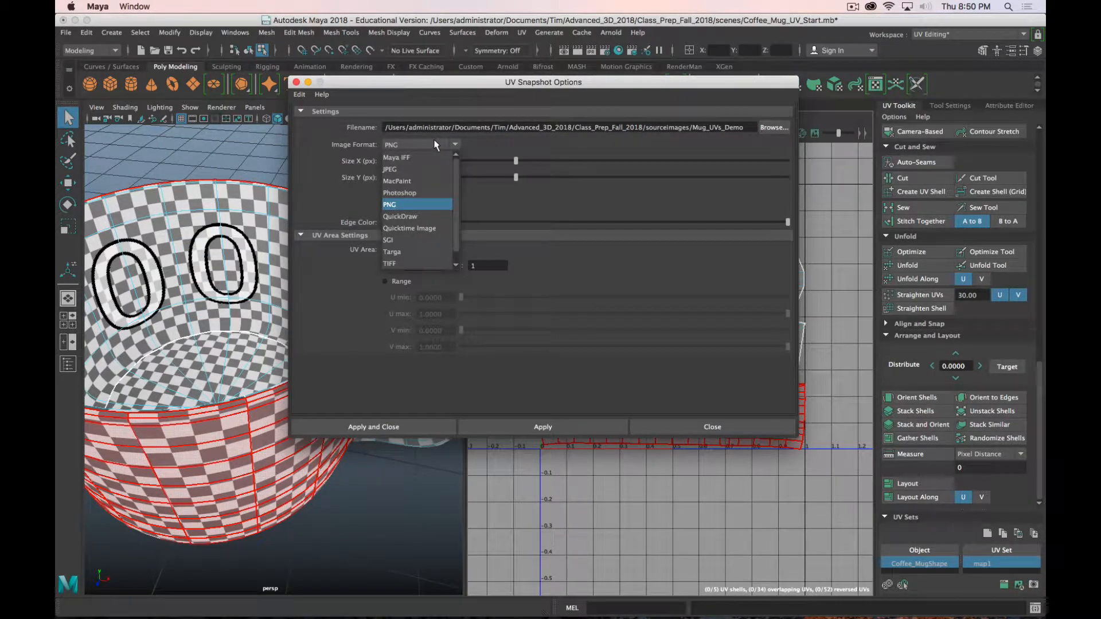
mouse_move(417, 180)
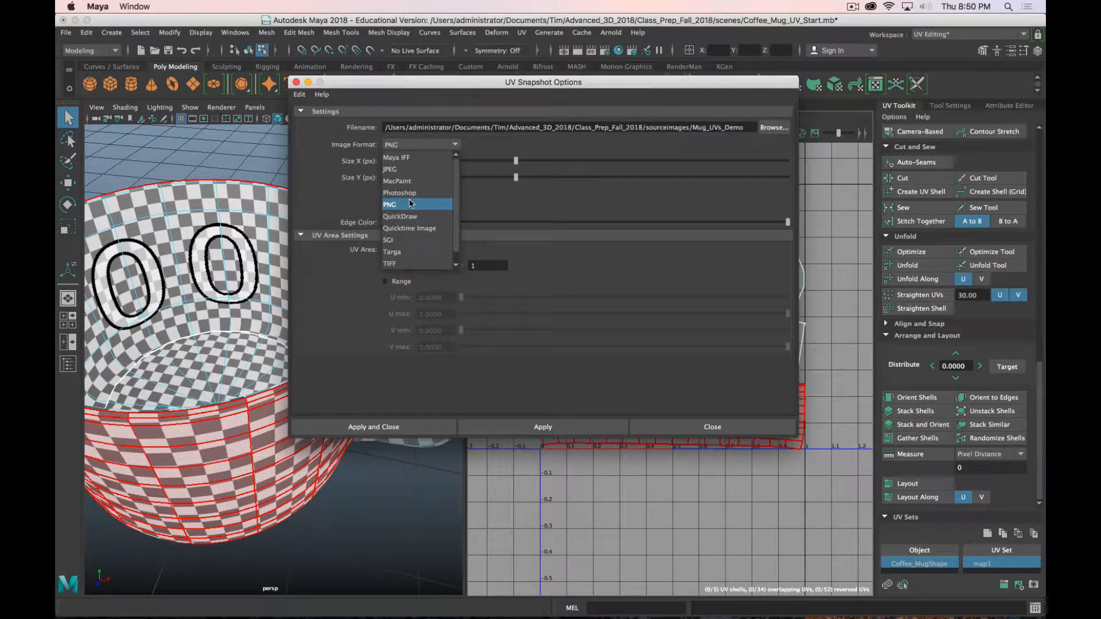
click(389, 170)
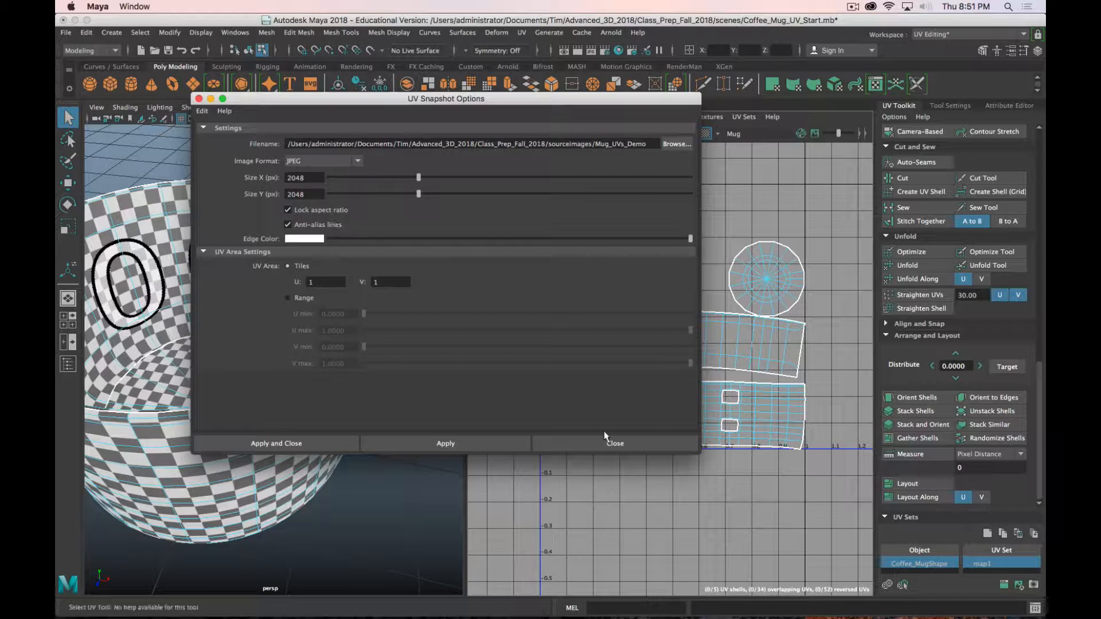
mouse_move(337, 504)
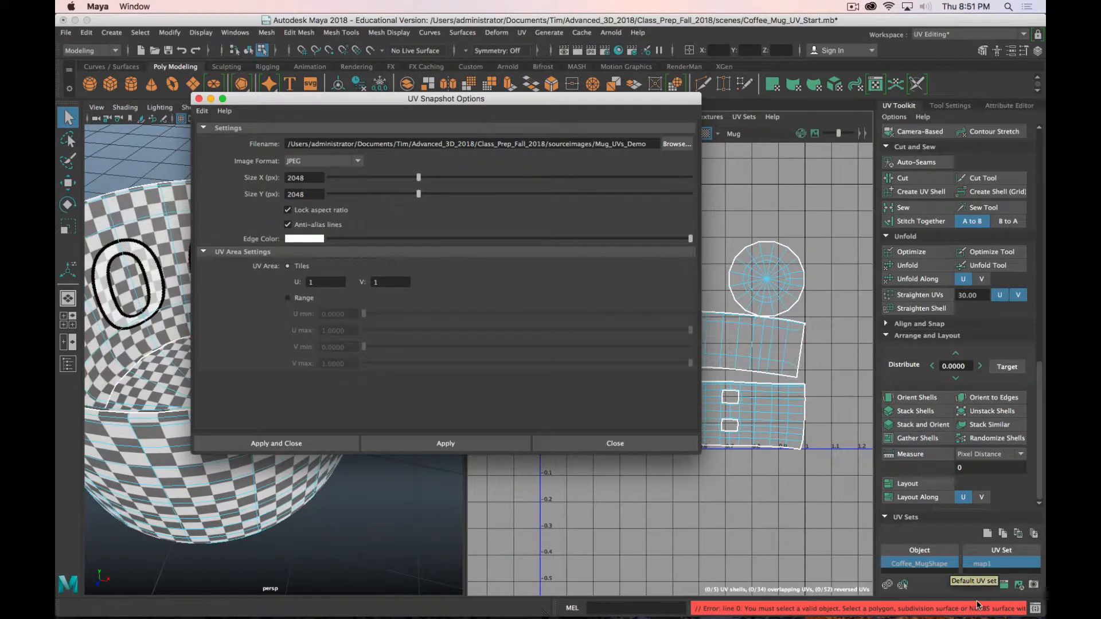
right_click(133, 281)
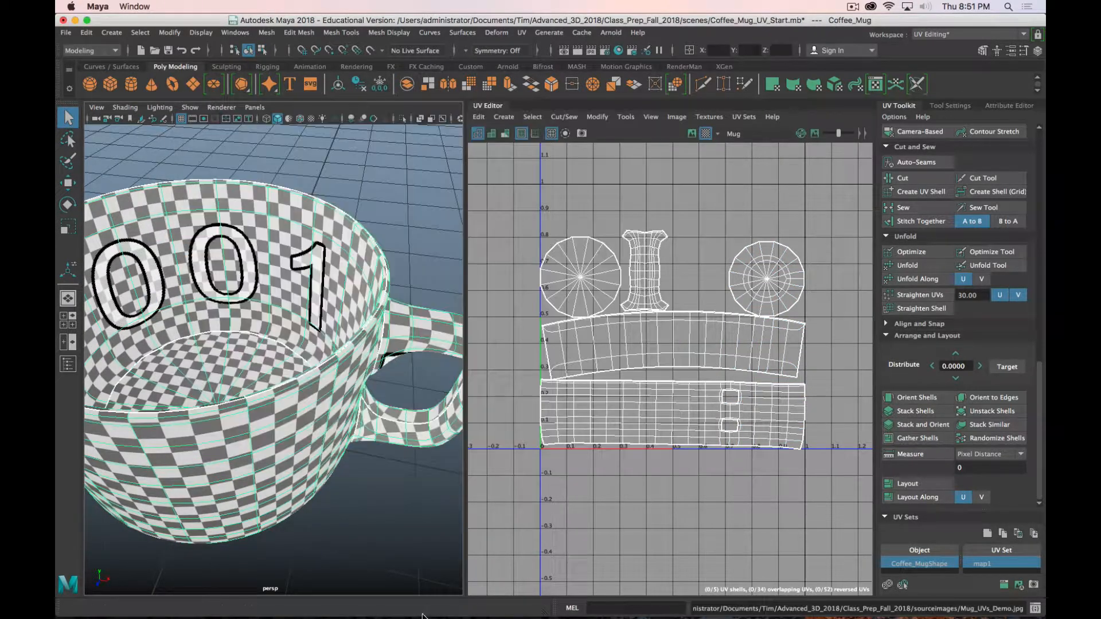
- Switch to Finder and select Mug_UVs_Demo.jpg inside the sourceimages folder
key(cmd+tab)
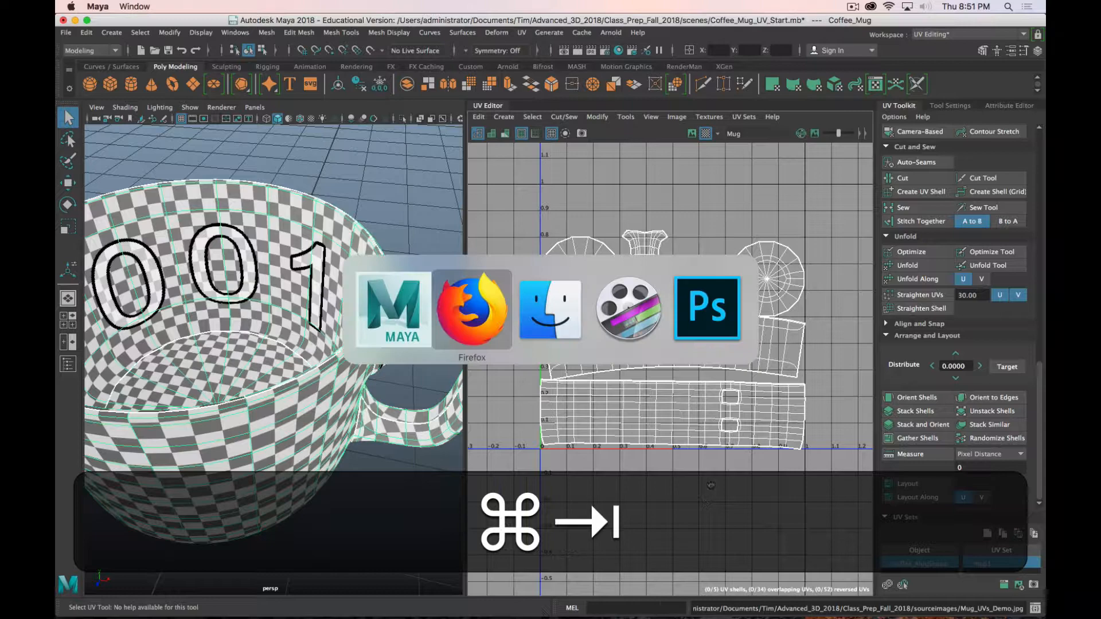
key(cmd+tab)
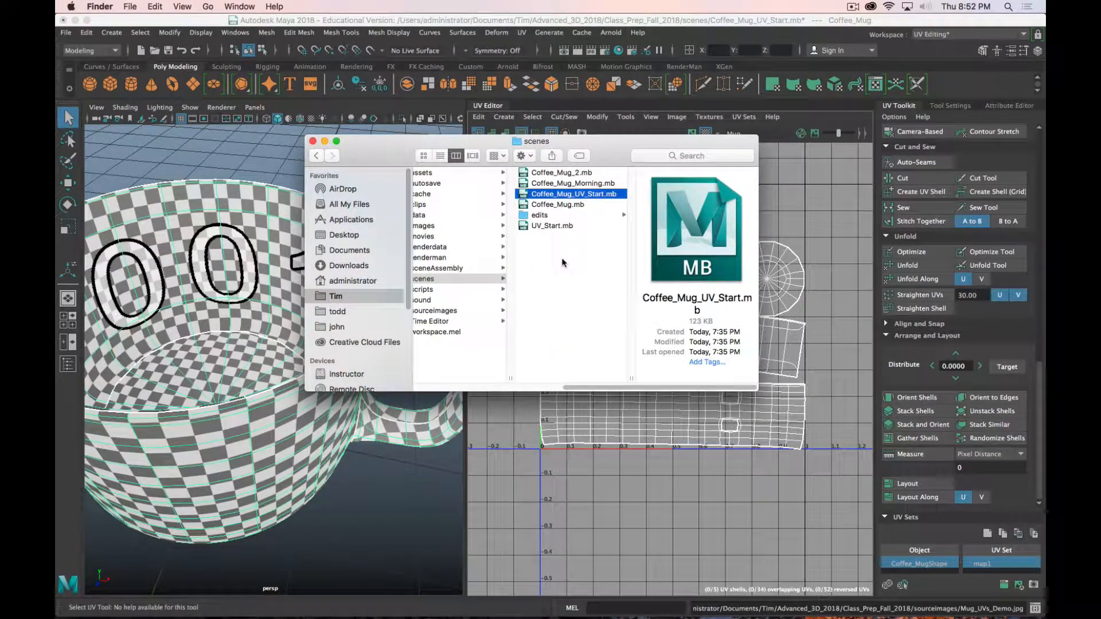
click(451, 310)
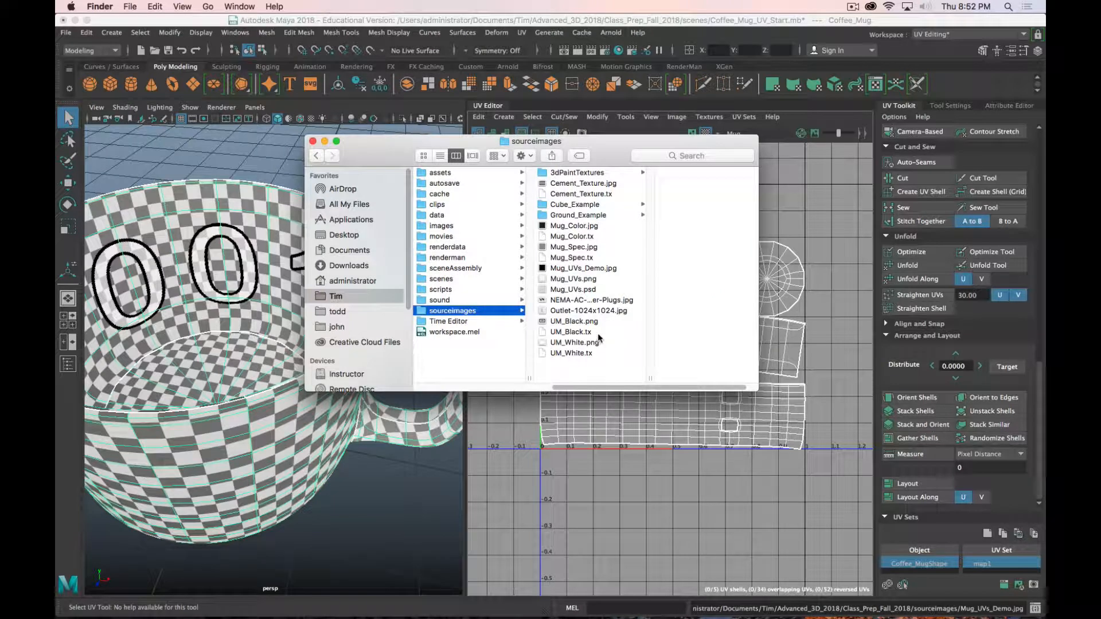
click(564, 267)
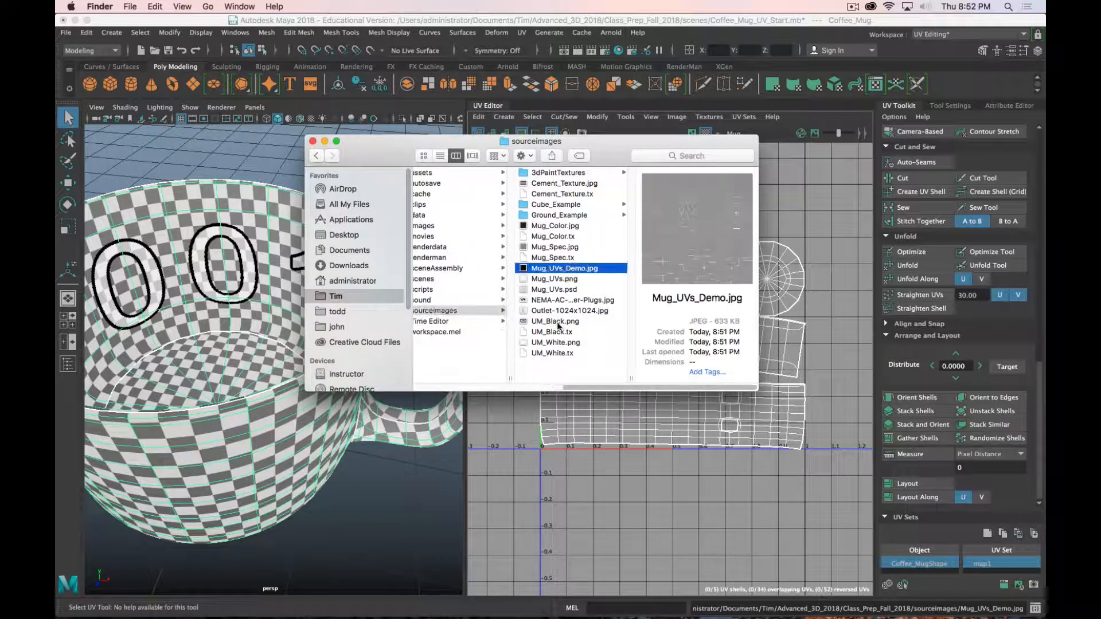
- Preview the snapshot, then bring up the file's Open With application list
double_click(565, 268)
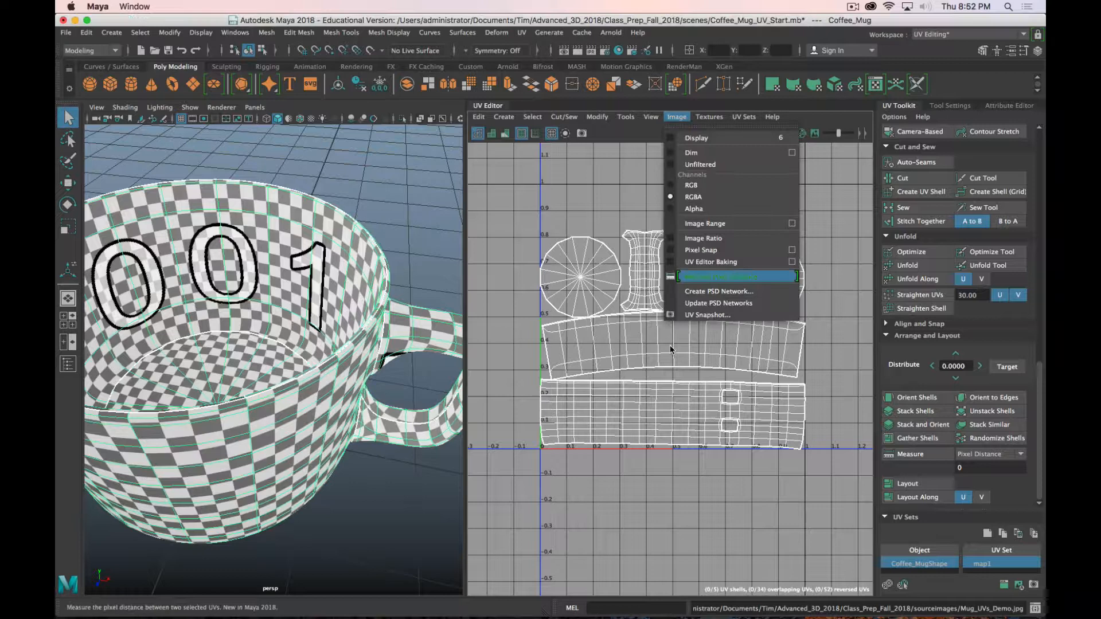
click(708, 314)
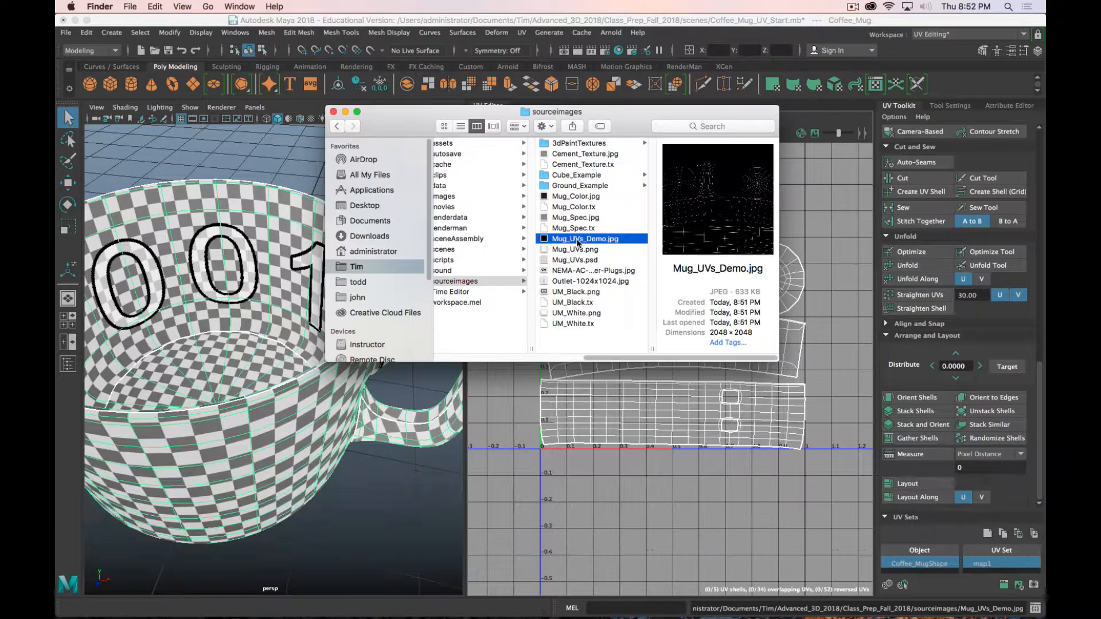
right_click(584, 239)
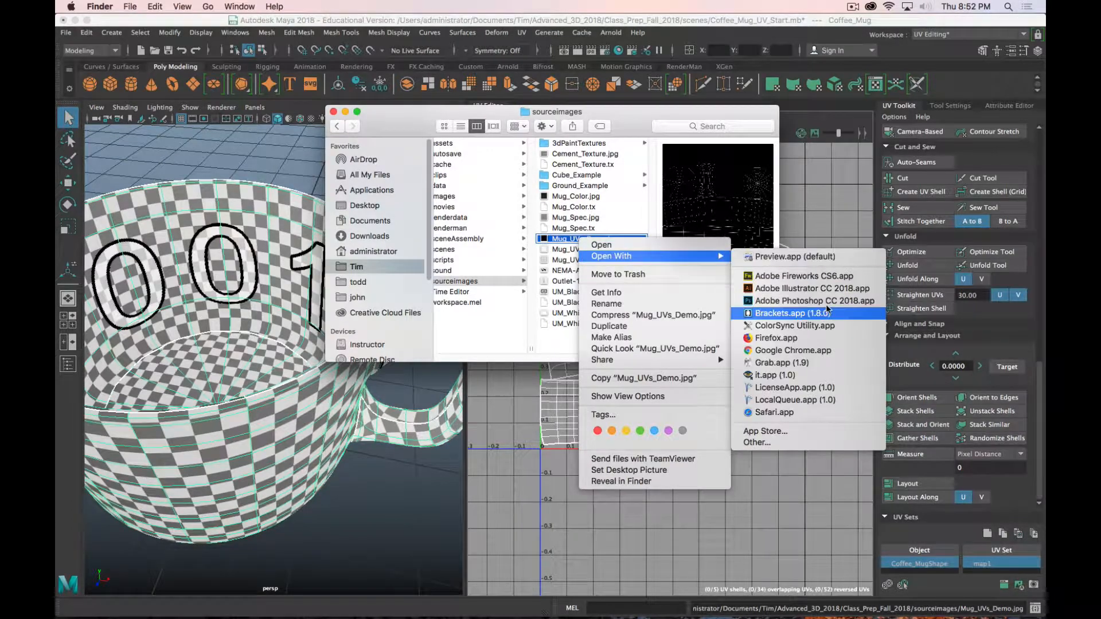
- Open Mug_UVs_Demo.jpg in Photoshop CC 2018 and duplicate Layer 0
click(814, 301)
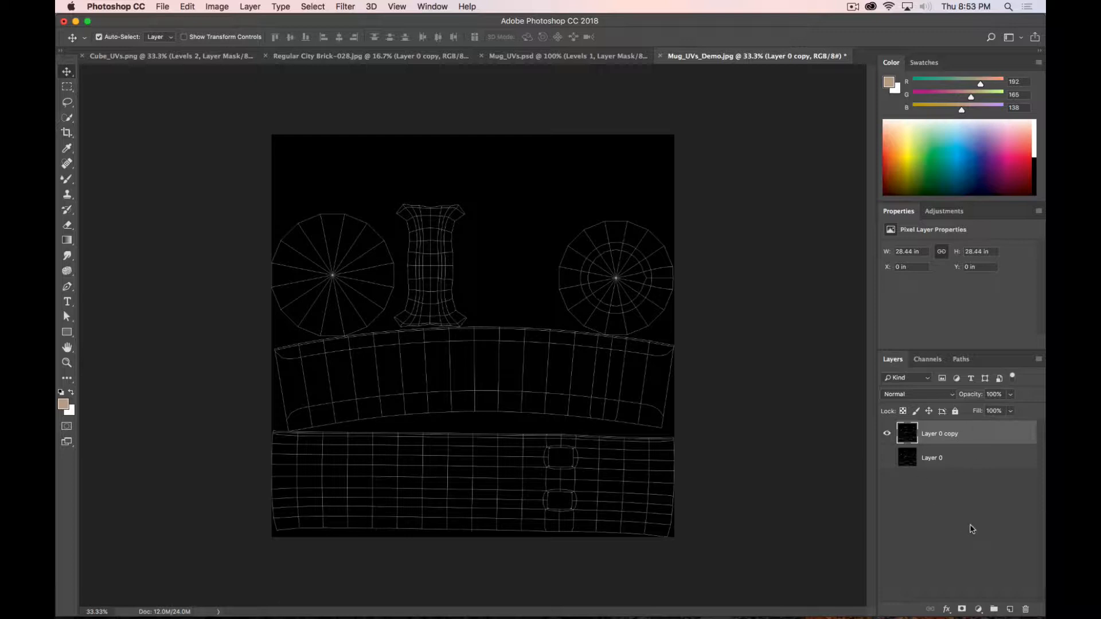
mouse_move(618, 312)
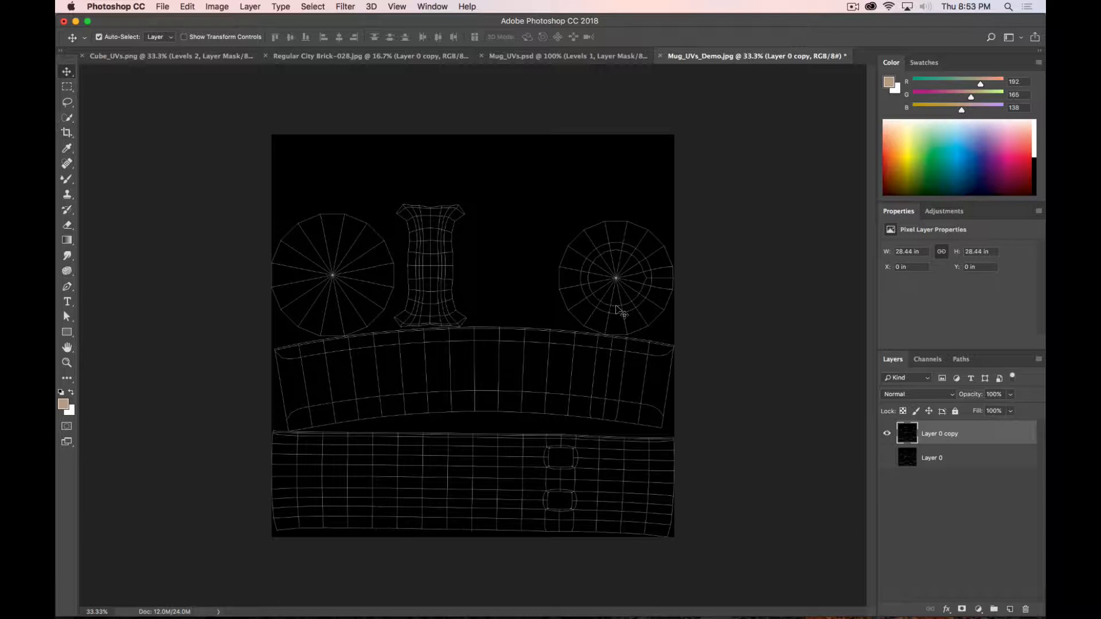
mouse_move(362, 84)
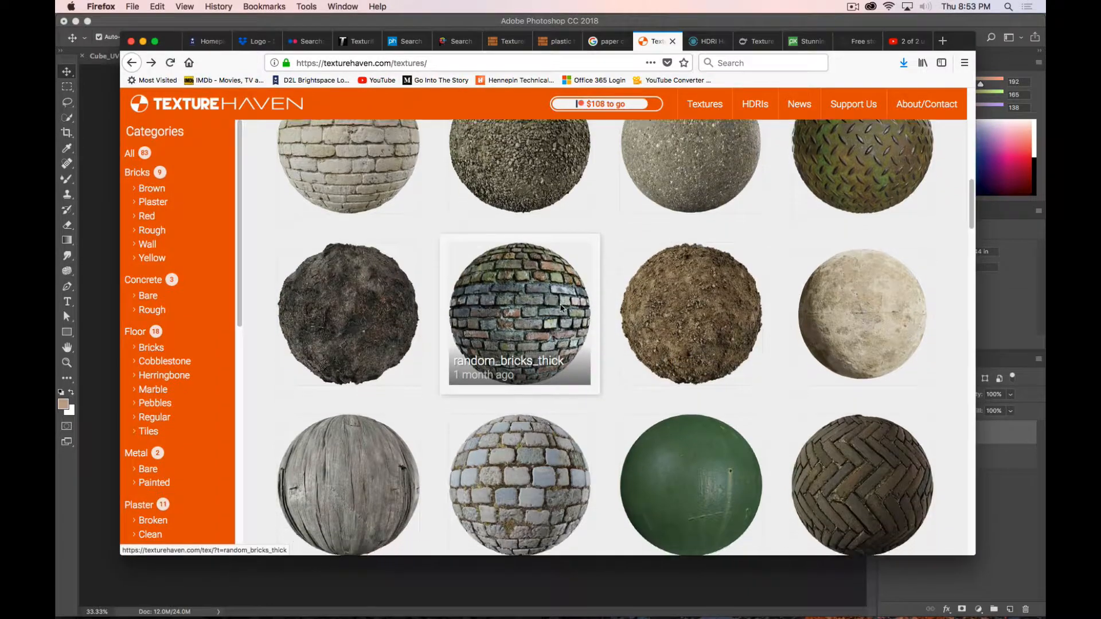
- Filter Texture Haven to painted Metal and open the green_metal_rust texture page
scroll(down, 3)
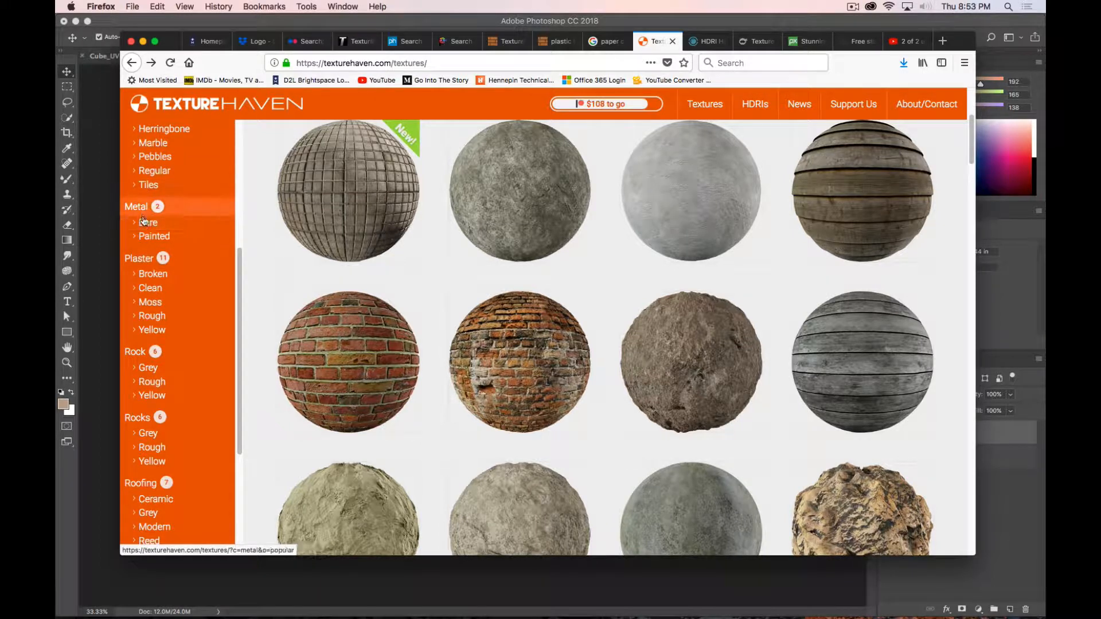
click(148, 221)
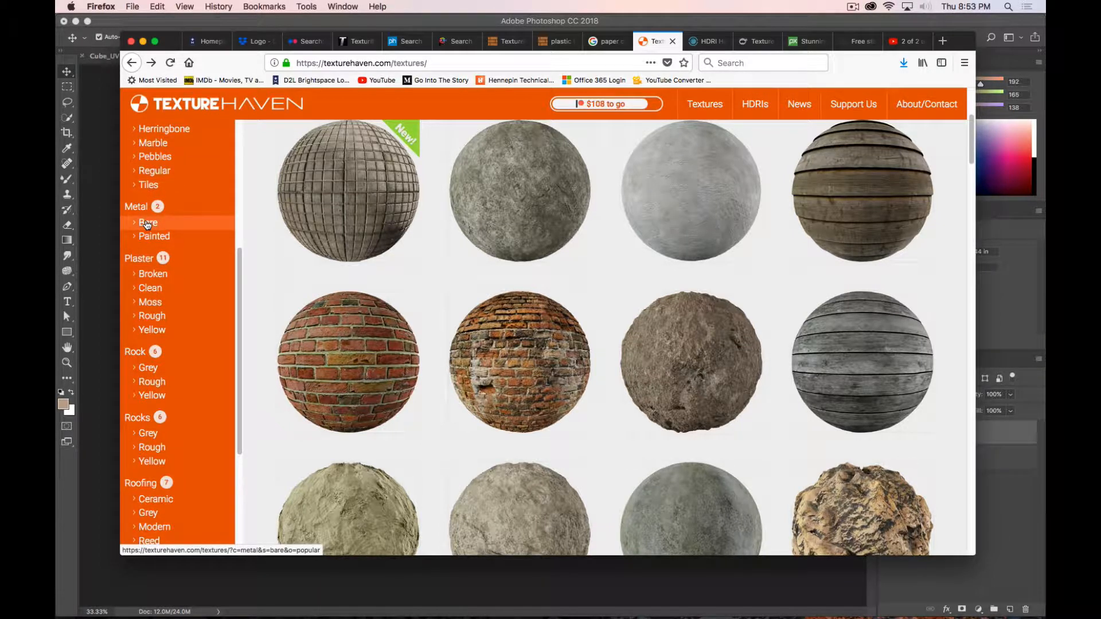
click(148, 222)
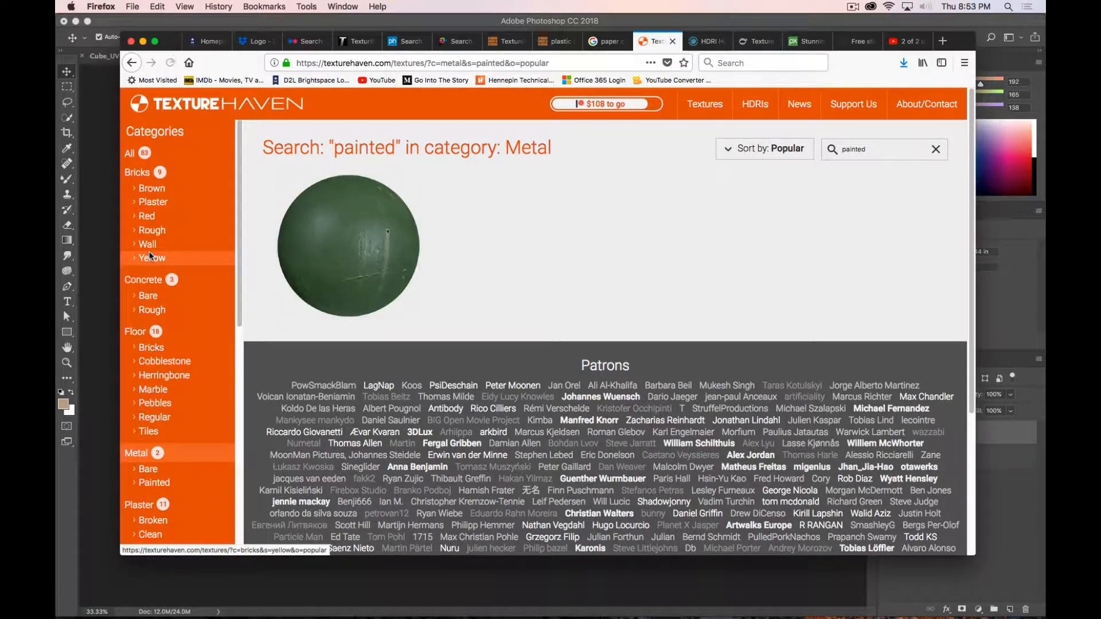
mouse_move(381, 230)
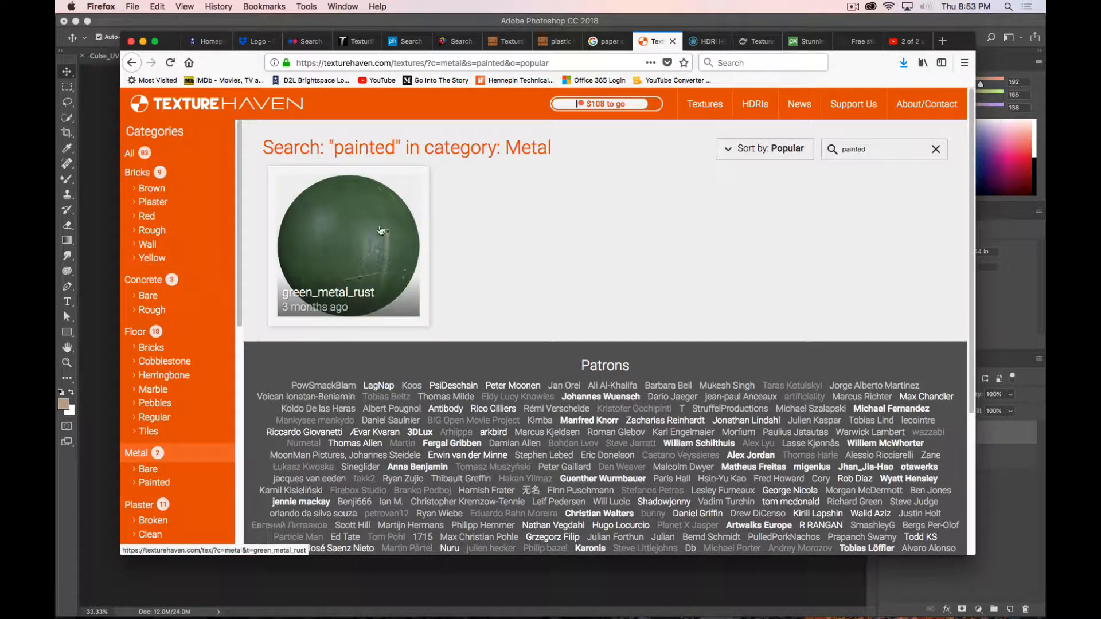
click(346, 245)
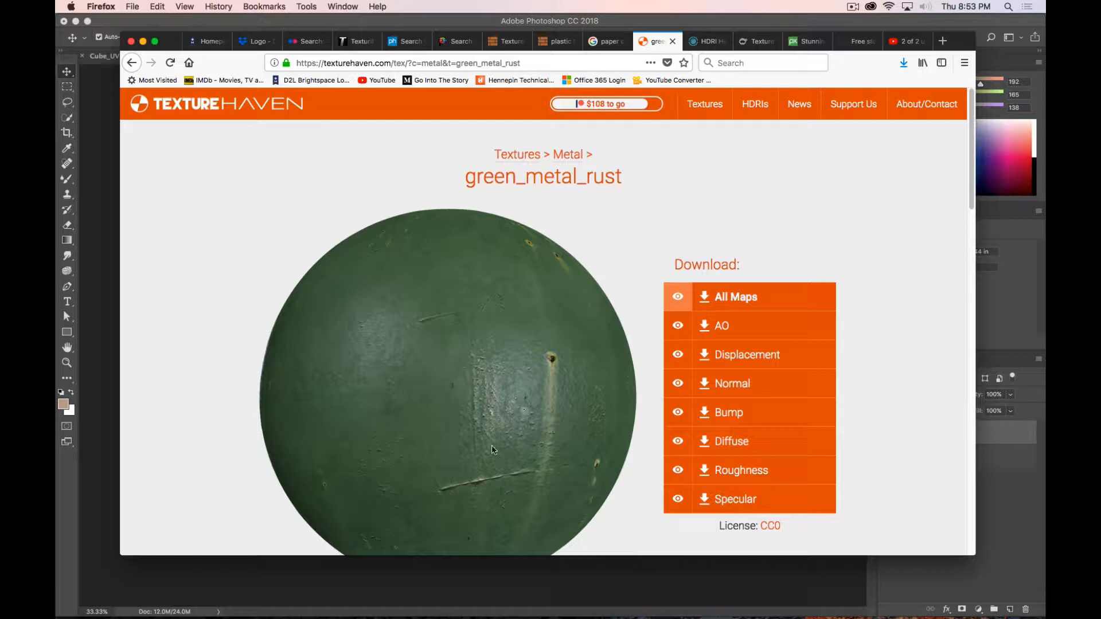
mouse_move(731, 440)
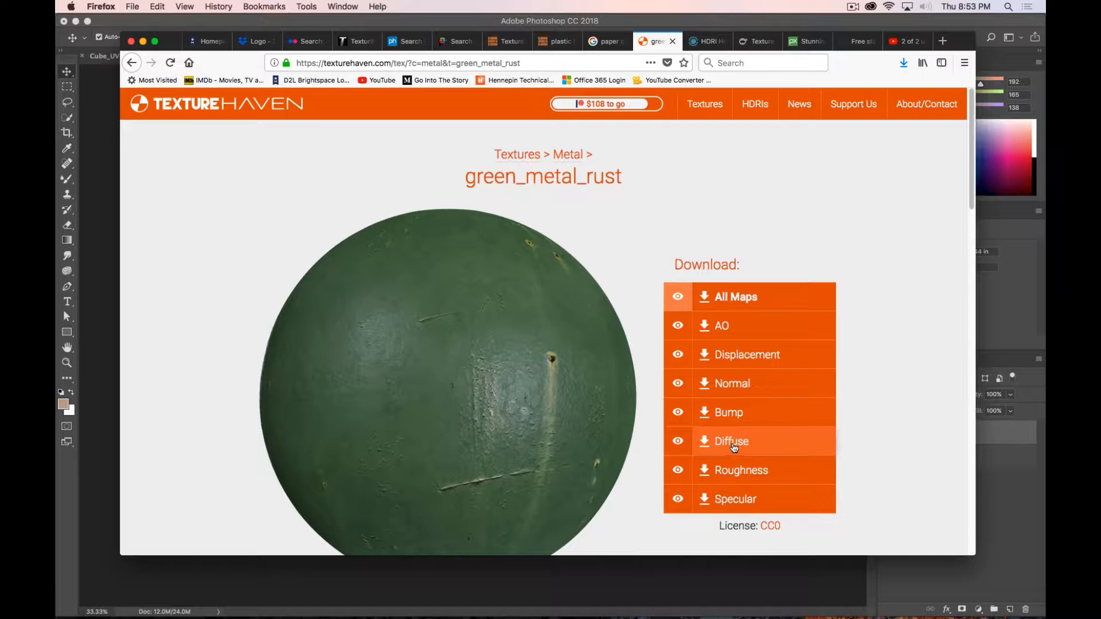
- Download the green_metal_rust 2k JPG diffuse map, saving the file in Firefox
click(731, 441)
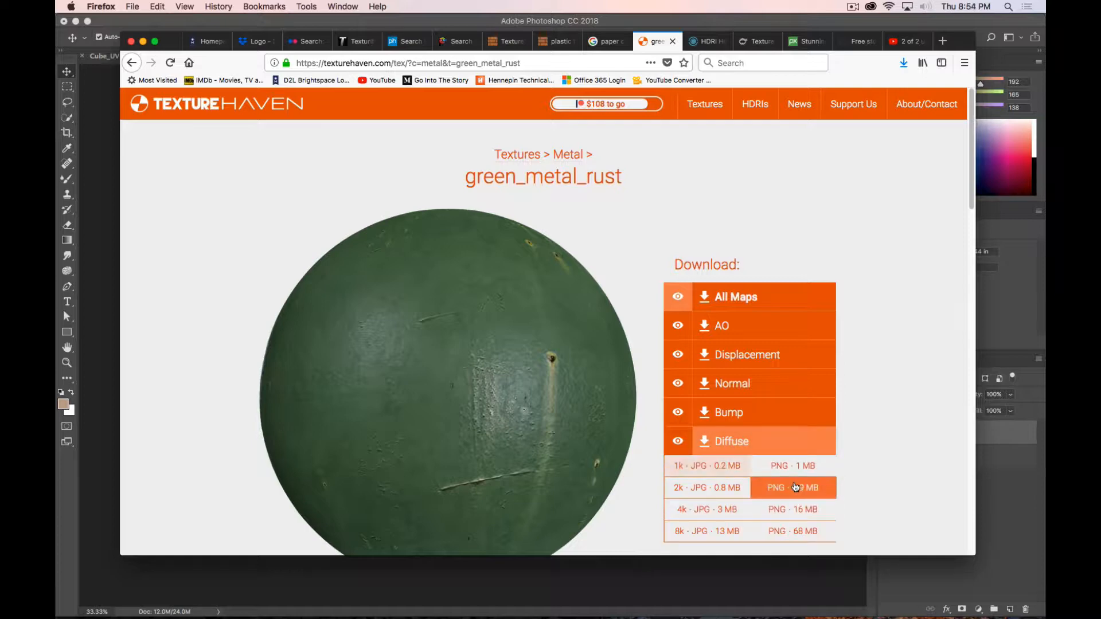
mouse_move(705, 487)
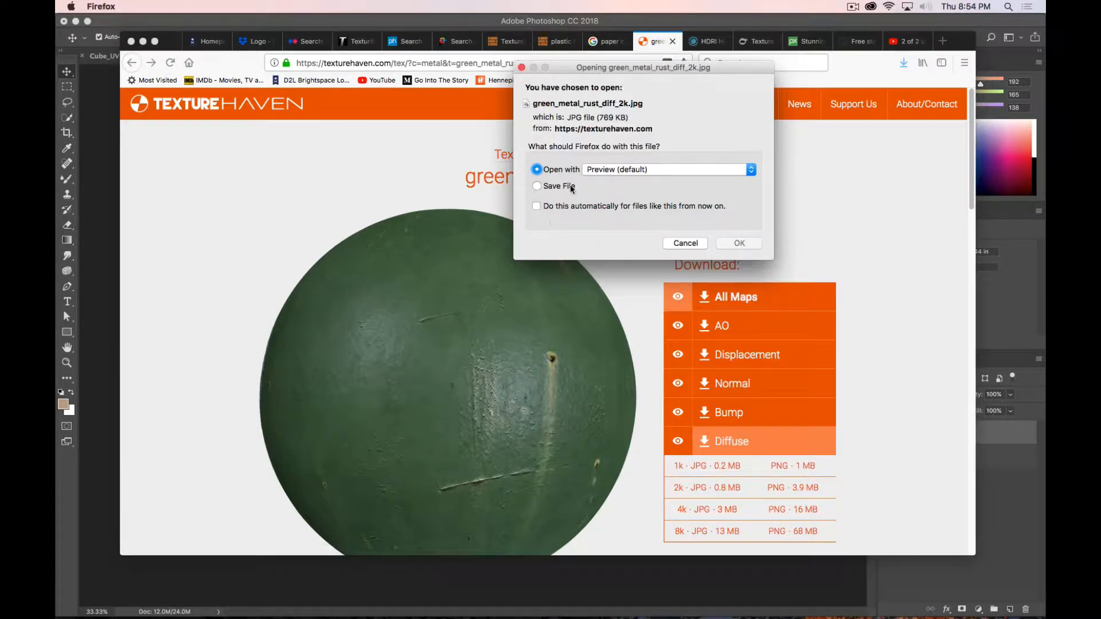
click(537, 186)
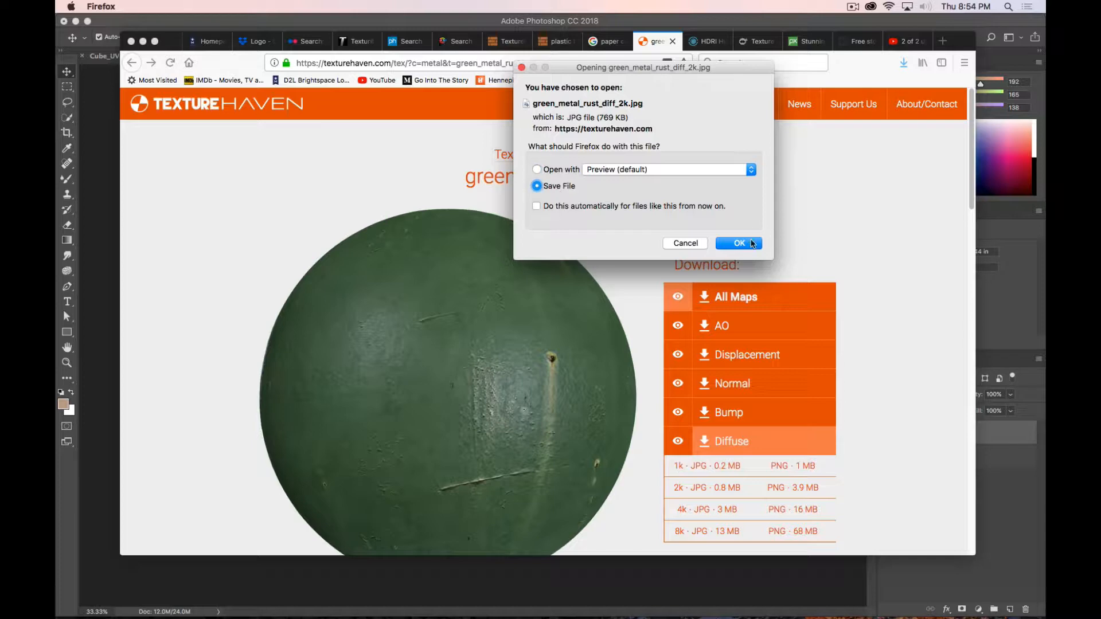
click(737, 243)
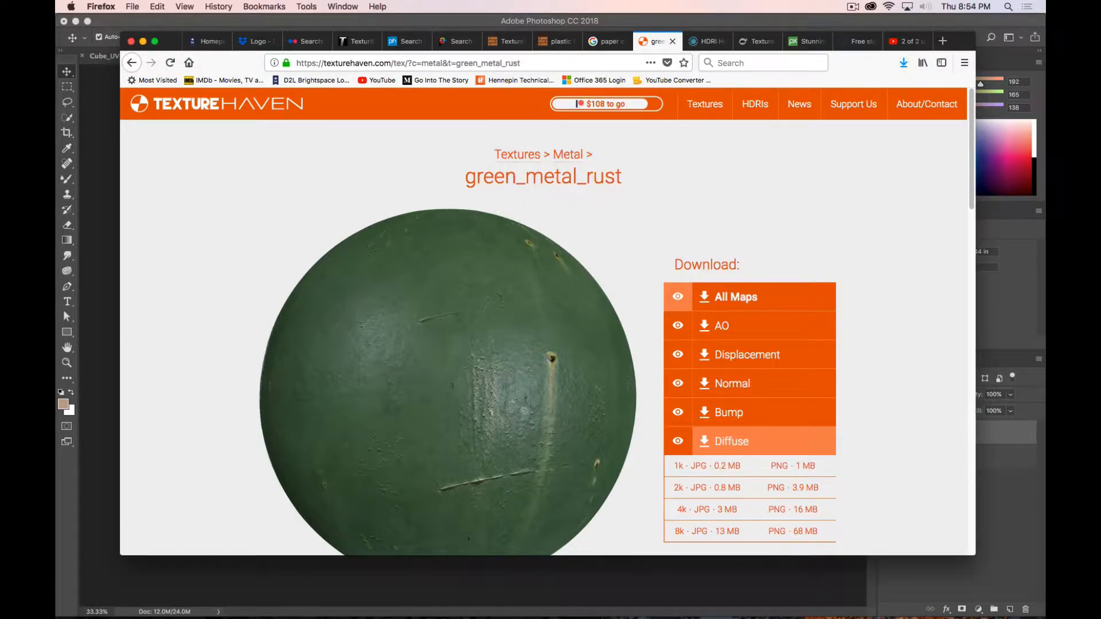
- Drag green_metal_rust_diff_2k.jpg from the Desktop into sourceimages, then return to Photoshop
key(cmd+tab)
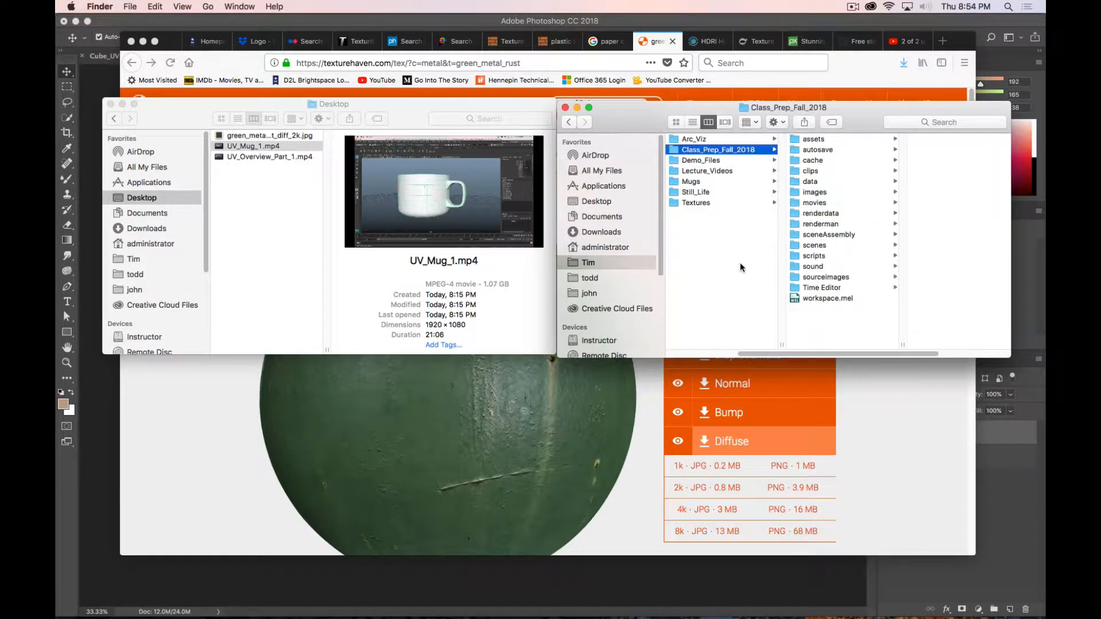
click(826, 277)
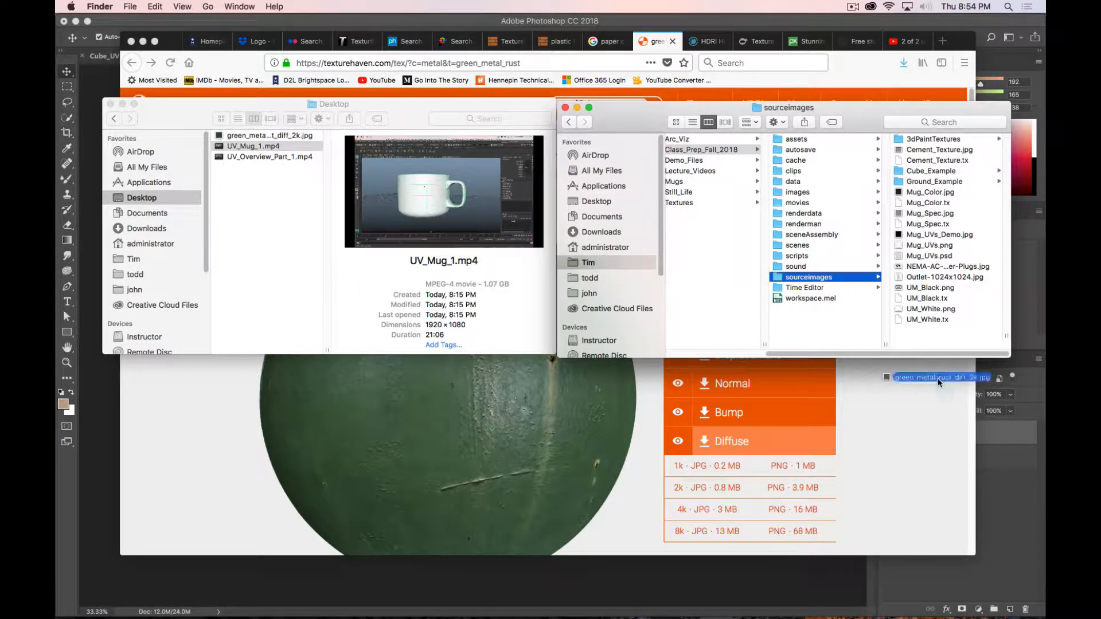
click(824, 181)
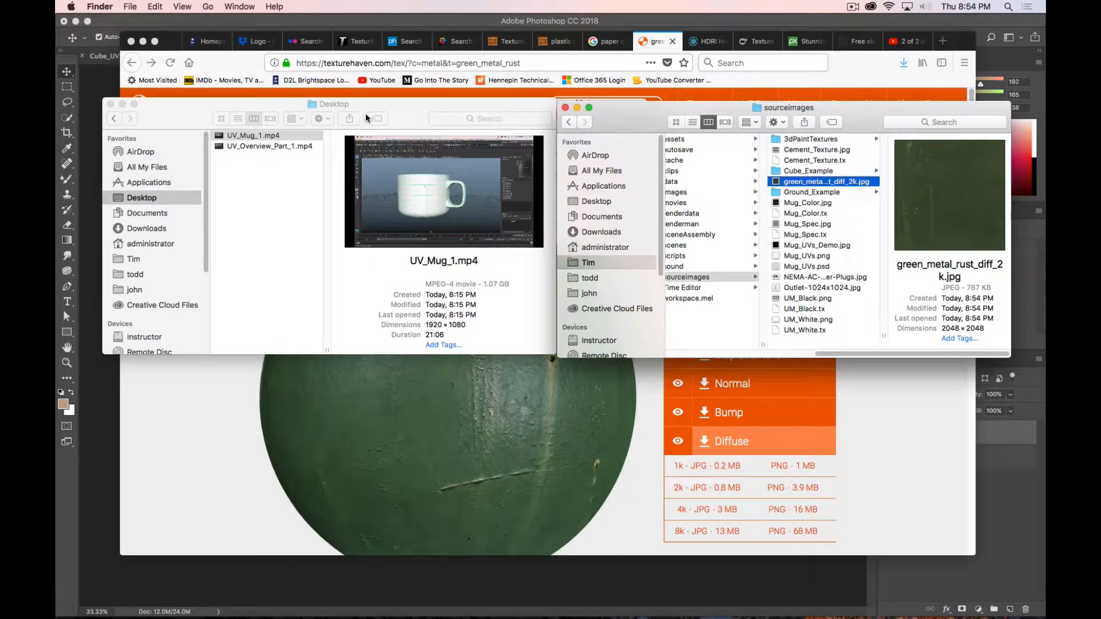
key(cmd+tab)
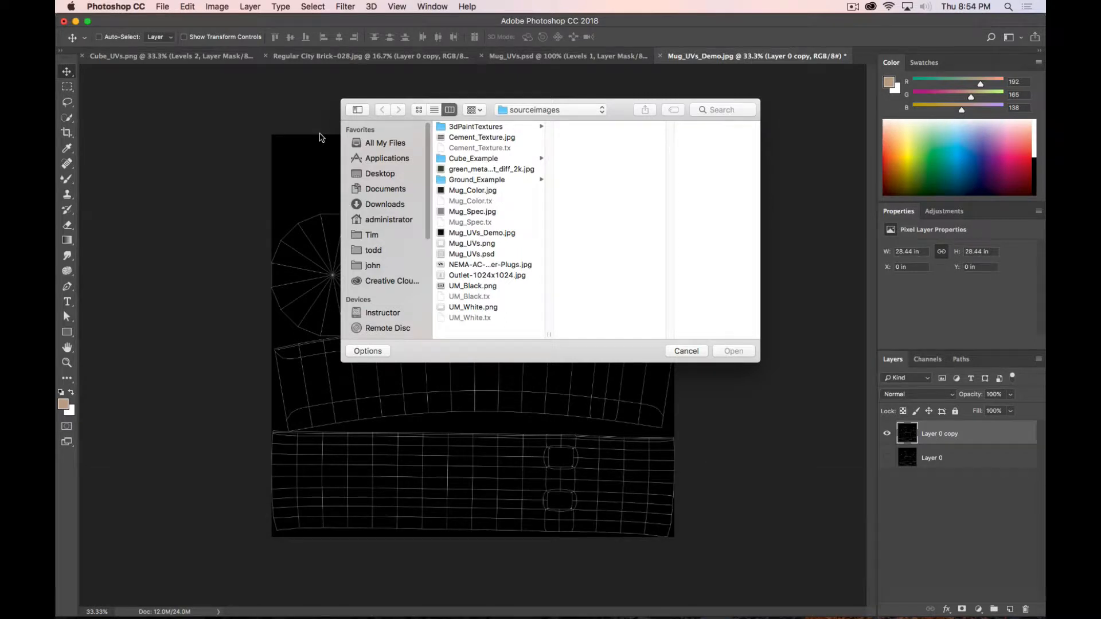
mouse_move(387, 246)
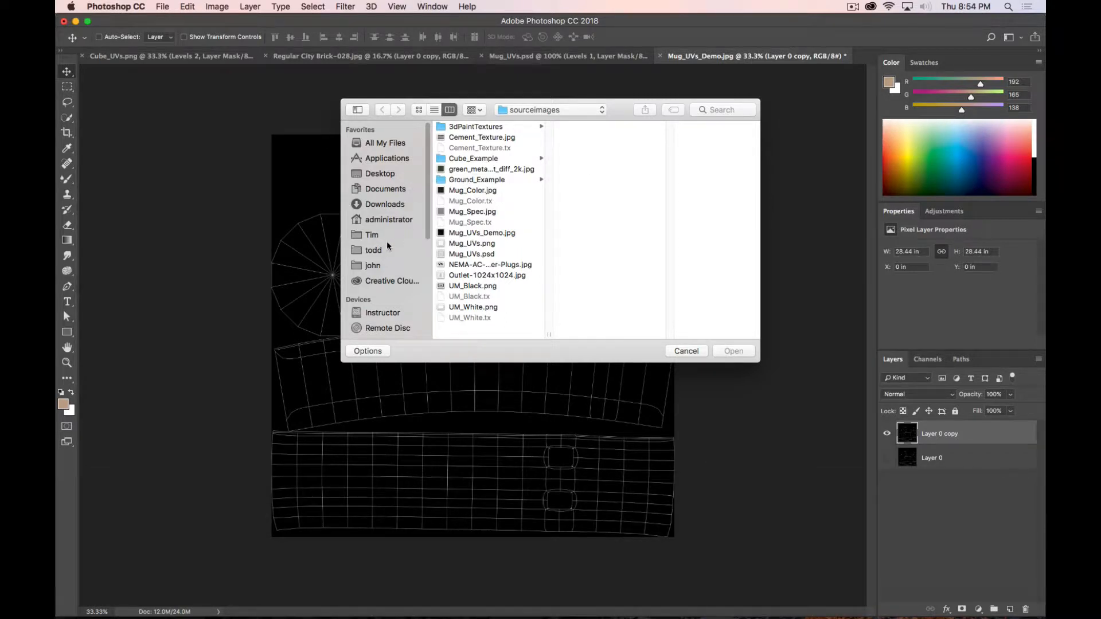
- Navigate Tim > Class_Prep_Fall_2018 > sourceimages and open green_metal_rust_diff_2k.jpg
click(372, 233)
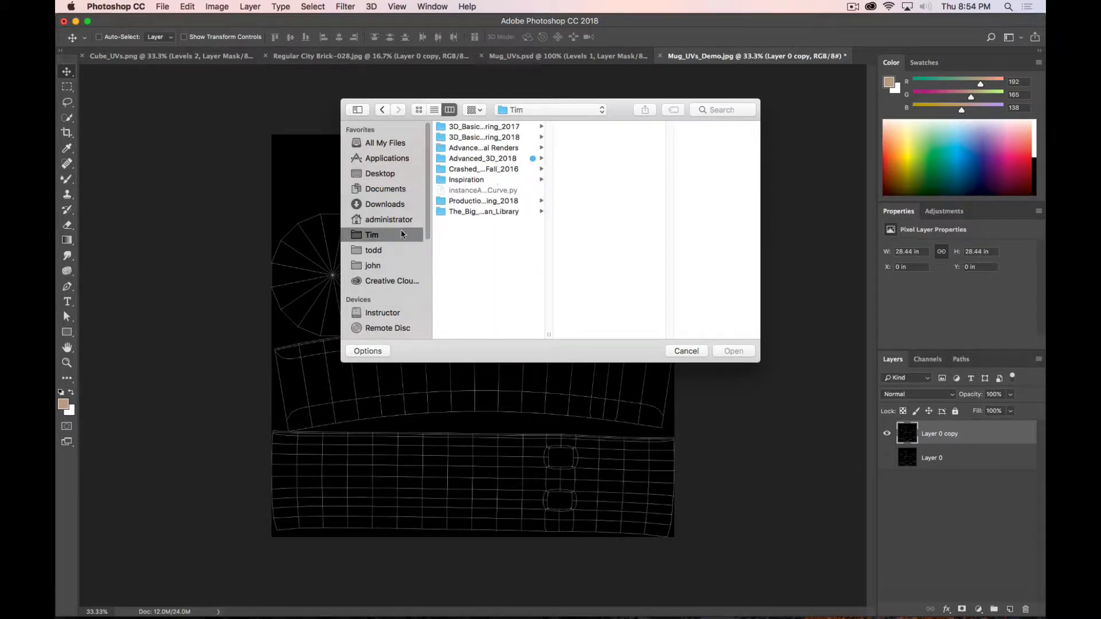
click(483, 158)
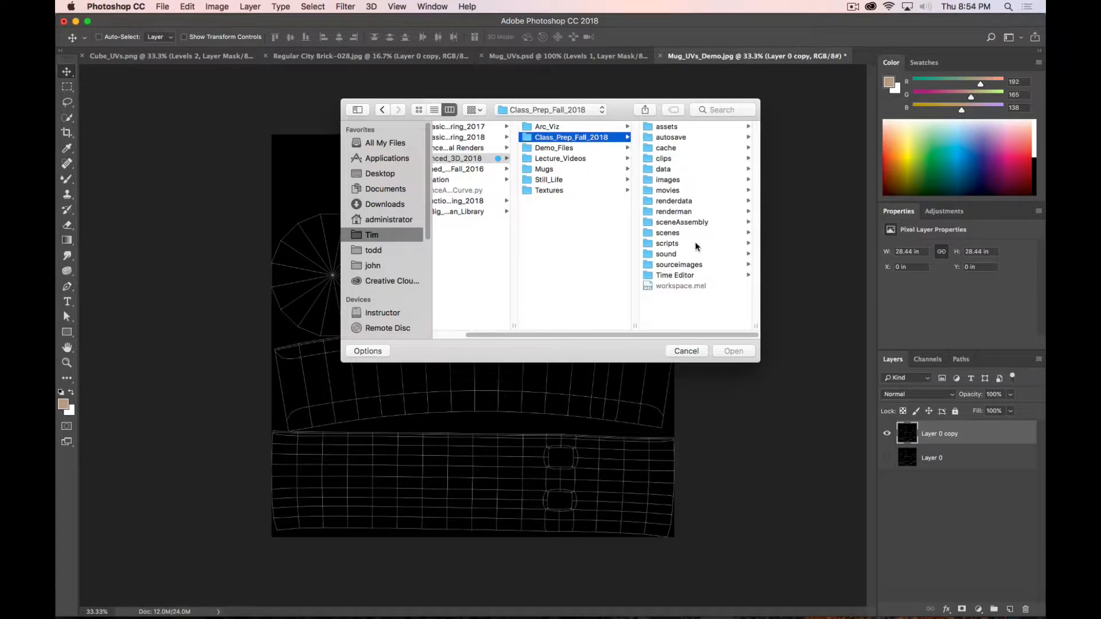
click(668, 233)
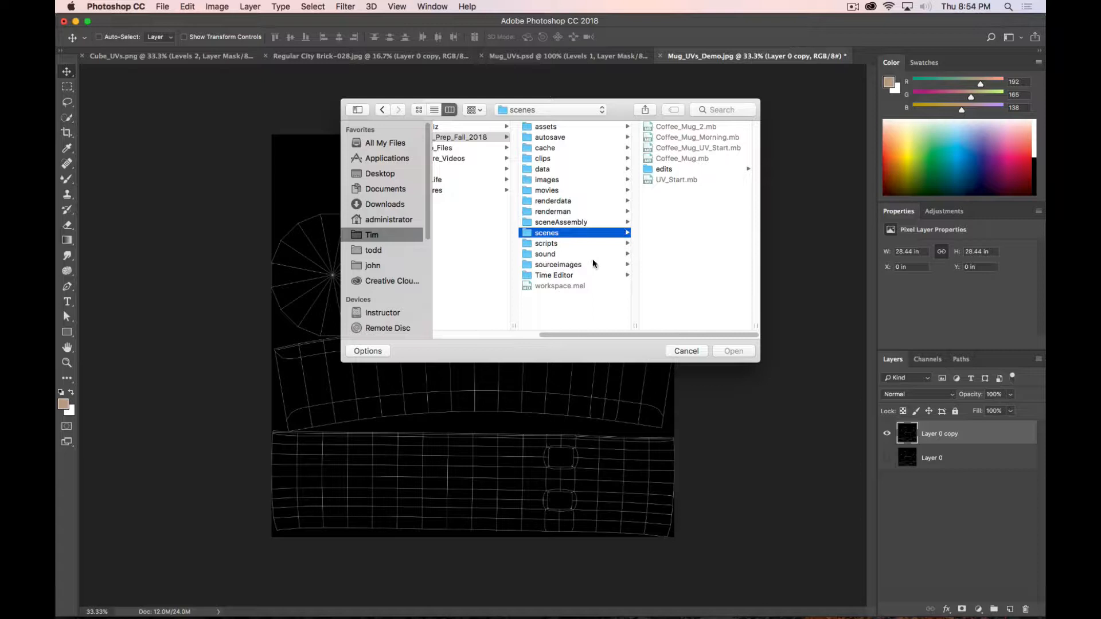
click(558, 265)
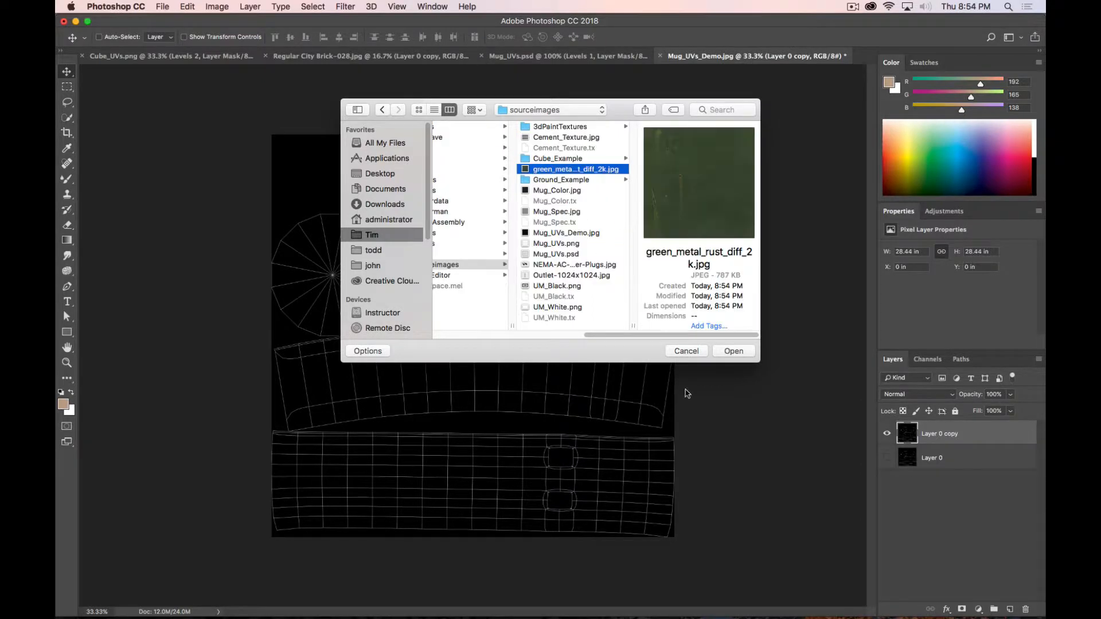
click(733, 351)
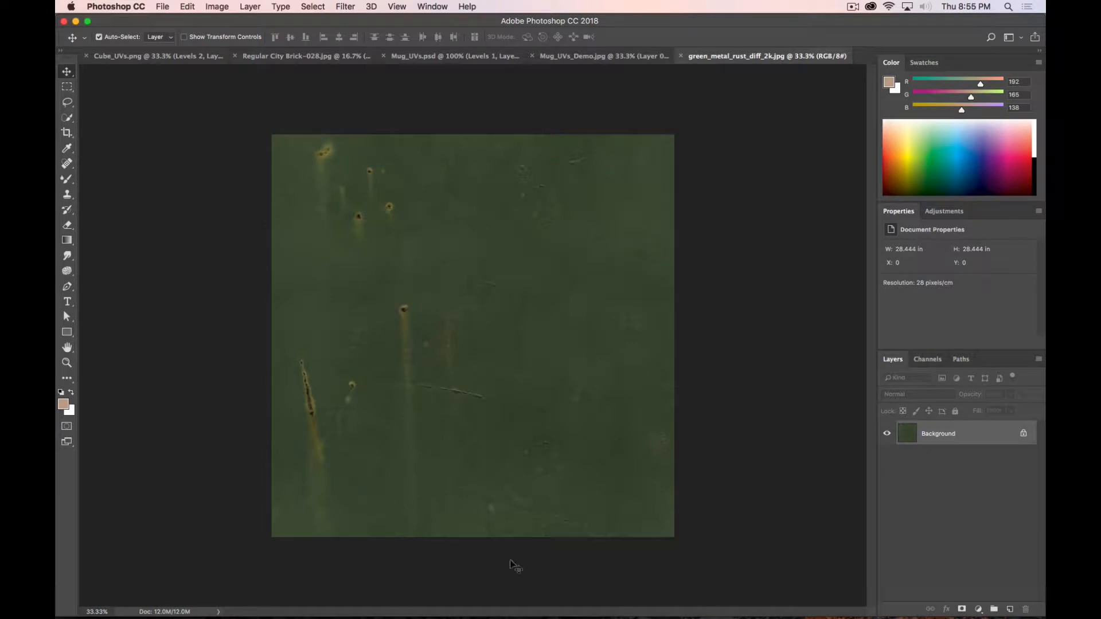
mouse_move(521, 560)
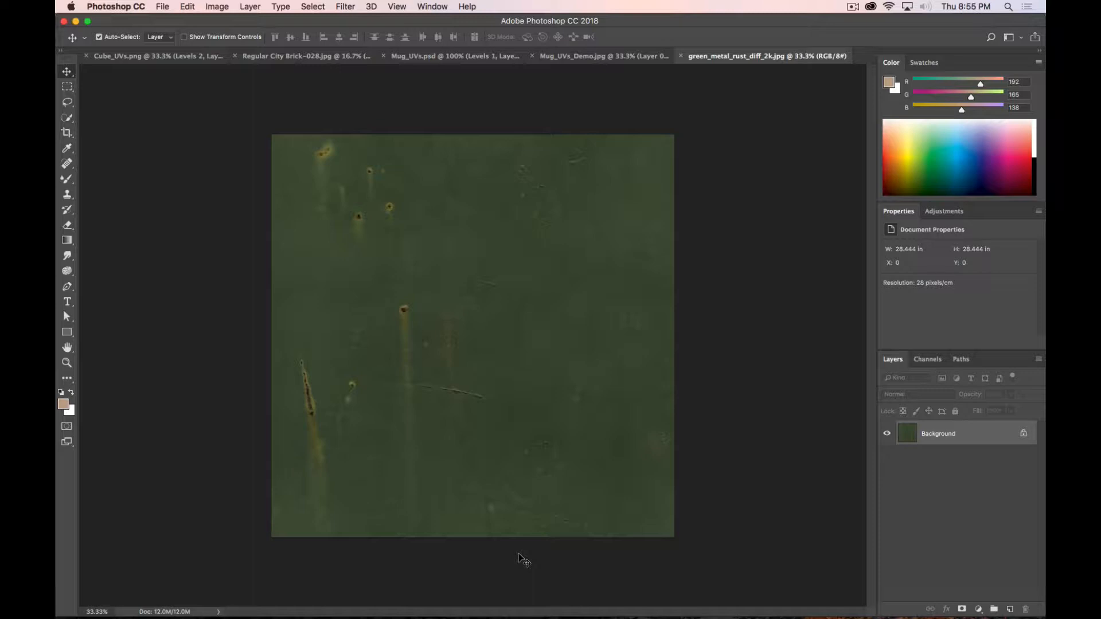
mouse_move(475, 218)
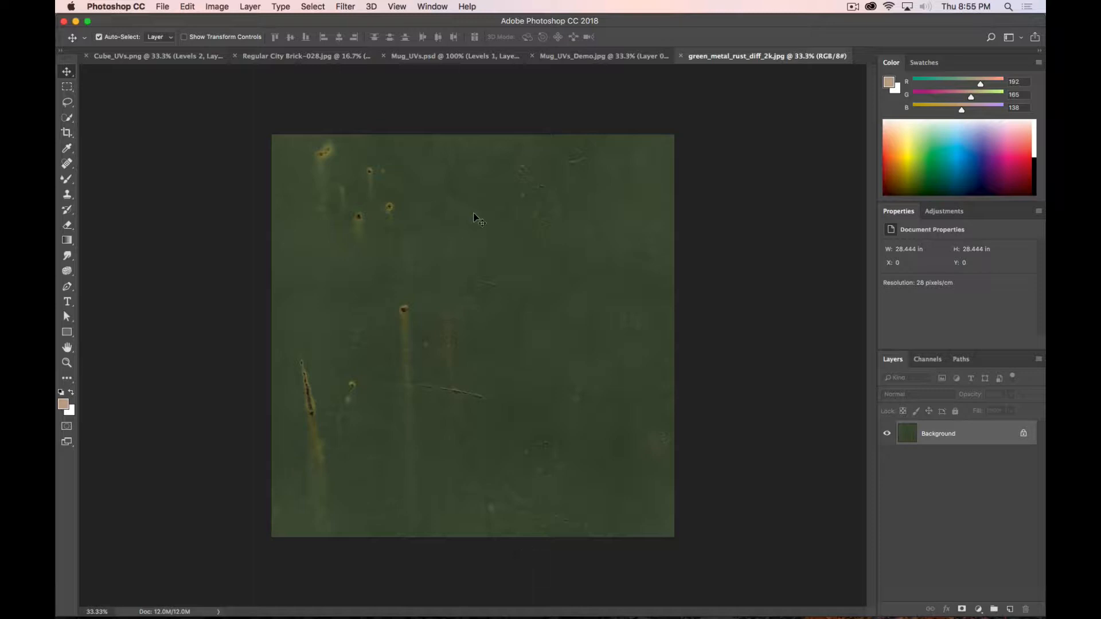
mouse_move(590, 219)
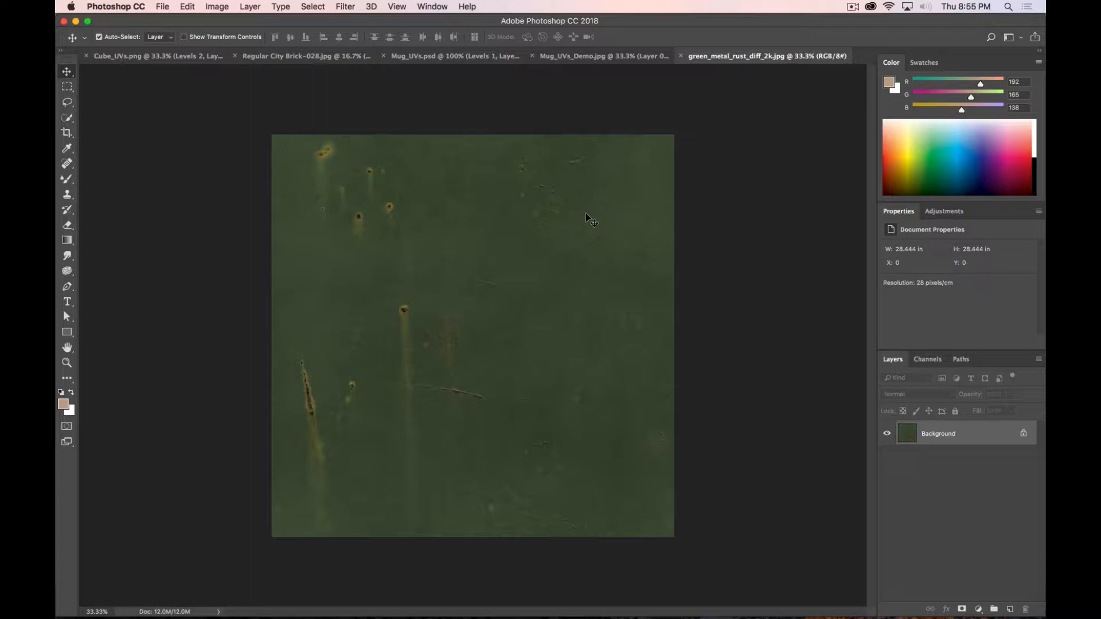
mouse_move(535, 404)
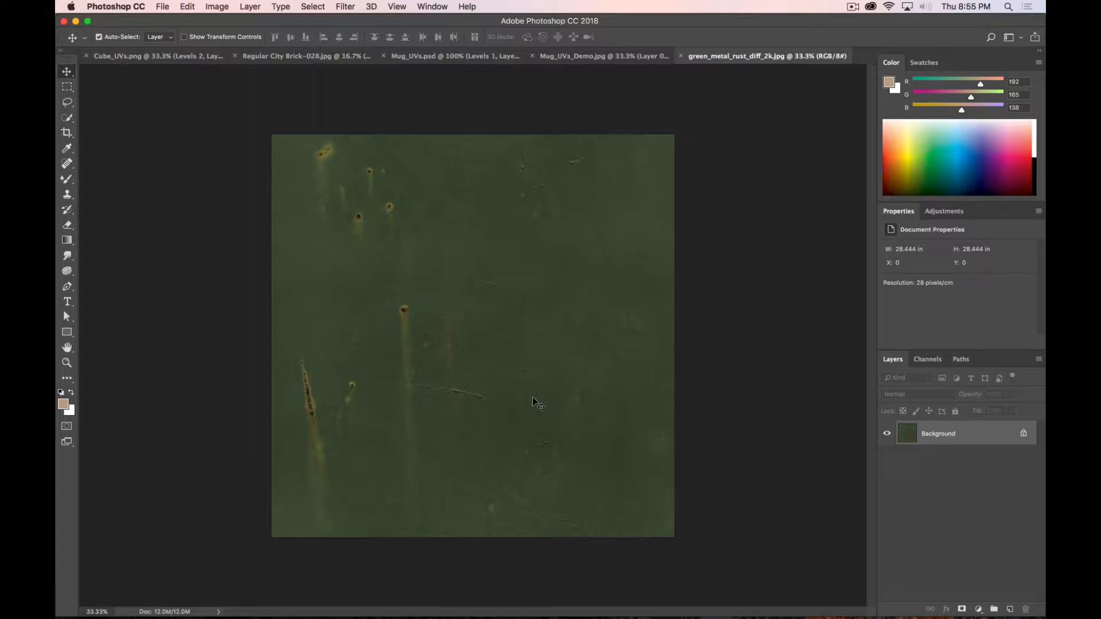
mouse_move(584, 503)
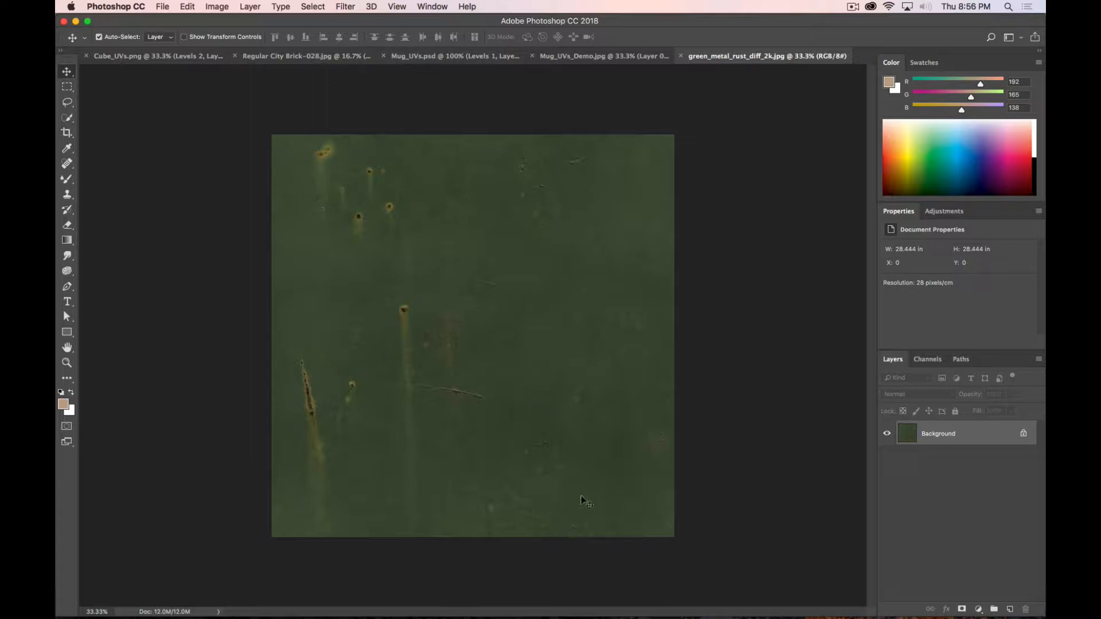
key(cmd+.)
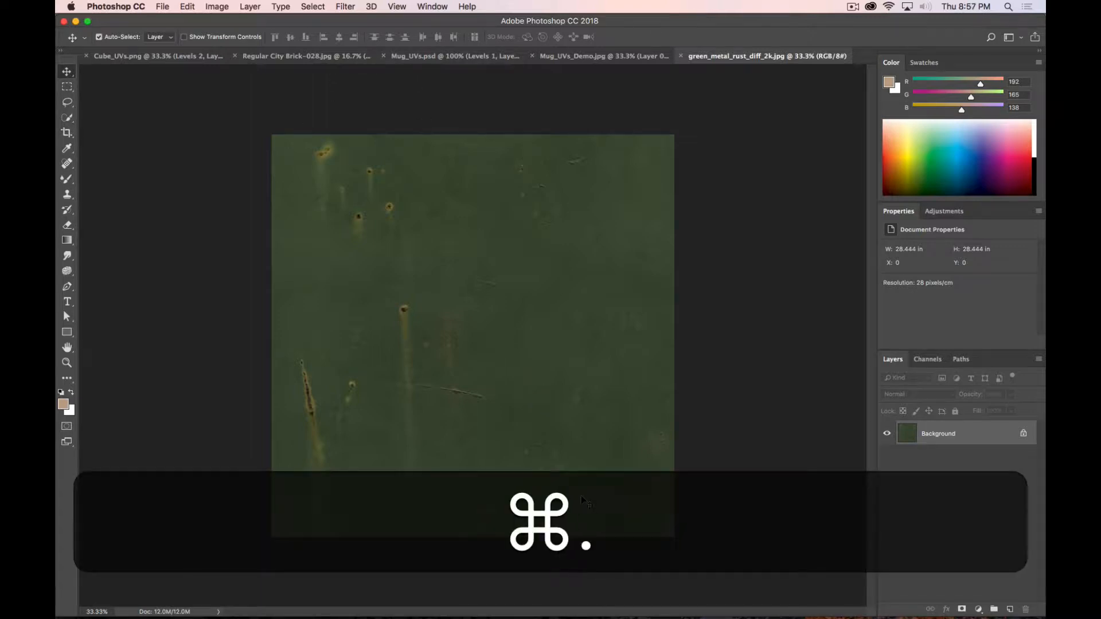
key(cmd+.)
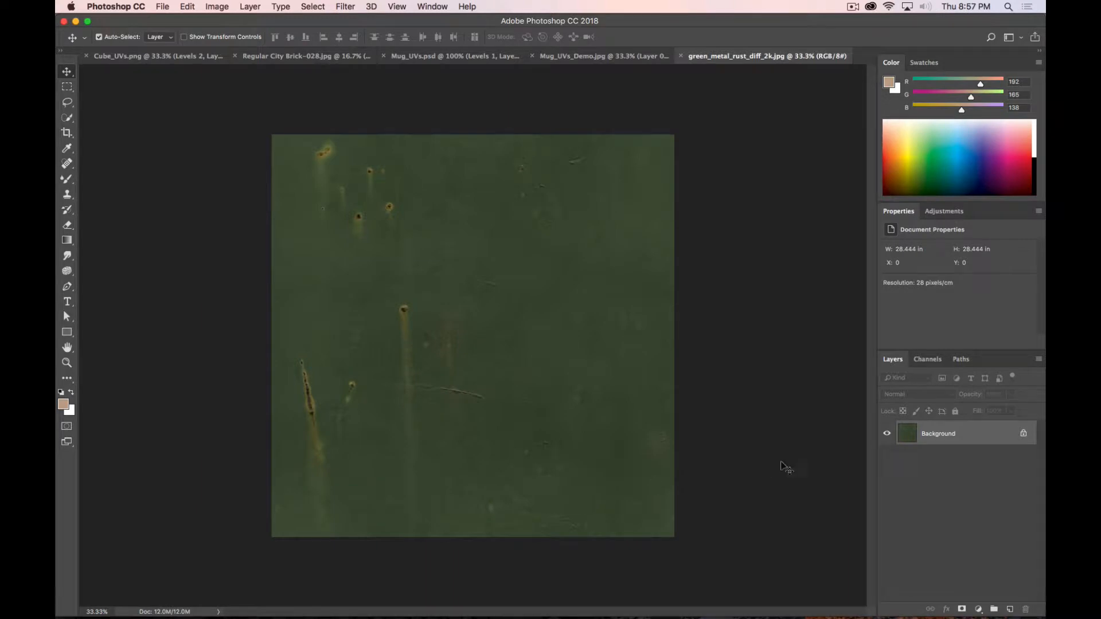
mouse_move(407, 216)
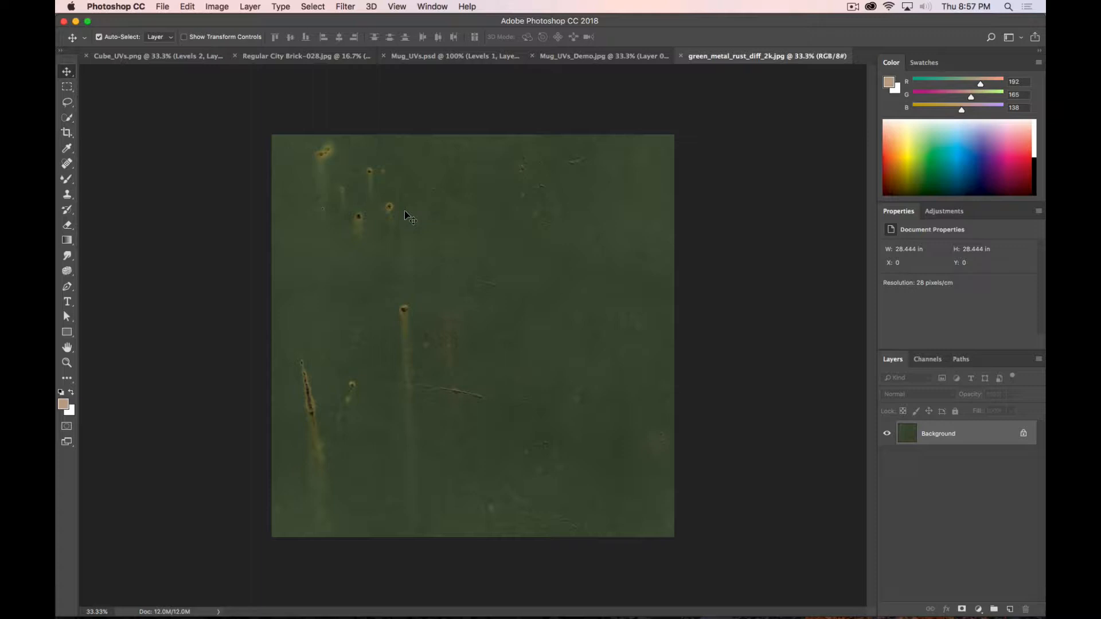
mouse_move(492, 352)
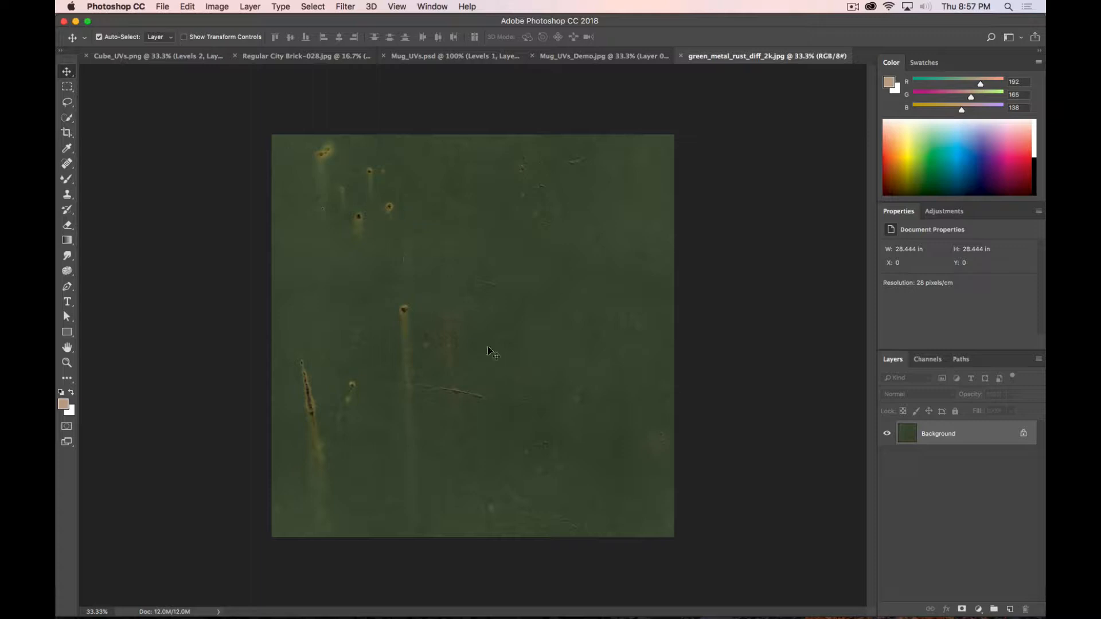
- Paste the rust texture into Mug_UVs_Demo as Layer 1 and drag Layer 0 copy above it
key(cmd+a)
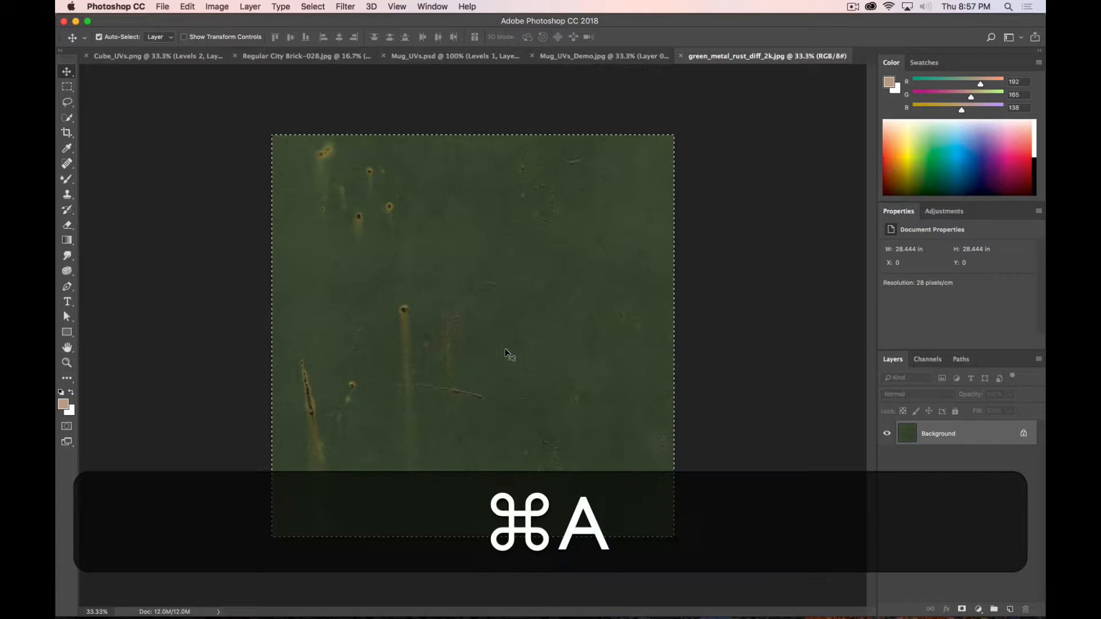
key(cmd+c)
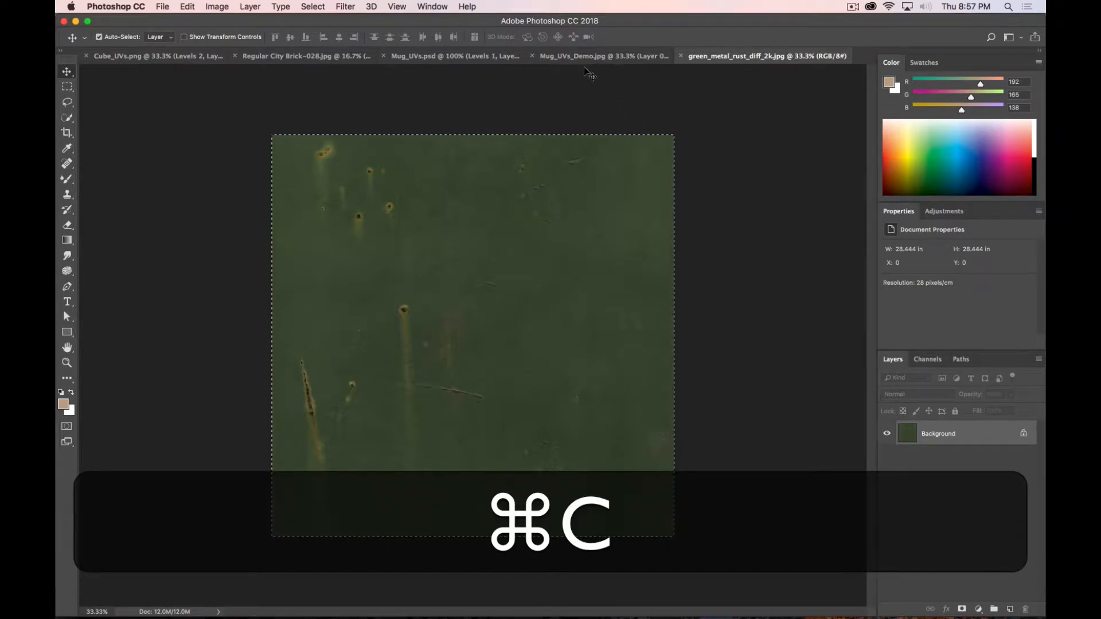
click(602, 55)
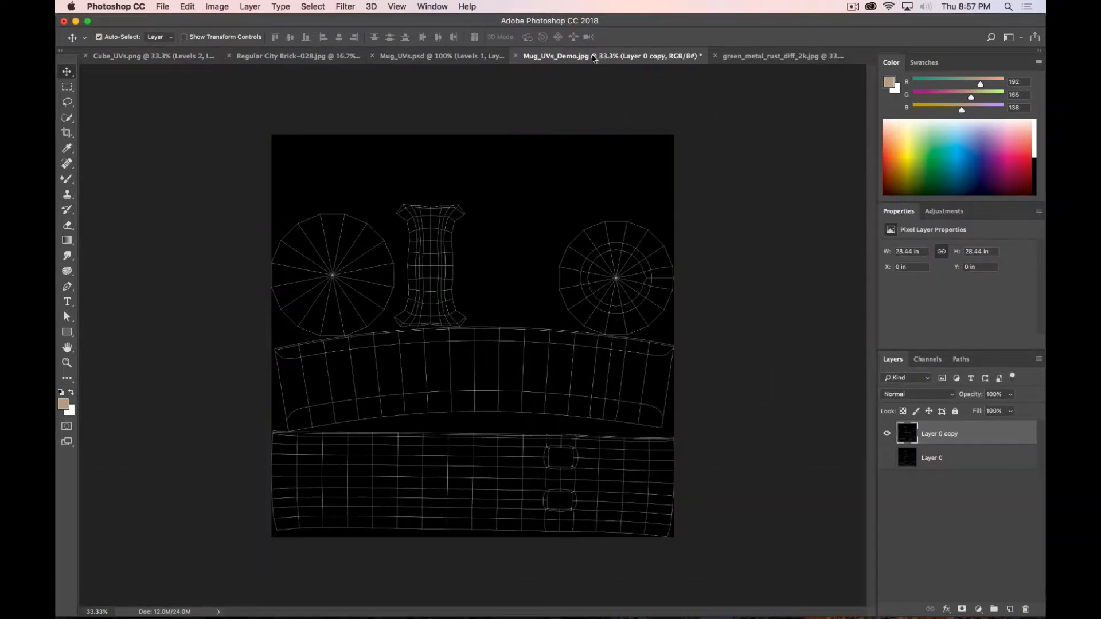
key(cmd+v)
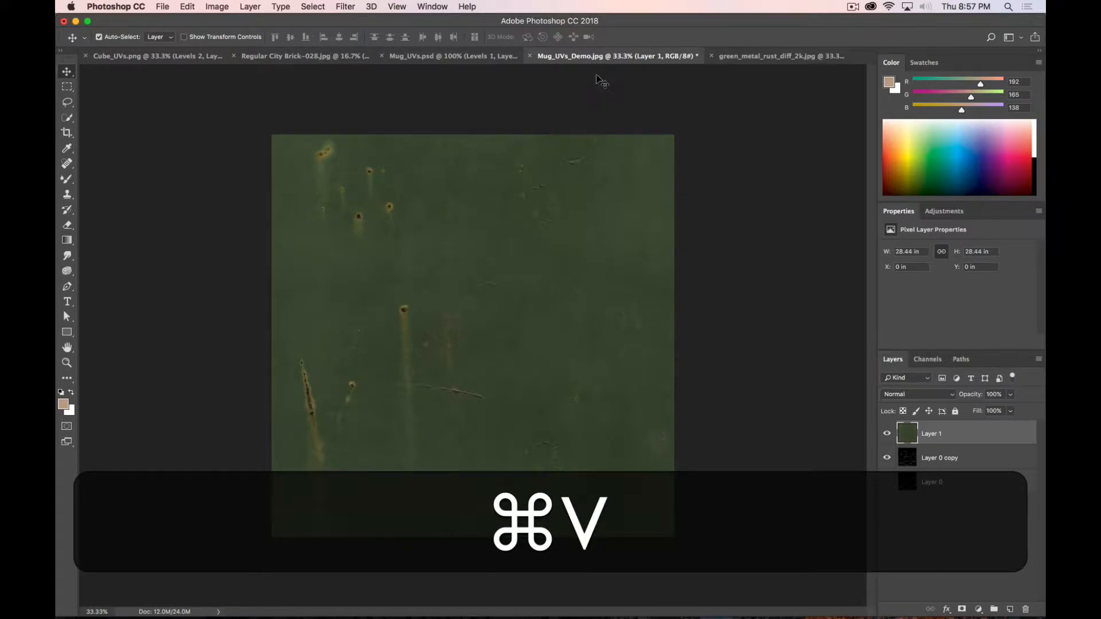
key(cmd+v)
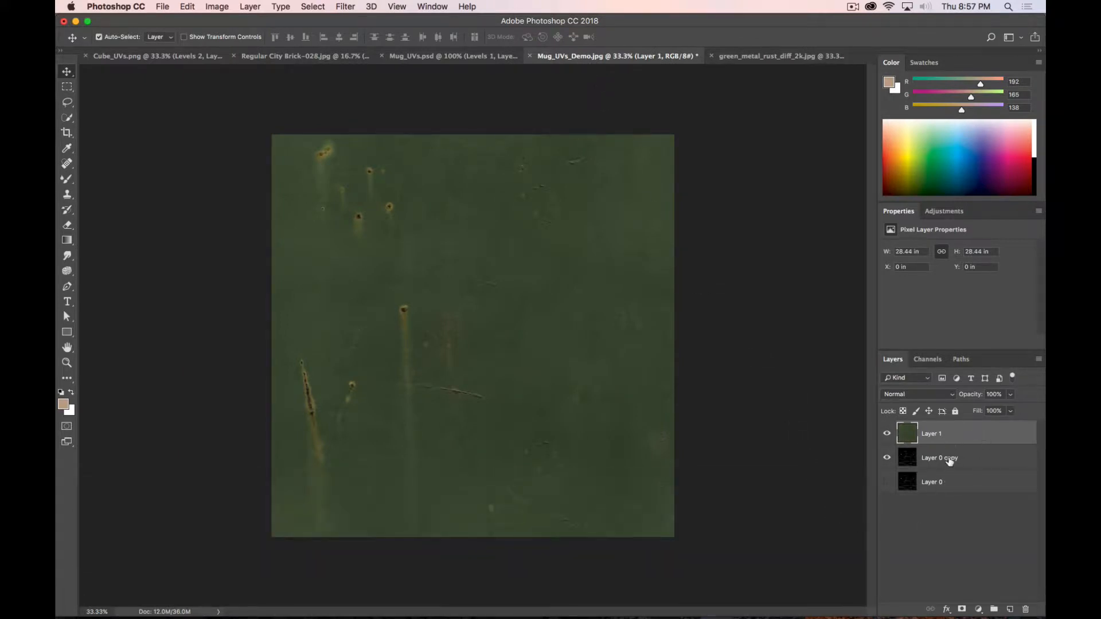
click(939, 457)
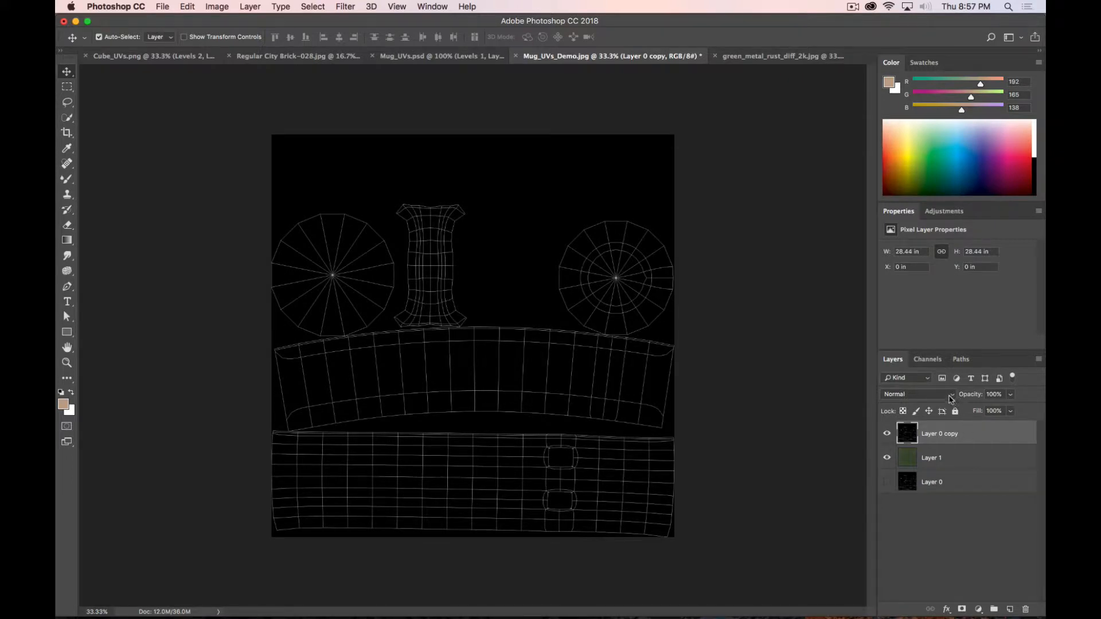
- Set the Layer 0 copy wireframe layer's blend mode to Screen so its white lines show
click(913, 394)
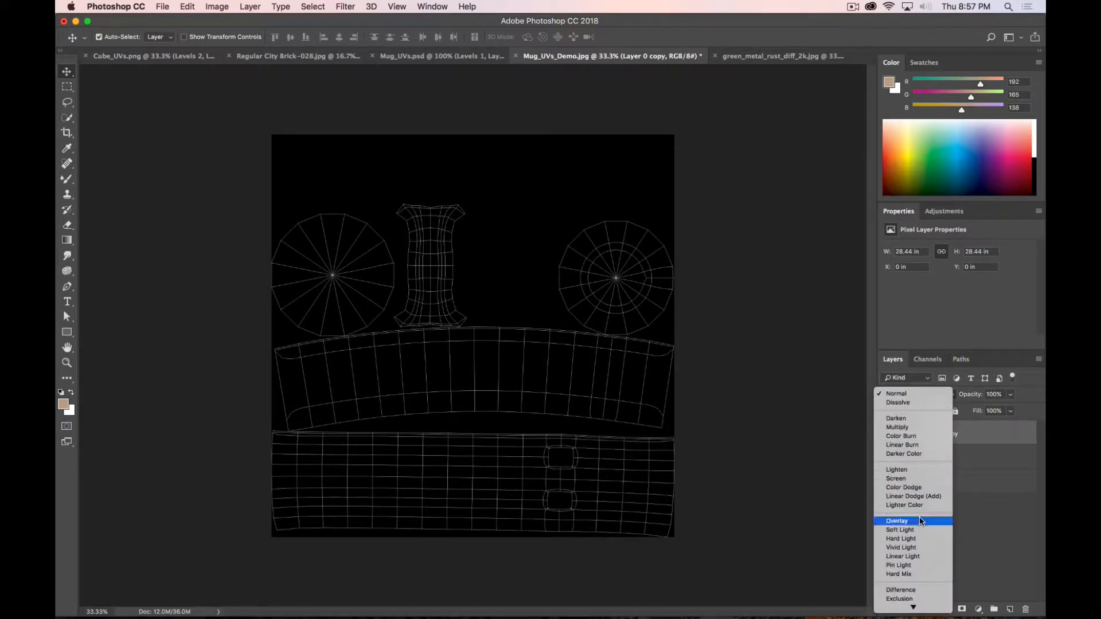
click(895, 479)
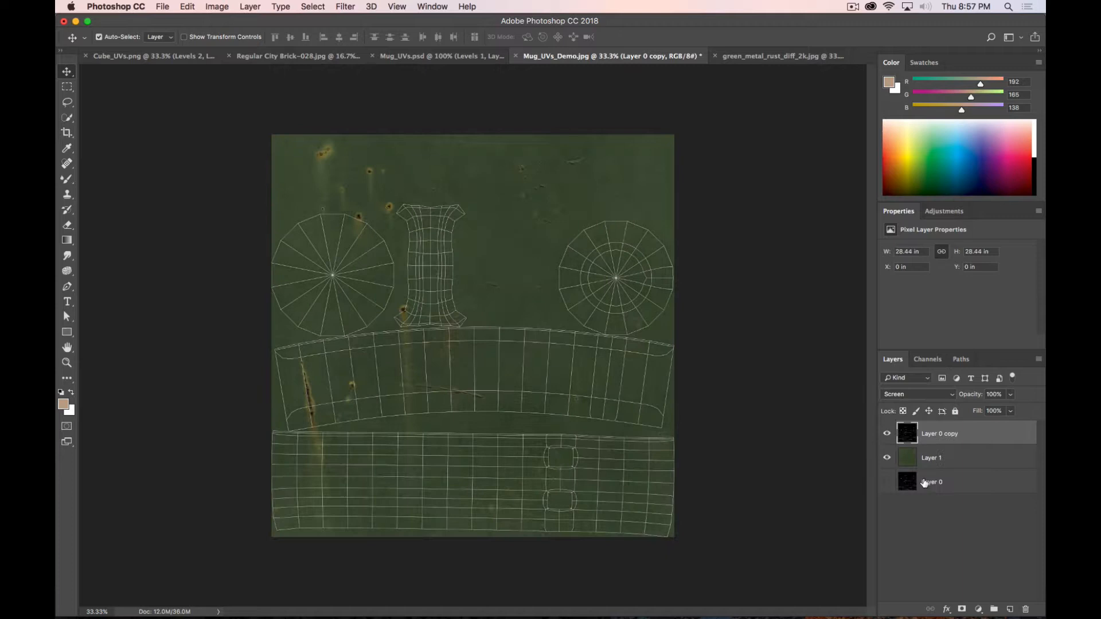
click(887, 482)
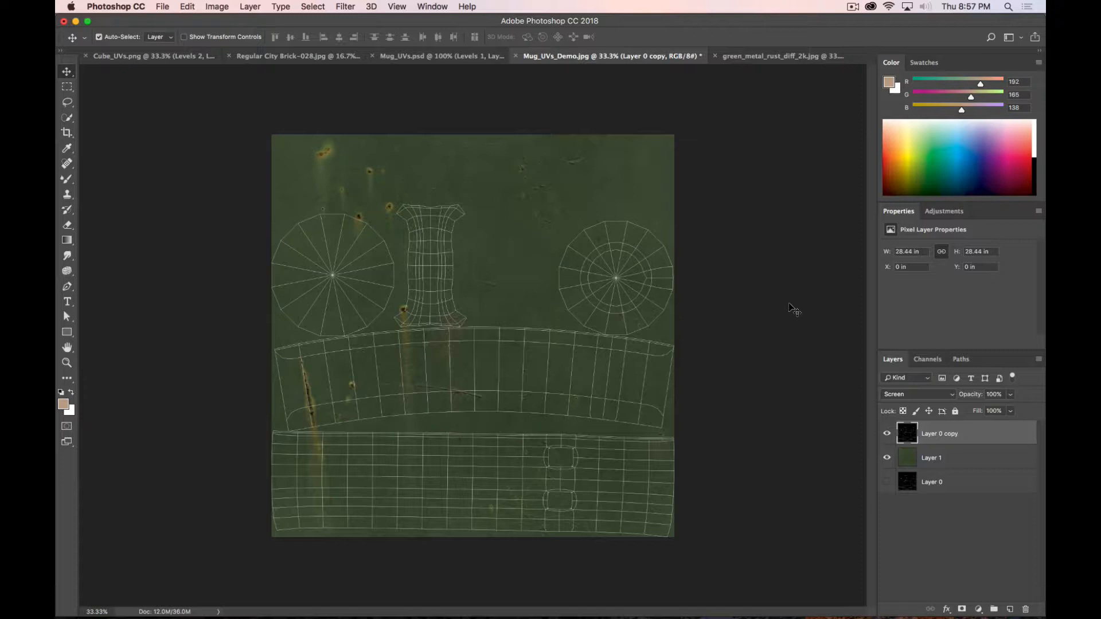
mouse_move(666, 437)
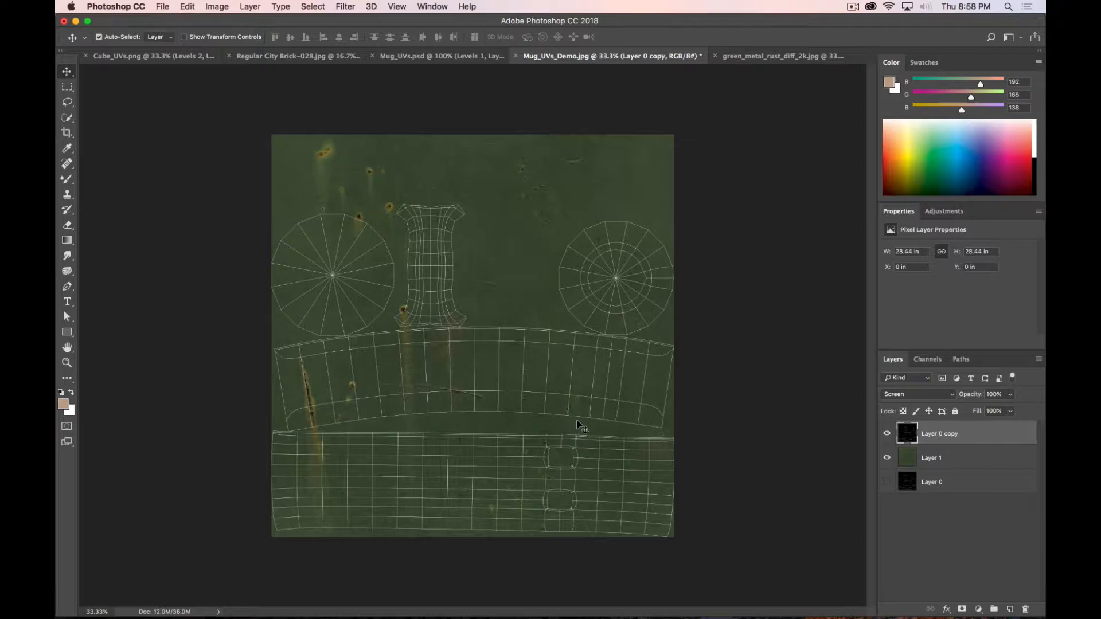
mouse_move(586, 301)
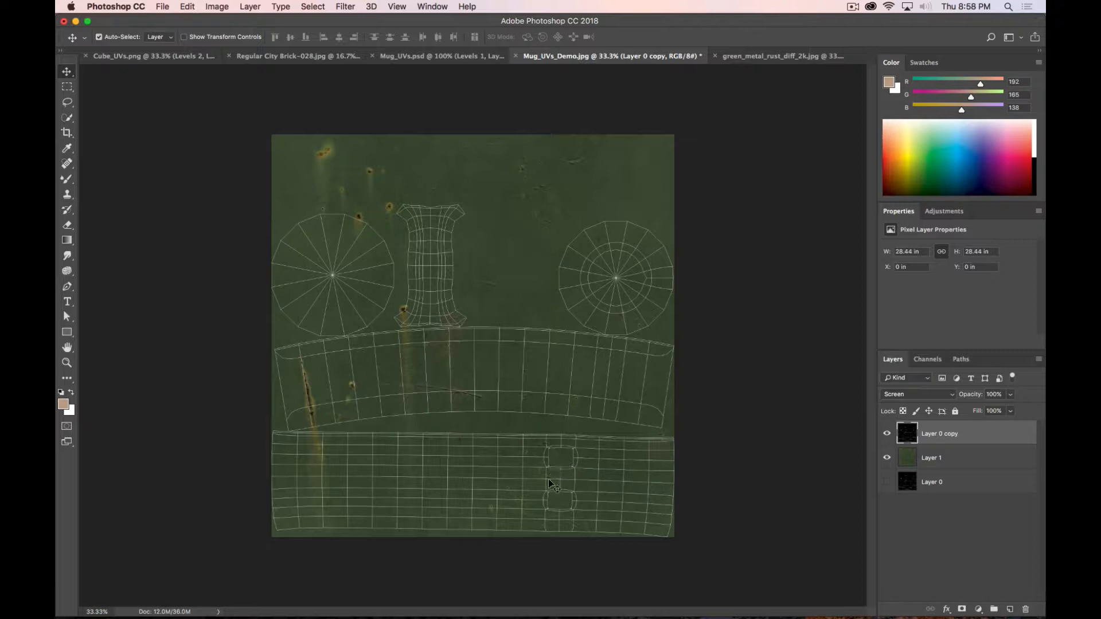
mouse_move(540, 486)
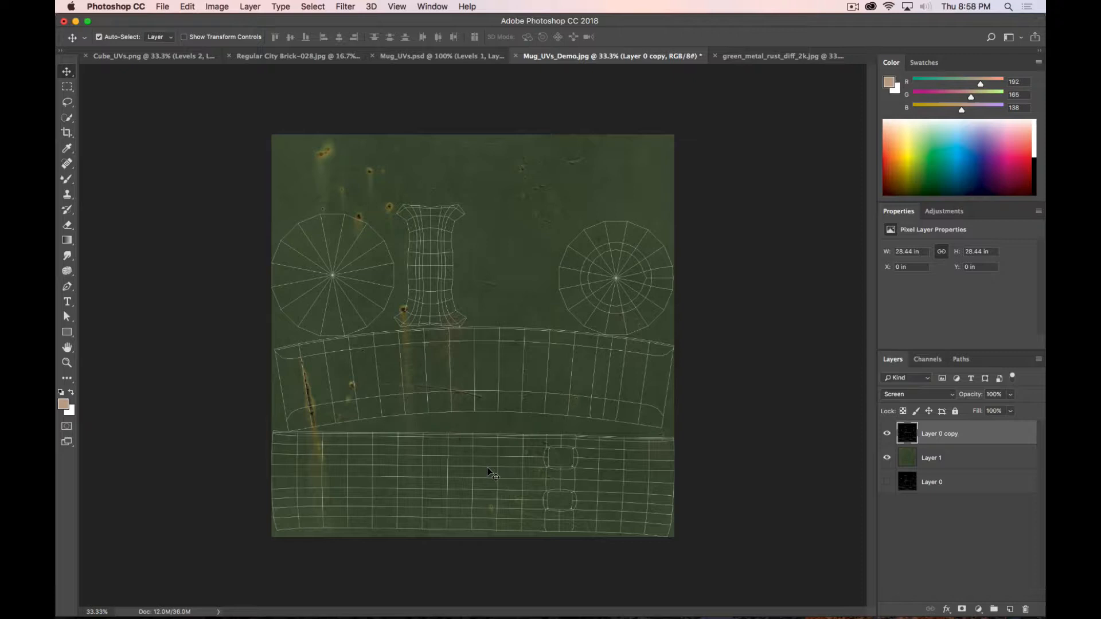
mouse_move(477, 402)
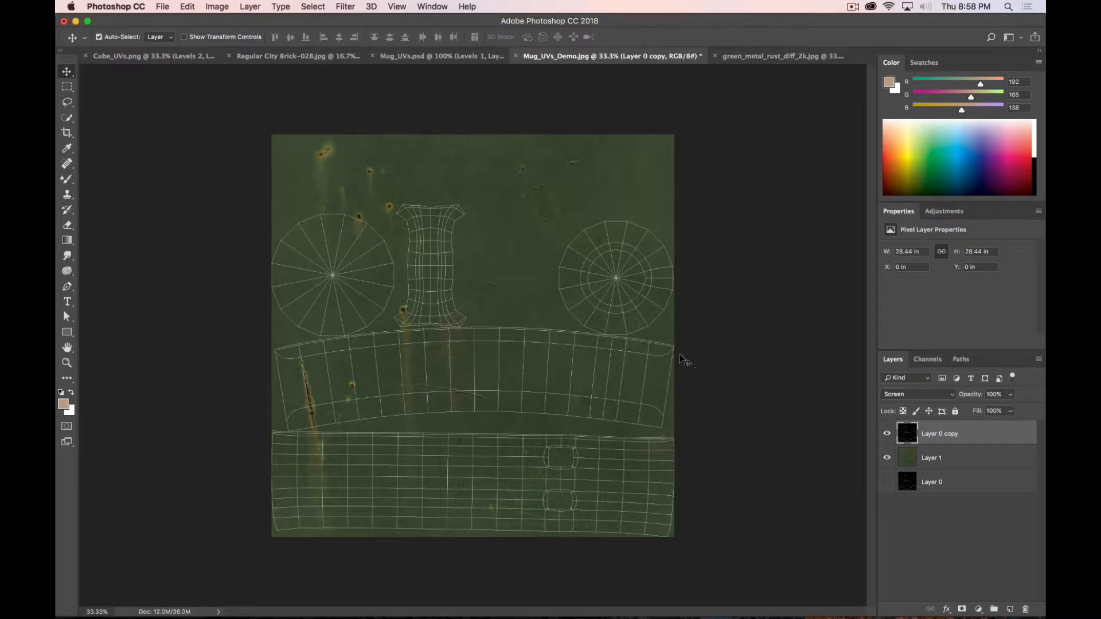
mouse_move(649, 398)
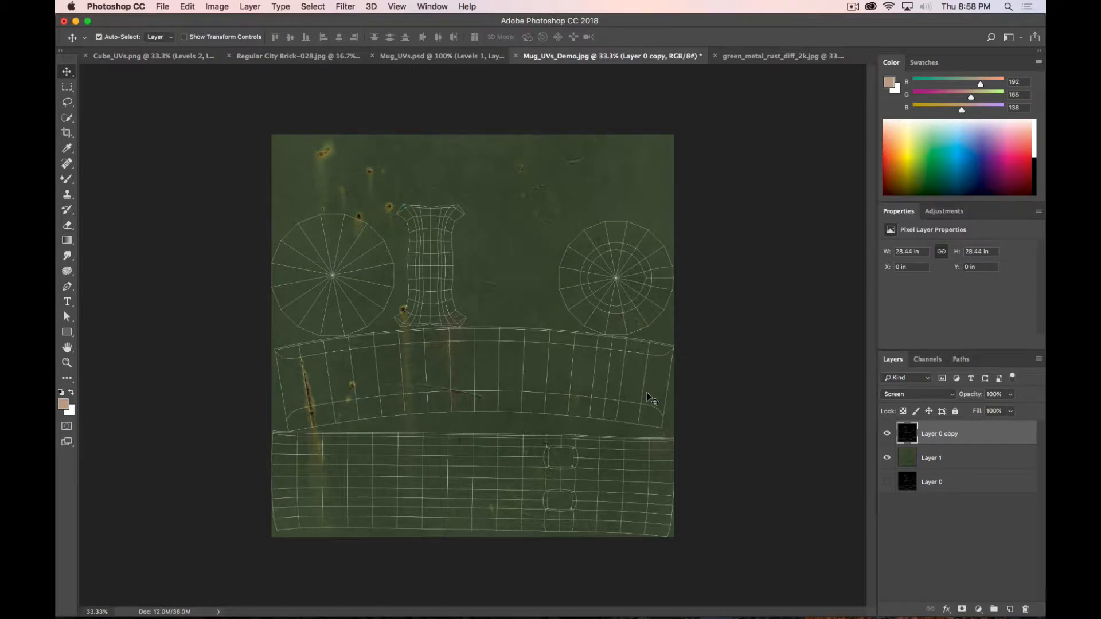
key(cmd+=)
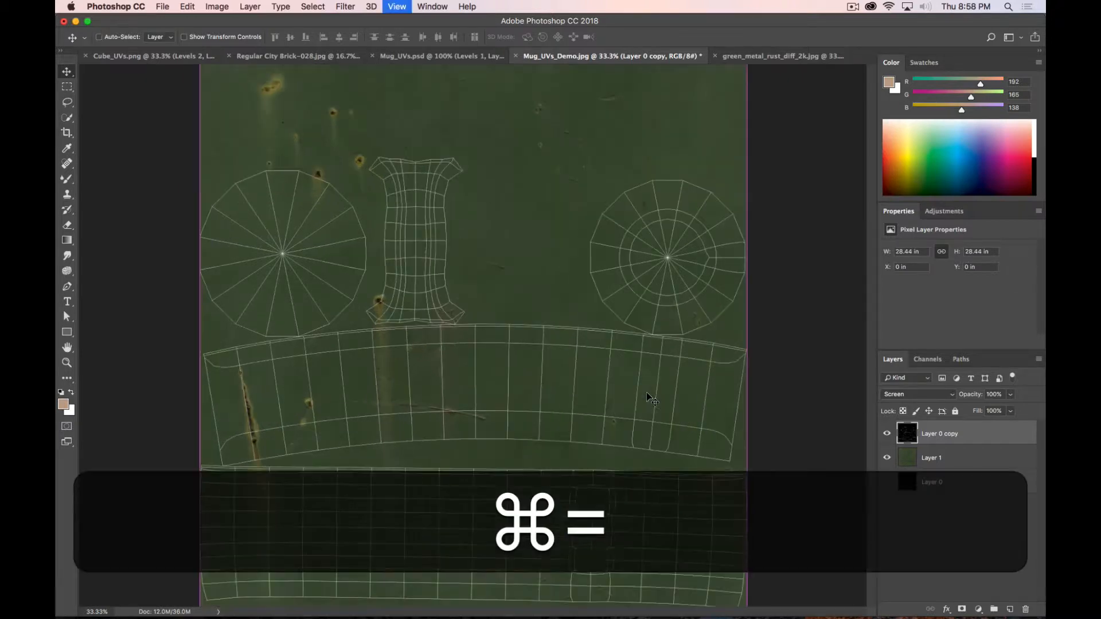
key(cmd+=)
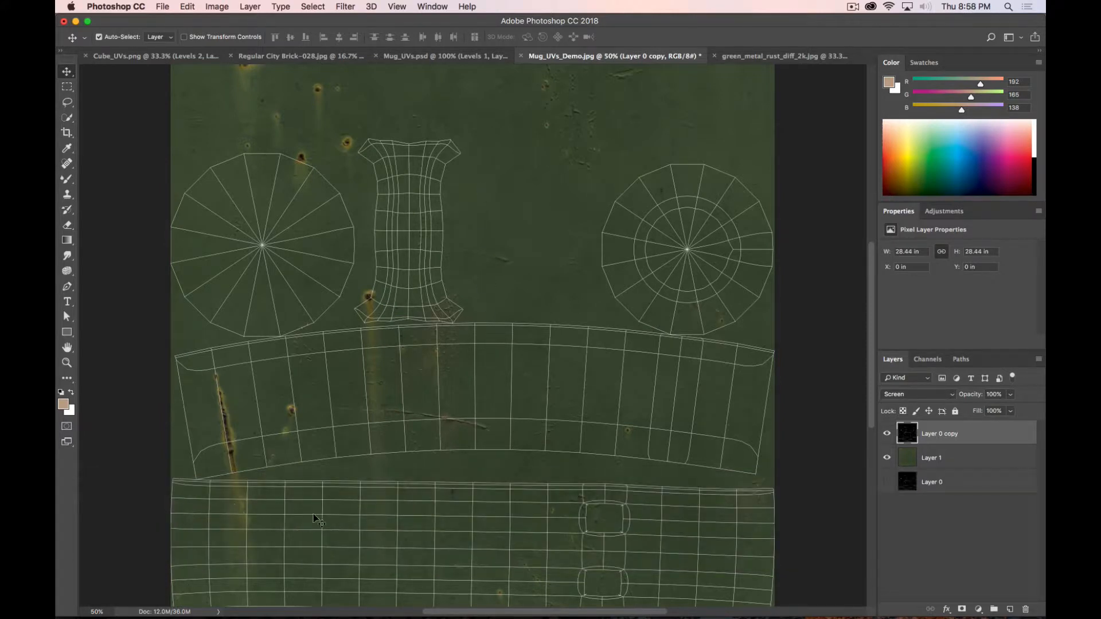
click(887, 481)
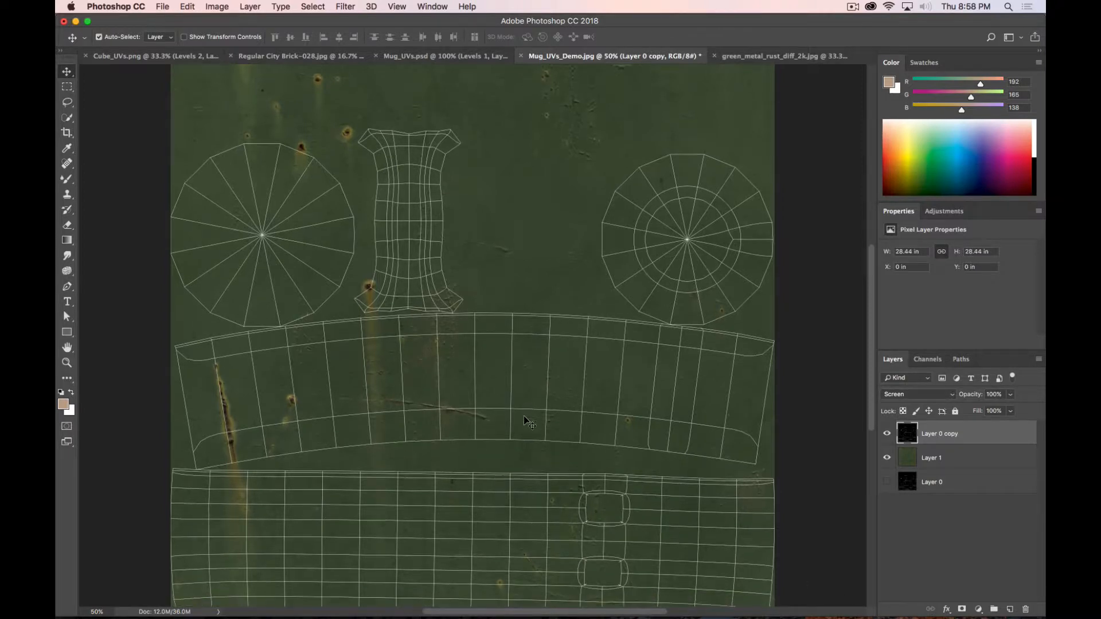
key(cmd+-)
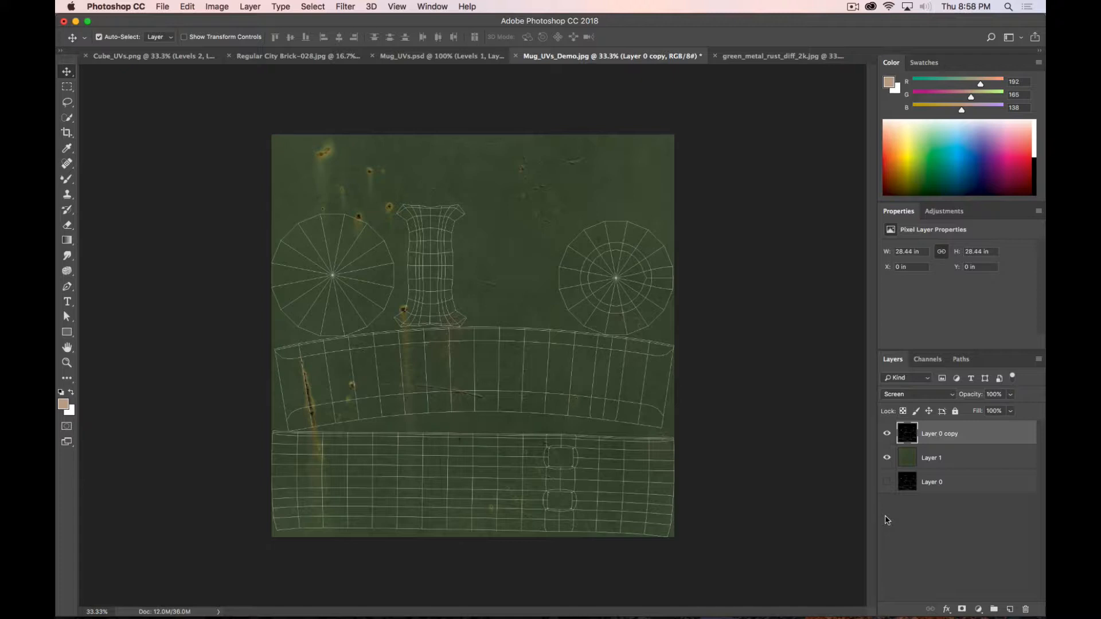
- Hide the UV wireframe layer and export the texture via Save for Web as maximum-quality JPEG
click(886, 433)
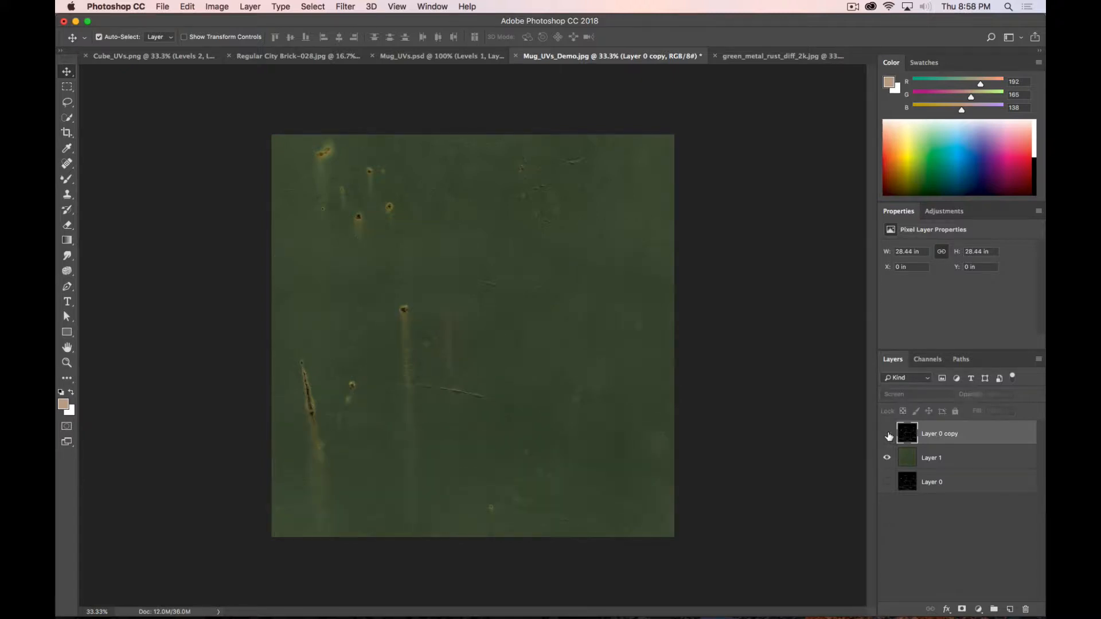
mouse_move(887, 436)
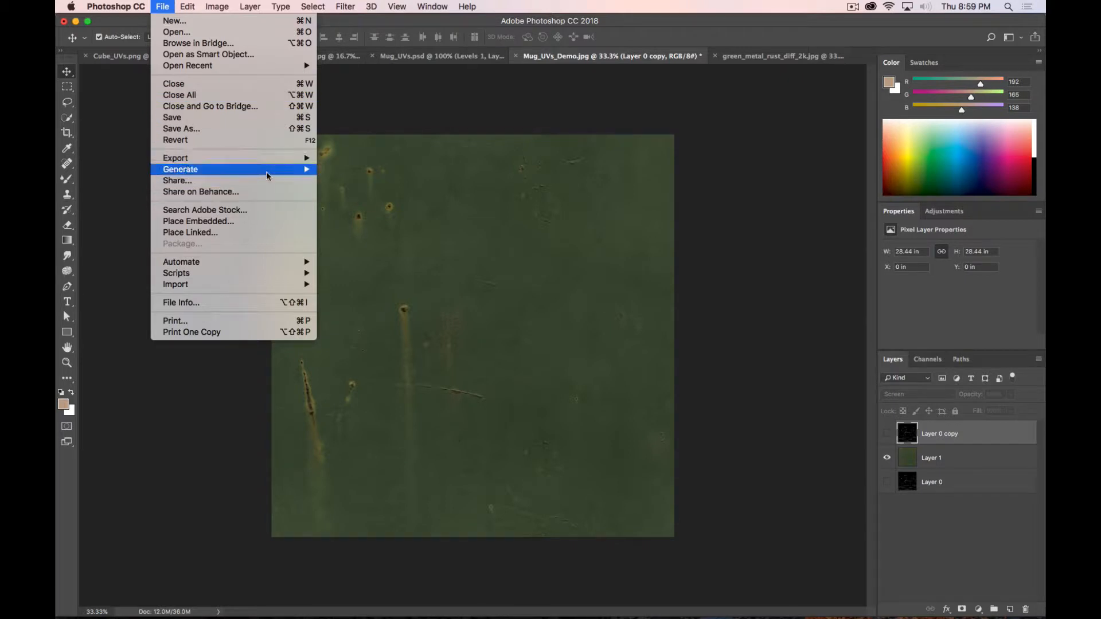
mouse_move(174, 157)
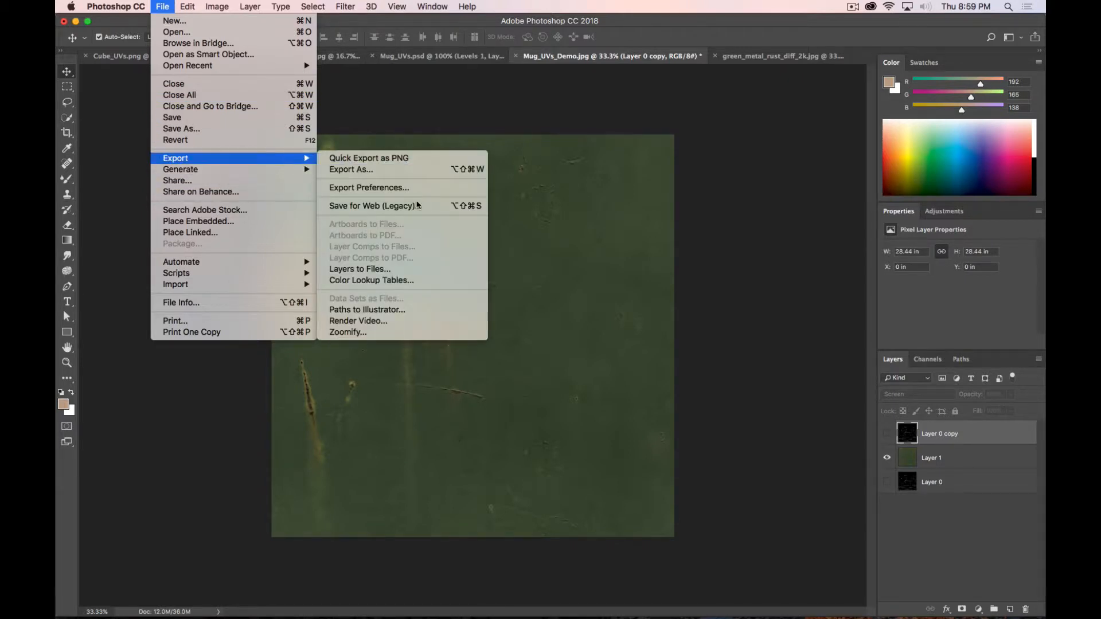
mouse_move(374, 205)
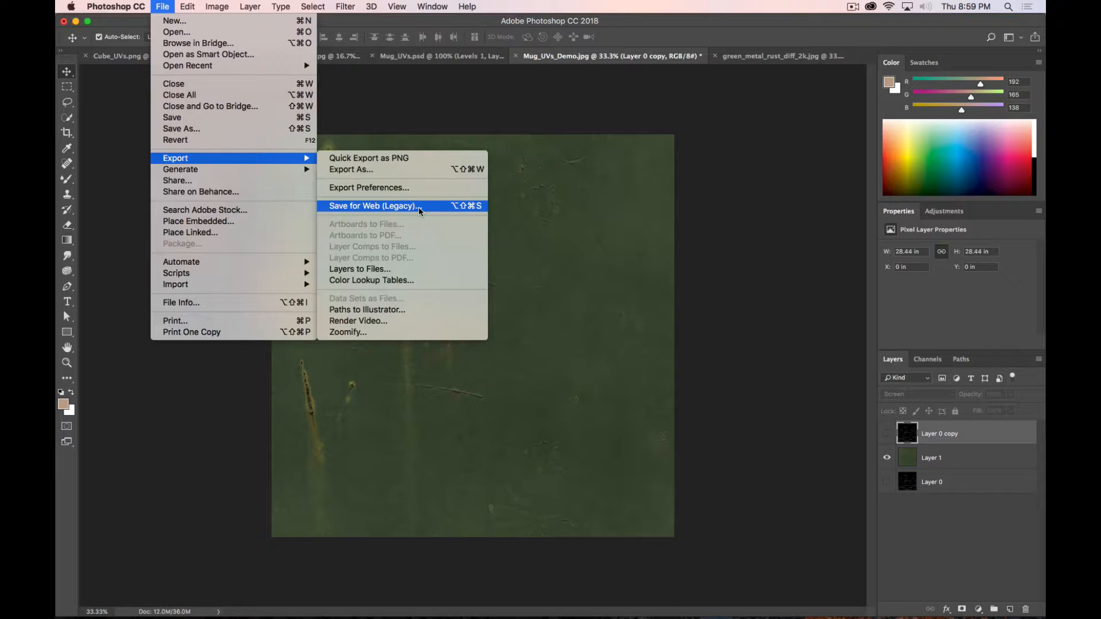
click(372, 206)
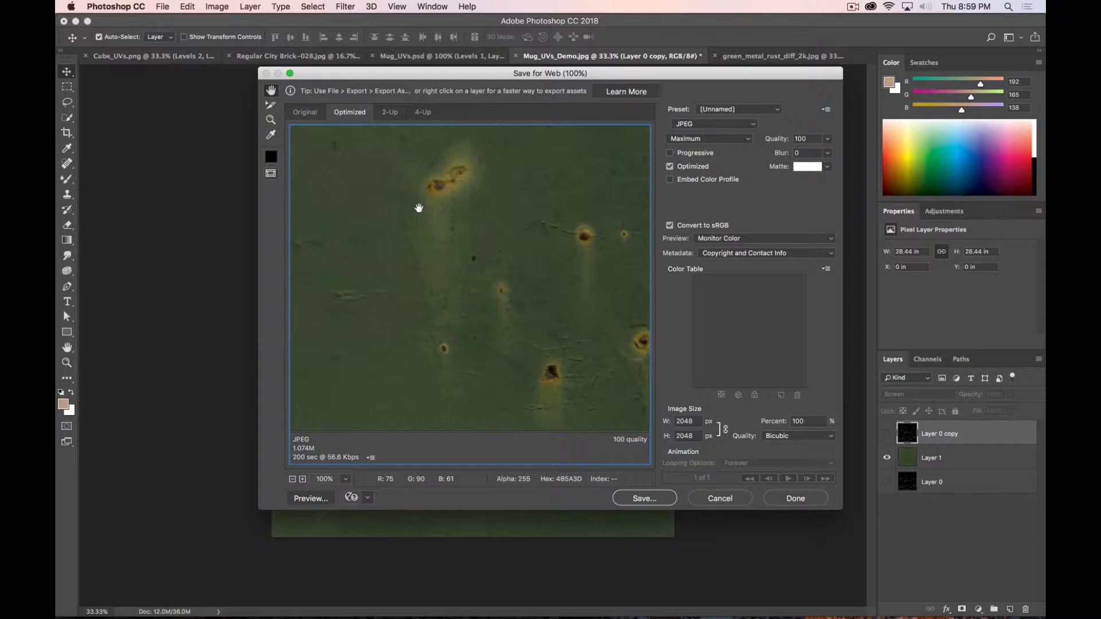
click(715, 124)
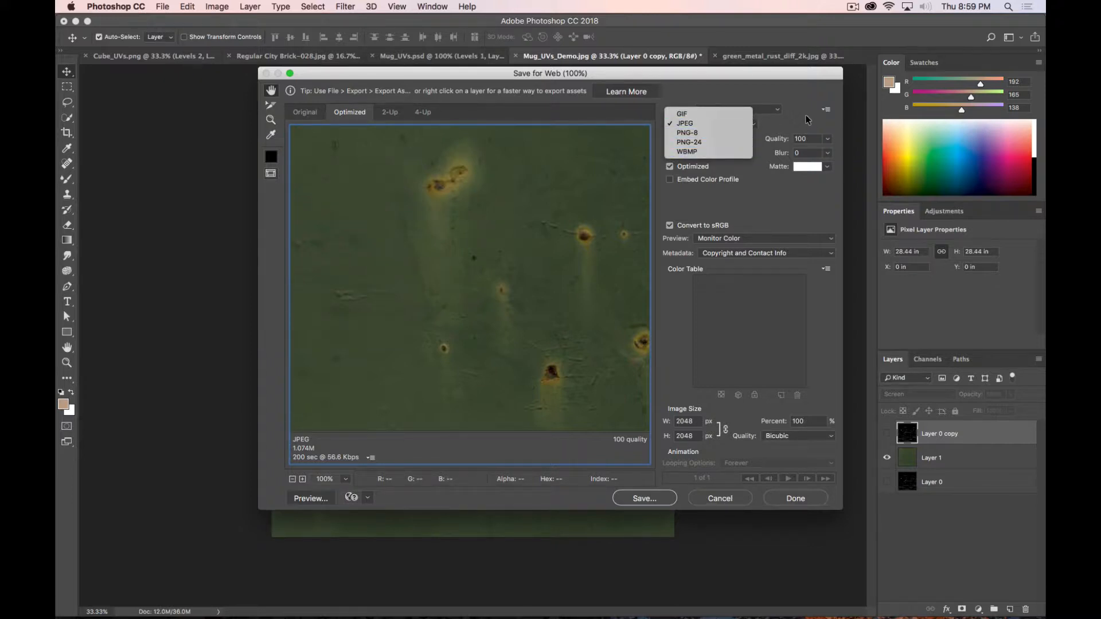
click(704, 123)
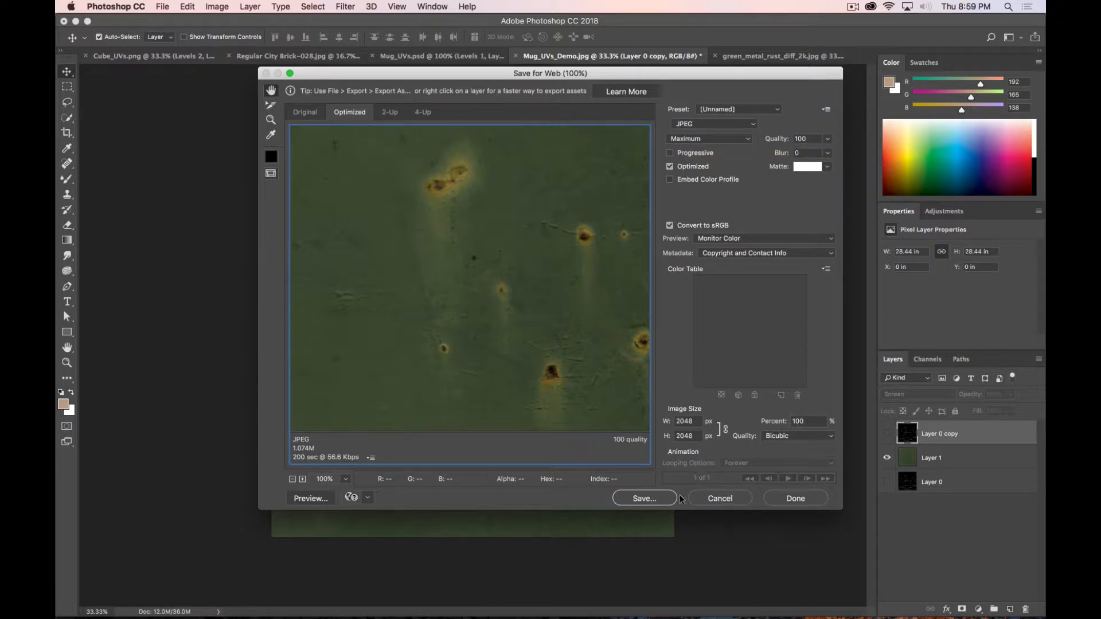
click(642, 497)
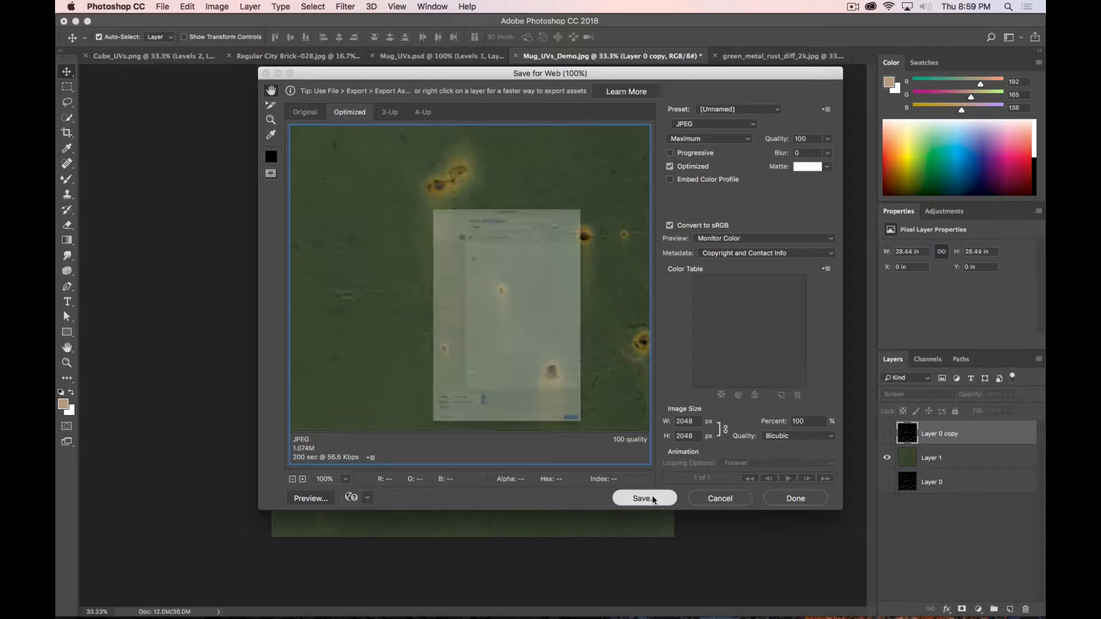
click(643, 497)
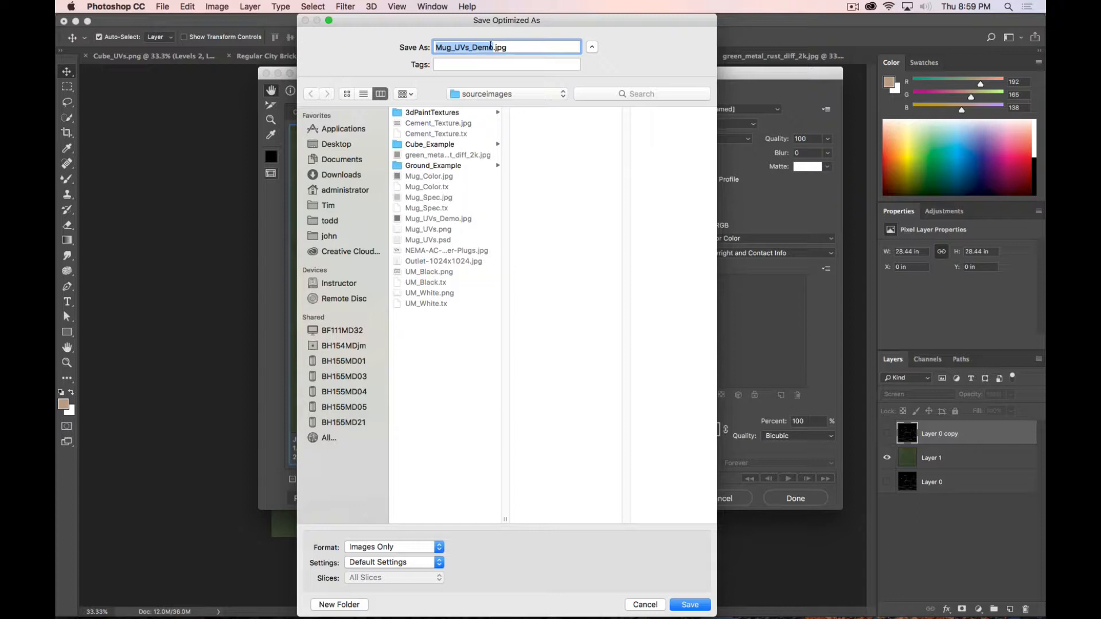
- Decline replacing Mug_Color.jpg and save the export as Mug_Color_Demo.jpg in sourceimages
key(backspace)
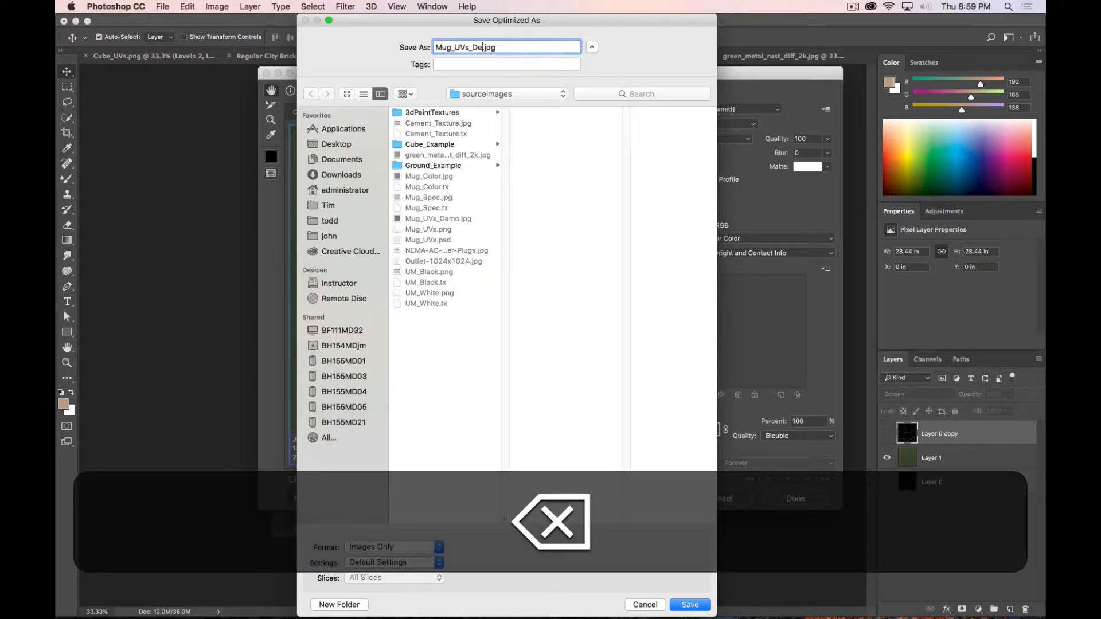
key(backspace)
text(Color)
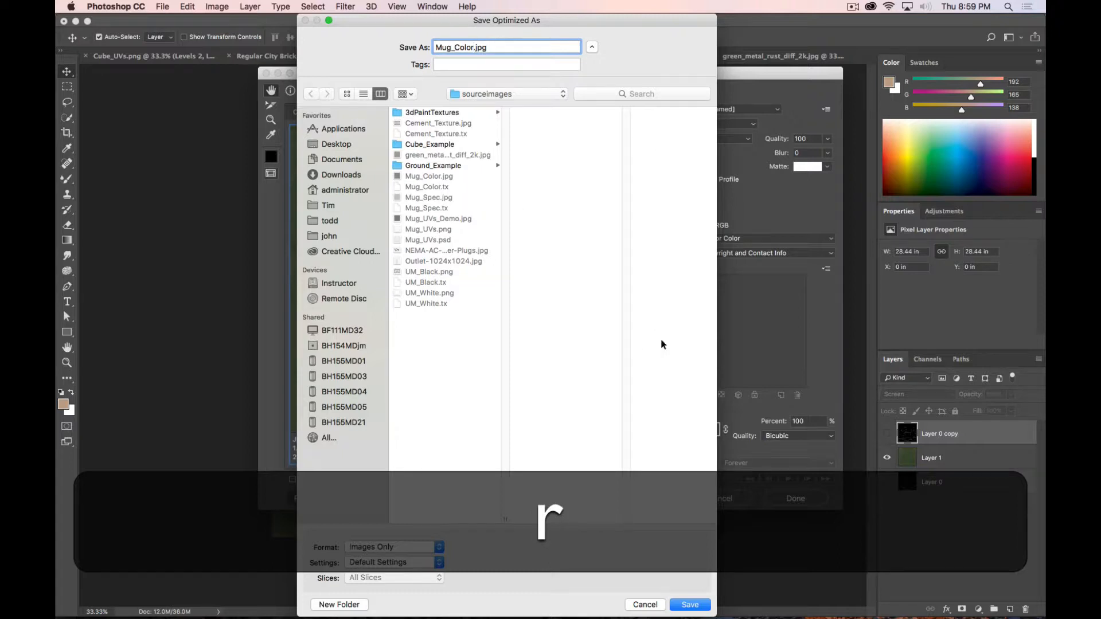
click(688, 605)
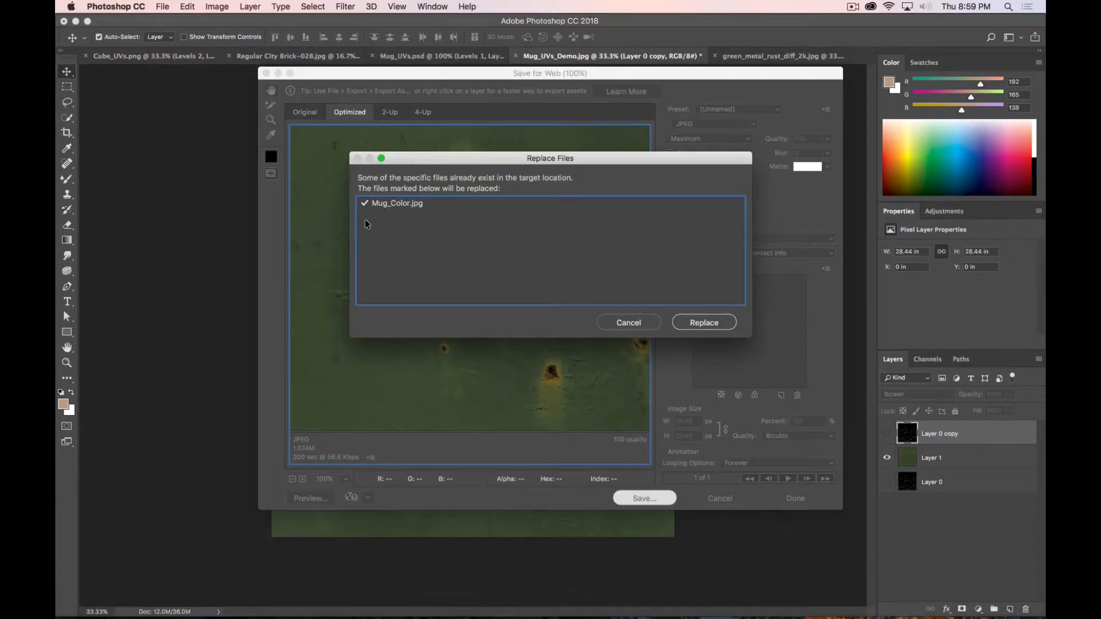
click(703, 322)
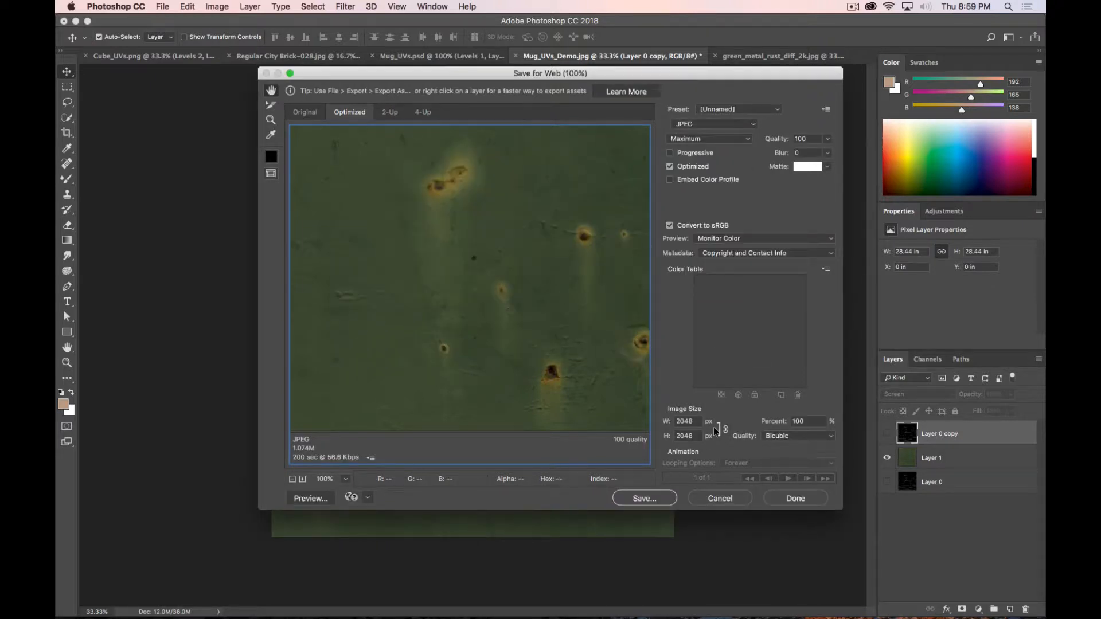
click(642, 498)
text(Mug_Color_Demo.jpg)
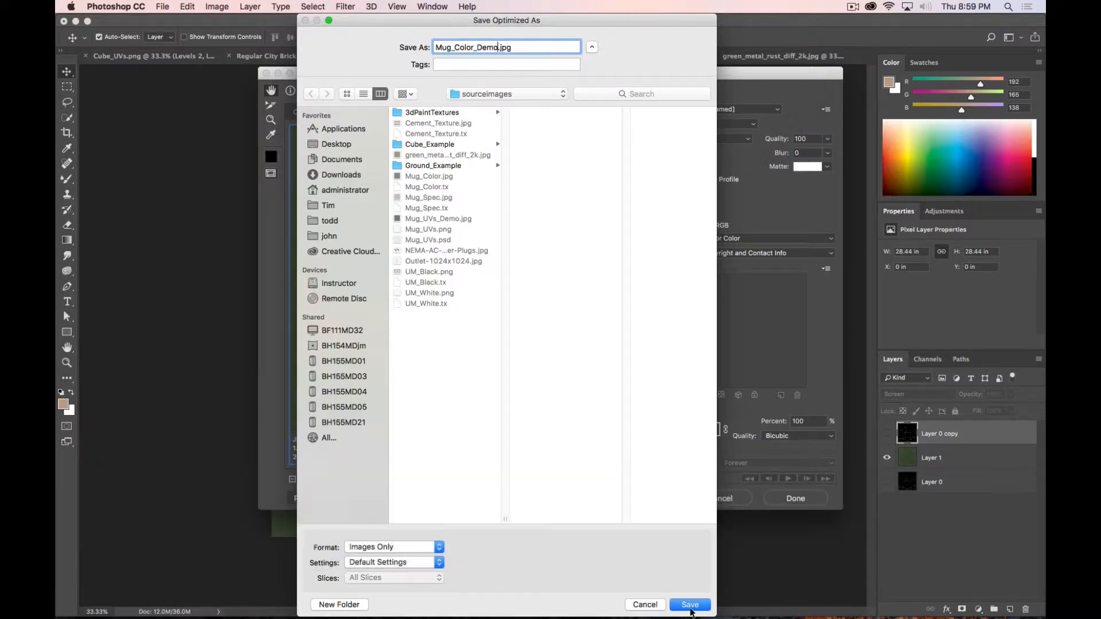
key(cmd+tab)
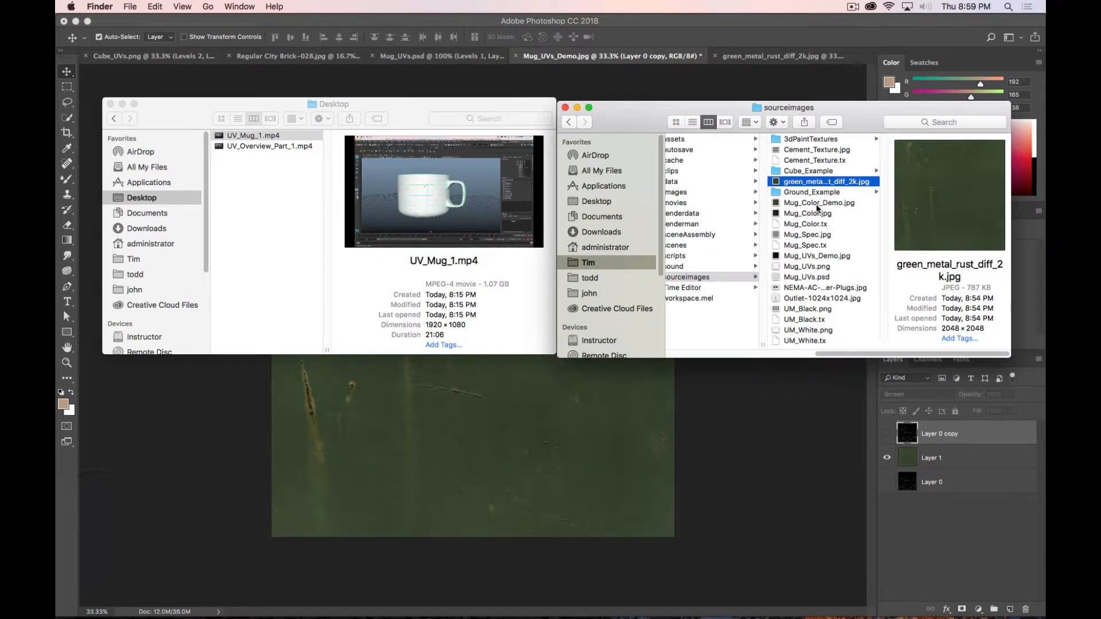
- Select Mug_Color_Demo.jpg in sourceimages to confirm it is a 2048×2048 JPEG
click(818, 202)
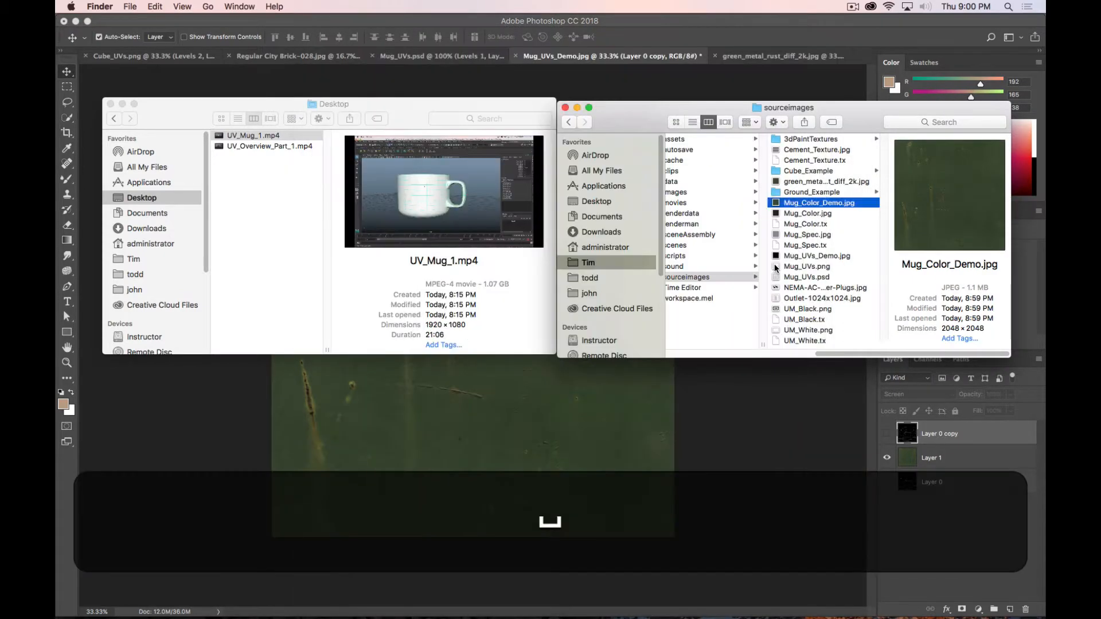
click(809, 171)
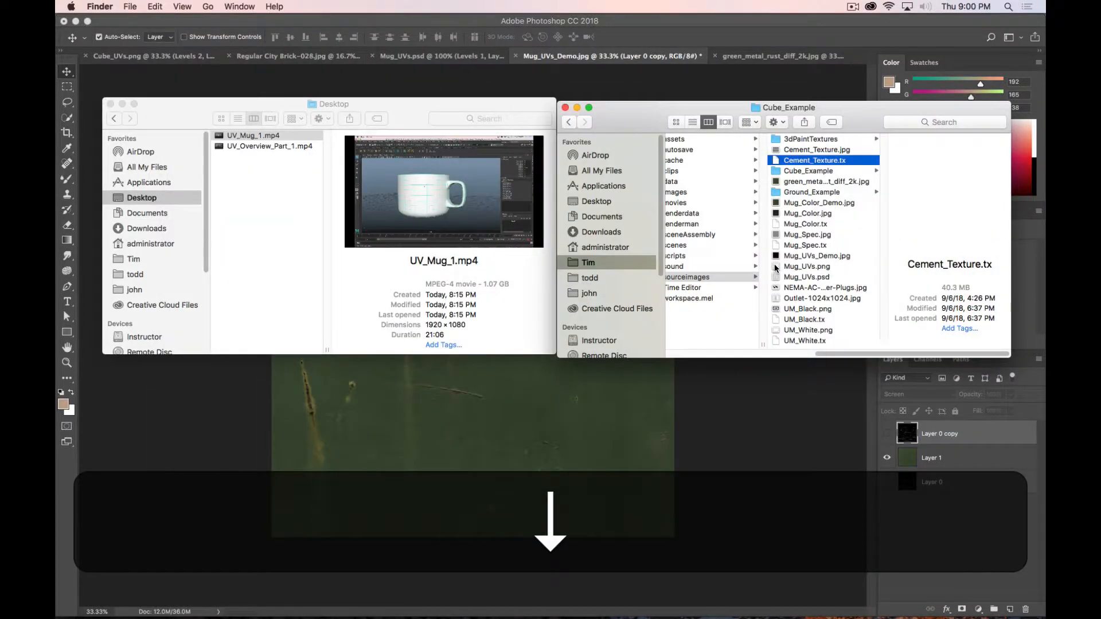
click(827, 181)
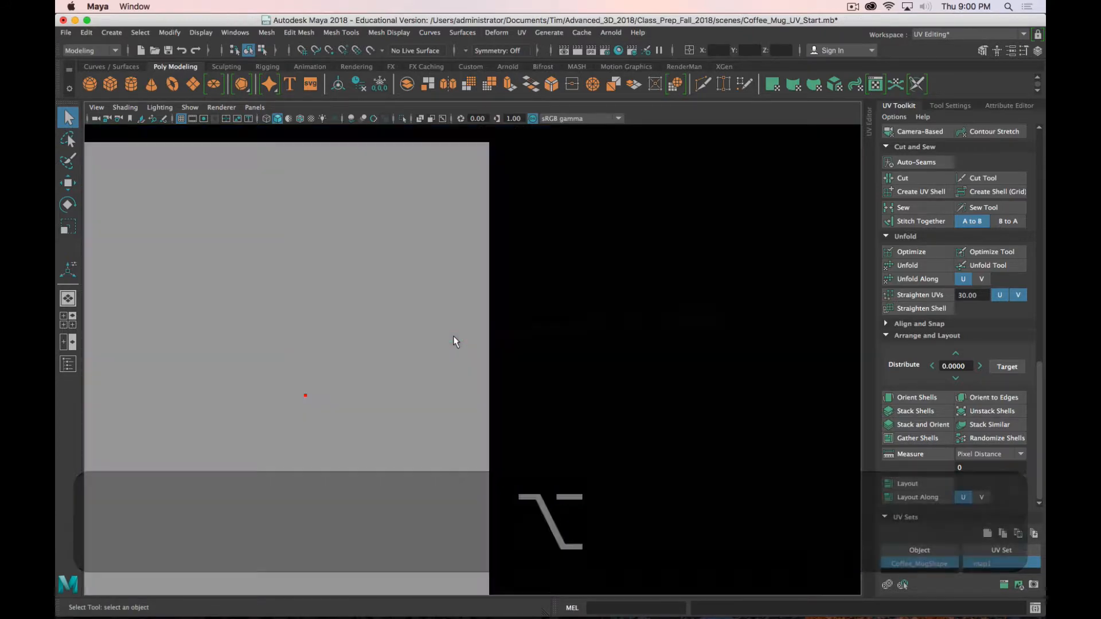
- Assign a new Arnold aiStandardSurface to the mug and rename it Mug_Demo_MAT
right_click(452, 334)
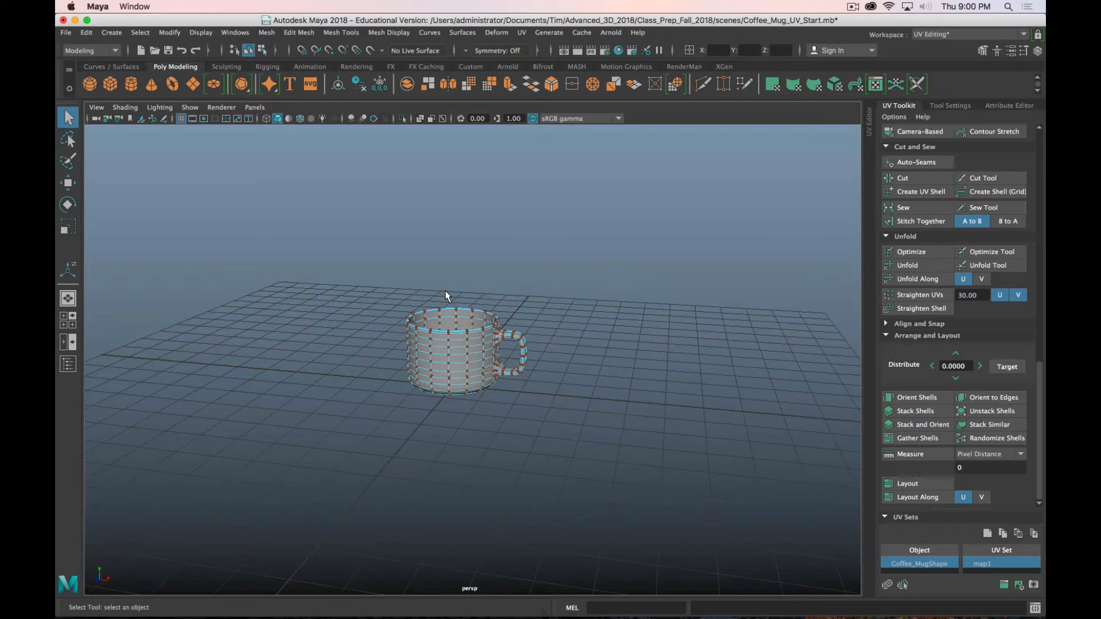
right_click(456, 294)
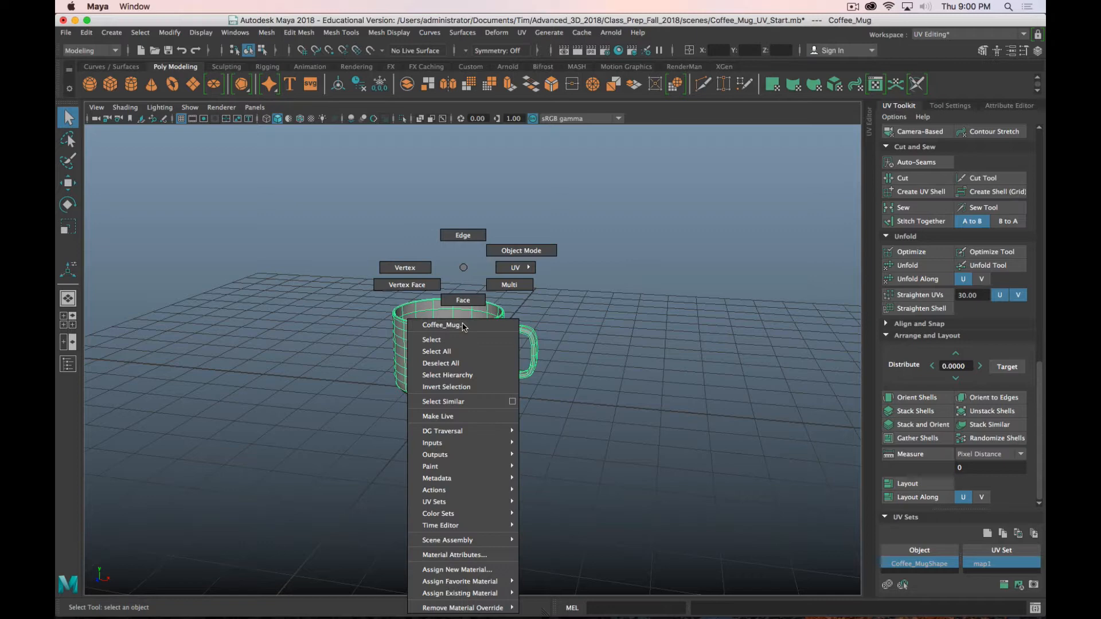
click(457, 570)
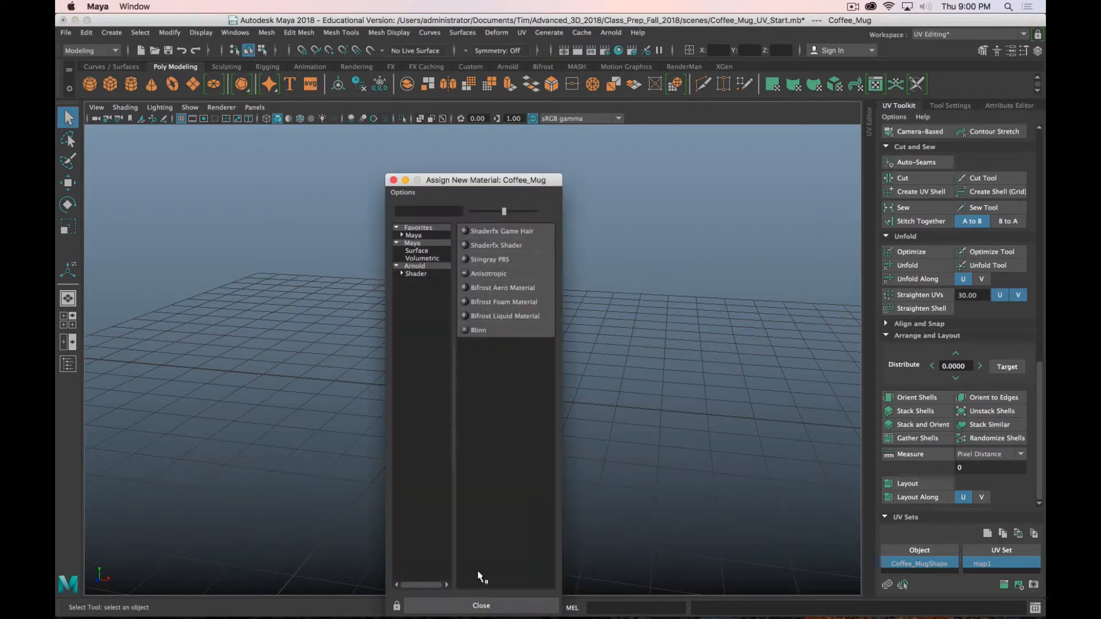
click(415, 275)
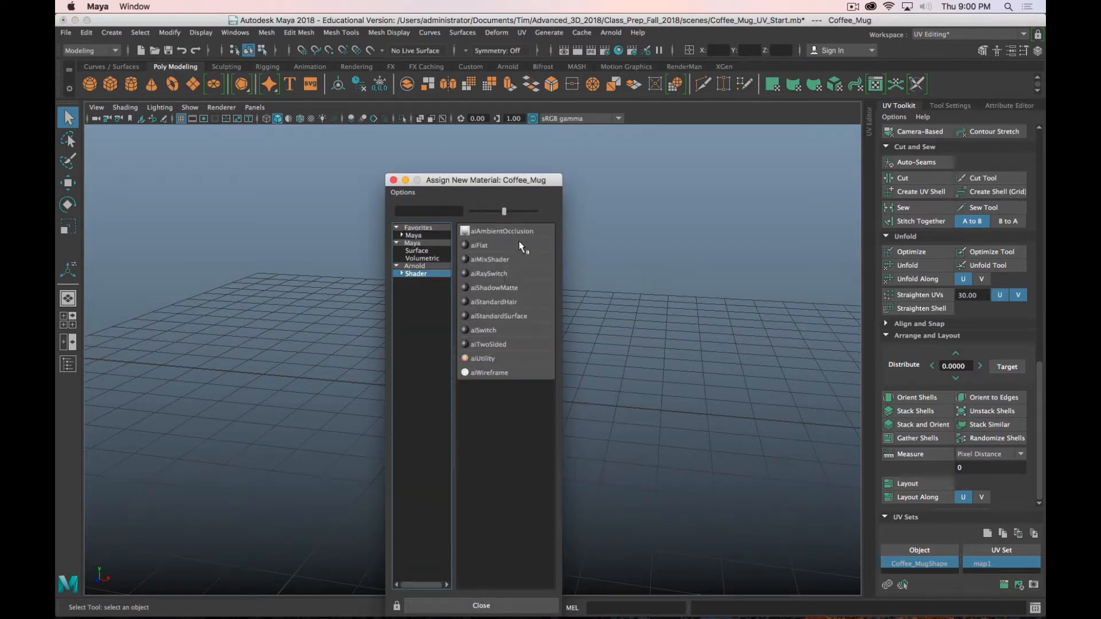
click(499, 315)
text(M)
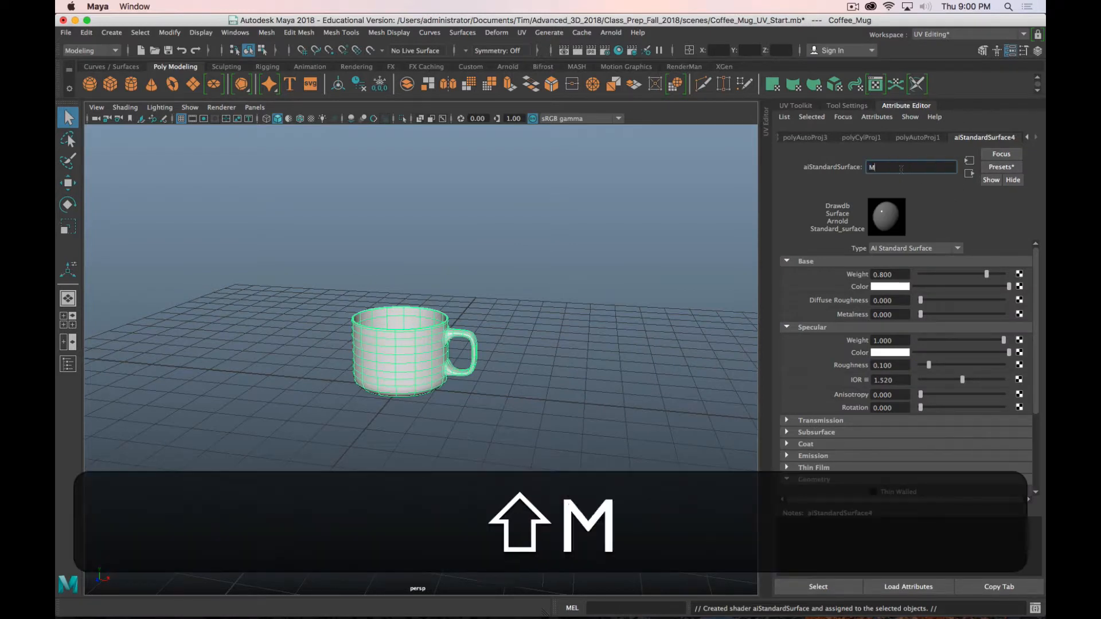
text(ug_Demo)
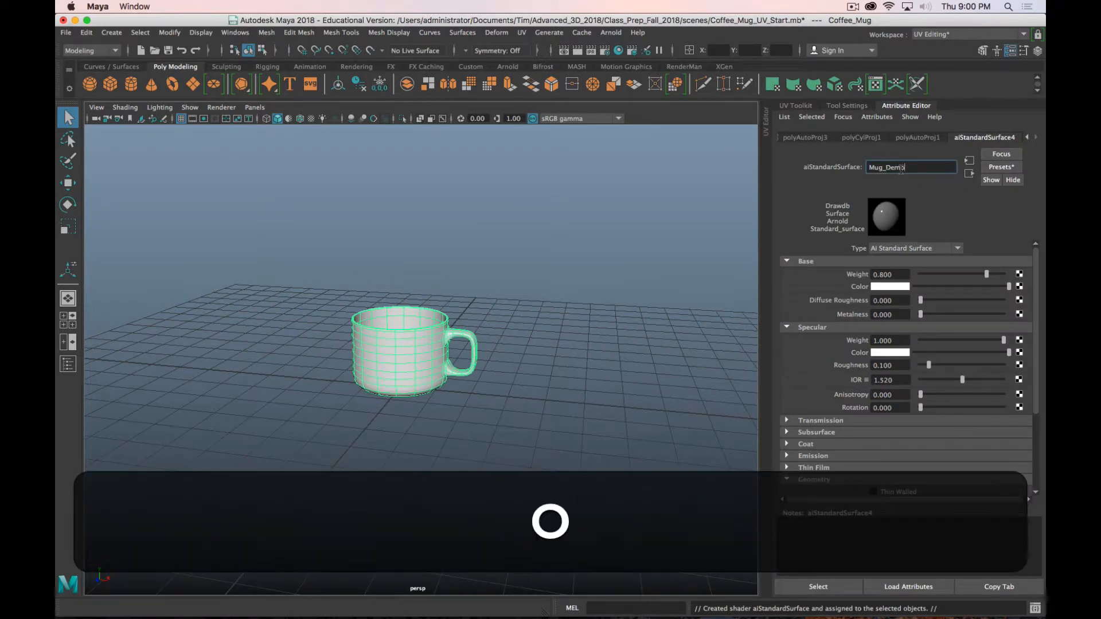
text(_MAT)
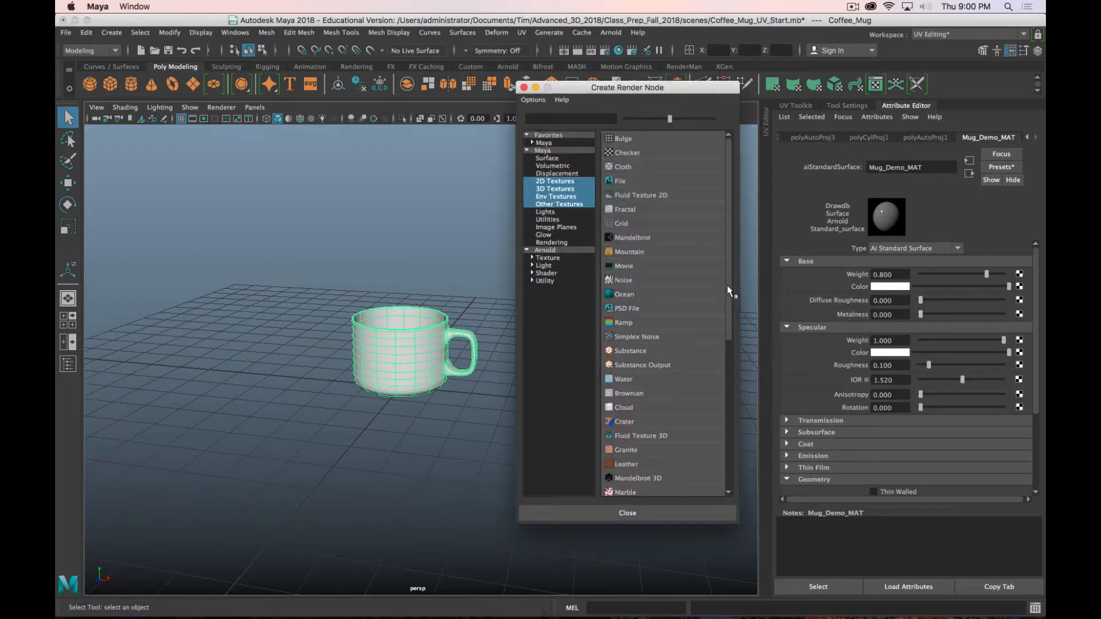
- Load Mug_Color_Demo.jpg from sourceimages as the file texture for the material's colour
click(620, 180)
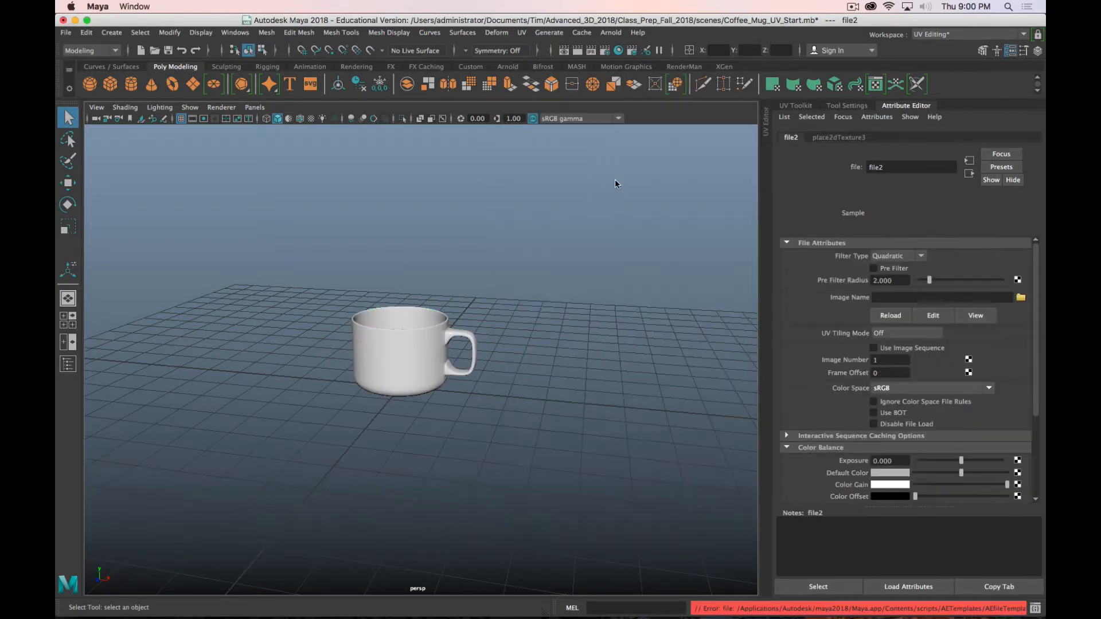
click(1021, 297)
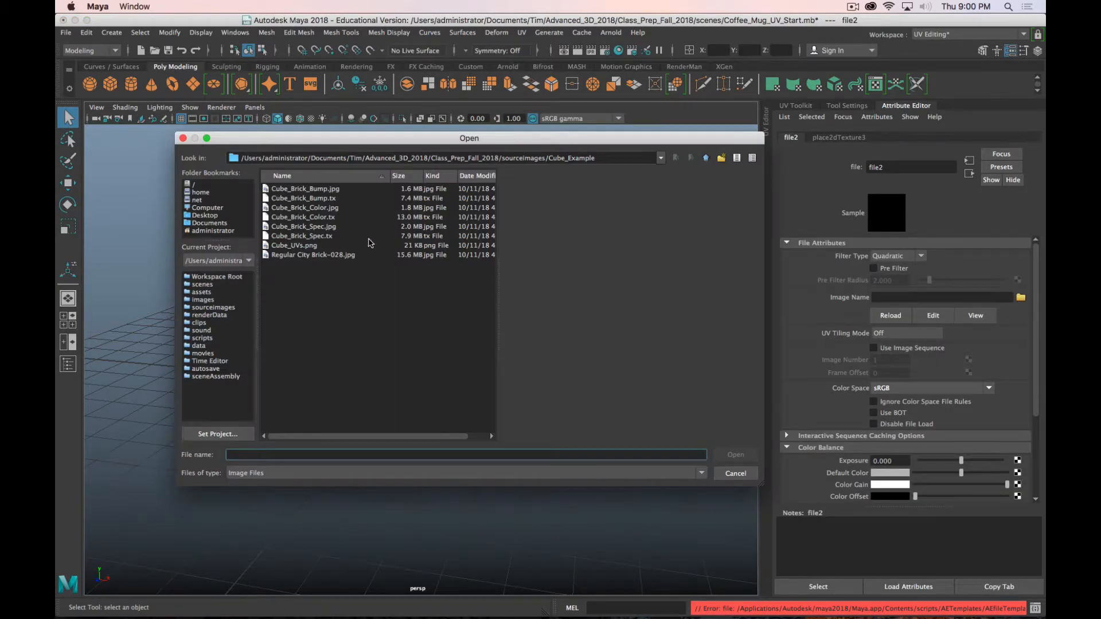
click(705, 157)
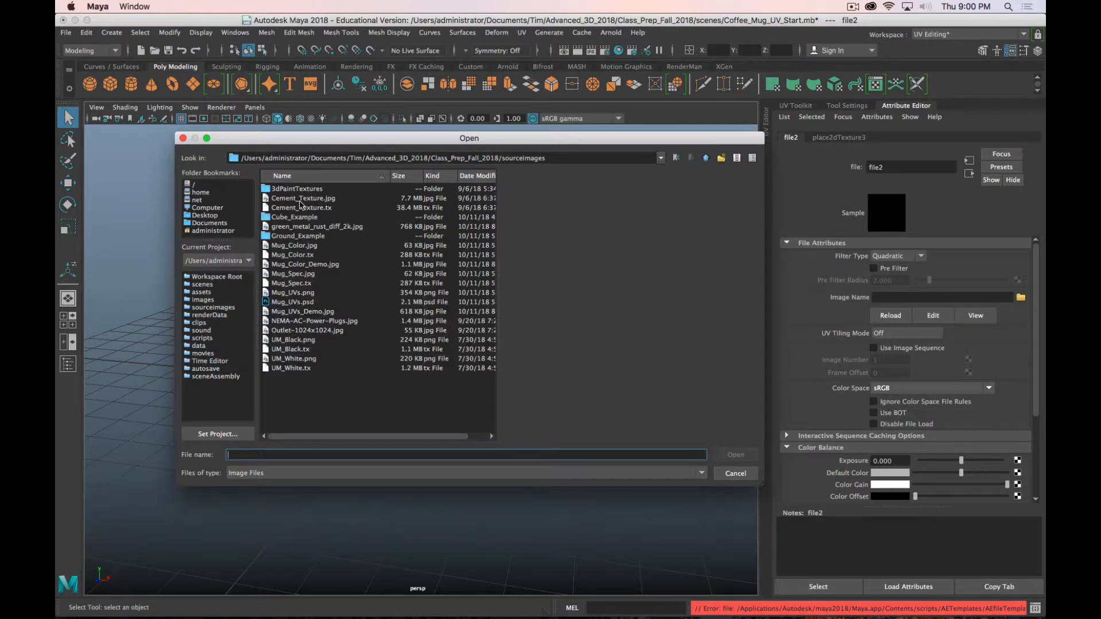
click(305, 264)
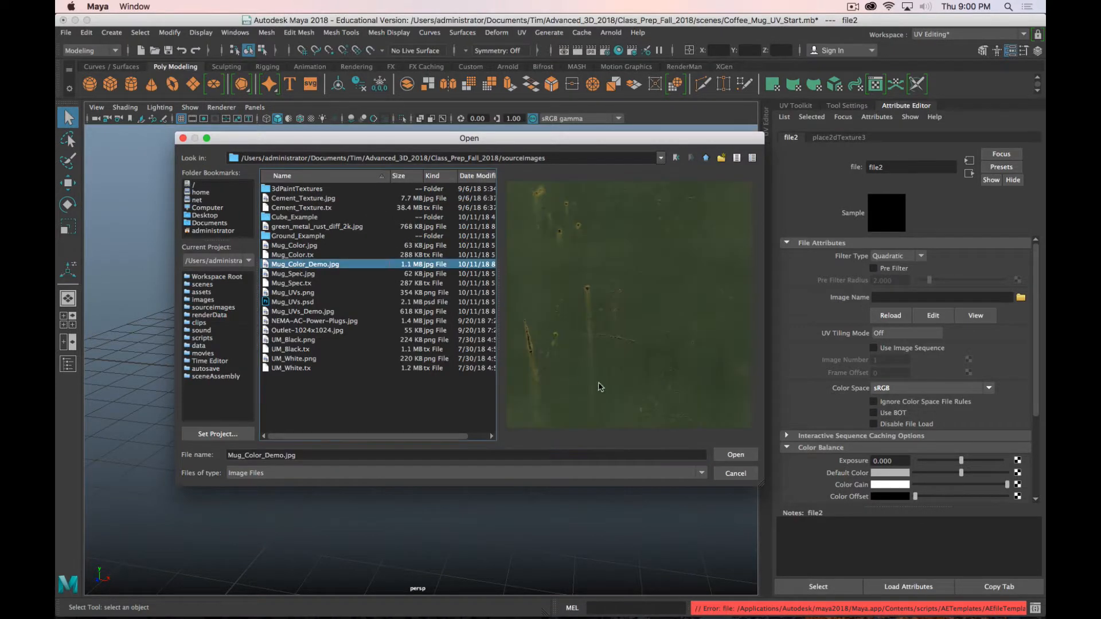
click(734, 454)
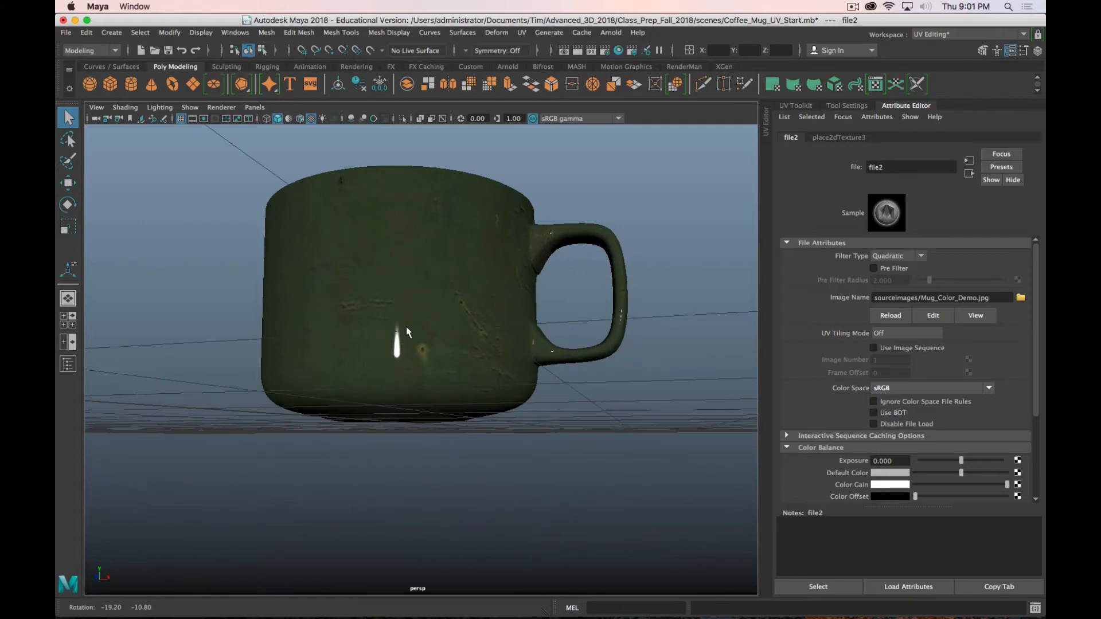
drag(421, 337, 407, 334)
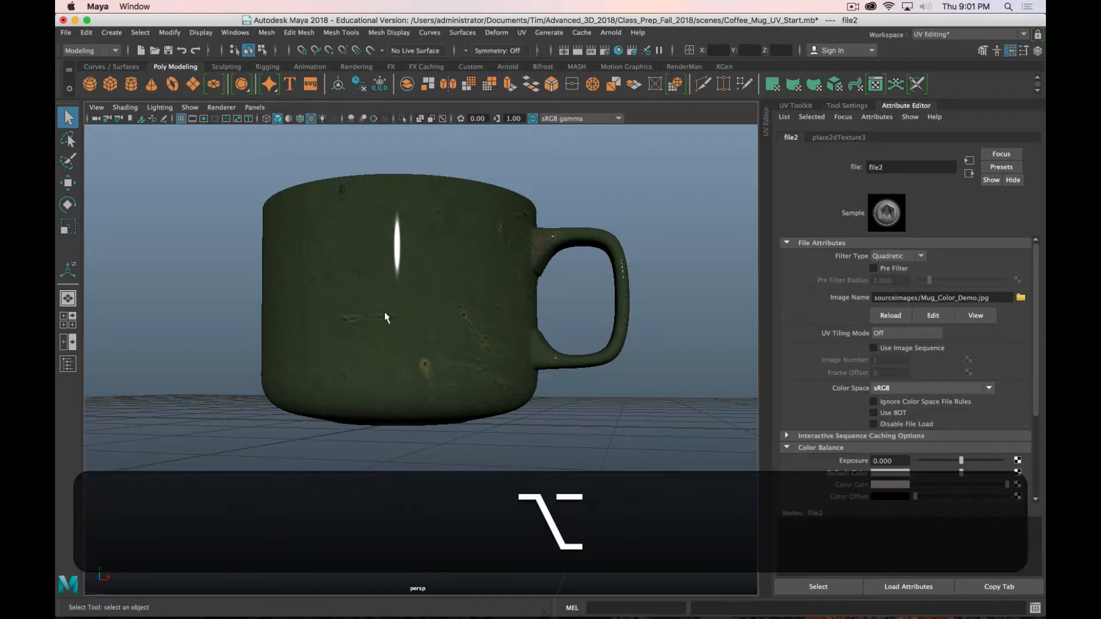
drag(386, 318, 385, 392)
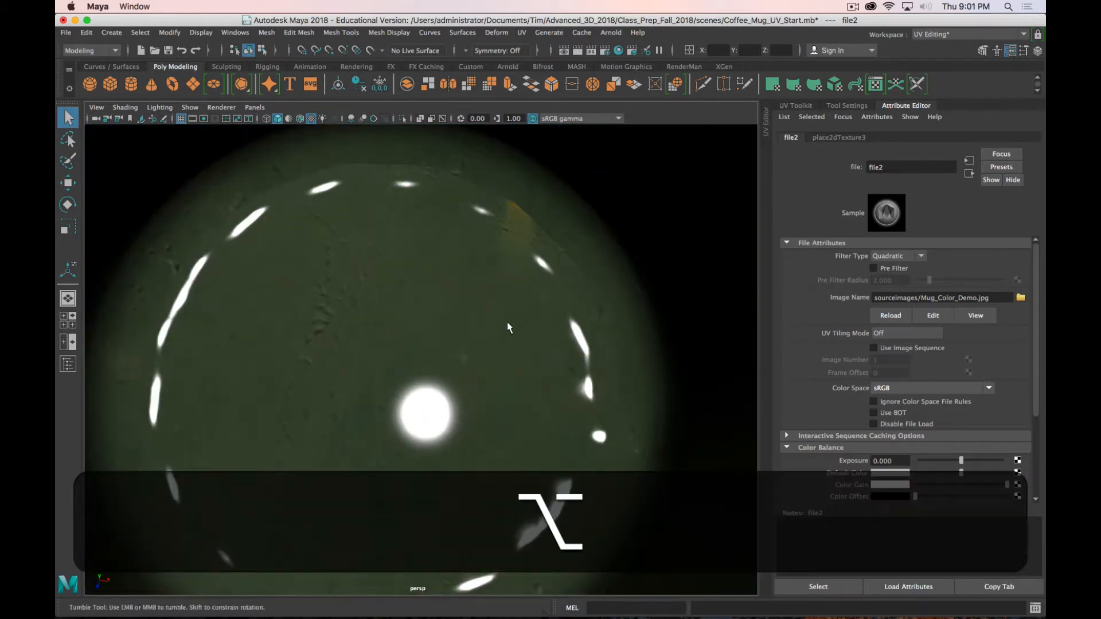
drag(509, 327, 411, 268)
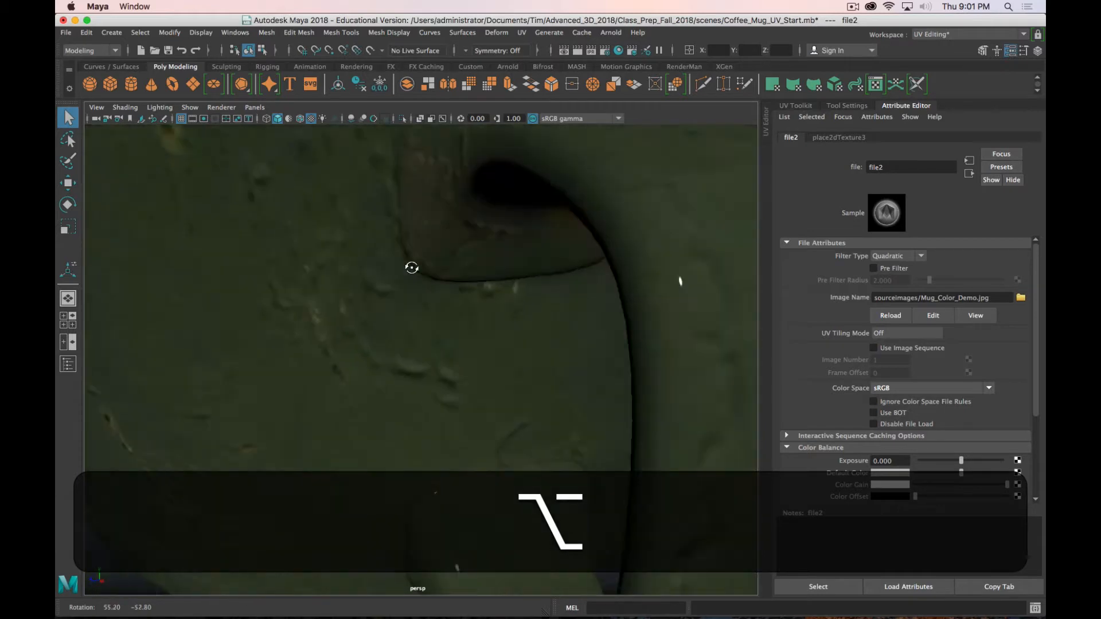
drag(411, 267, 358, 281)
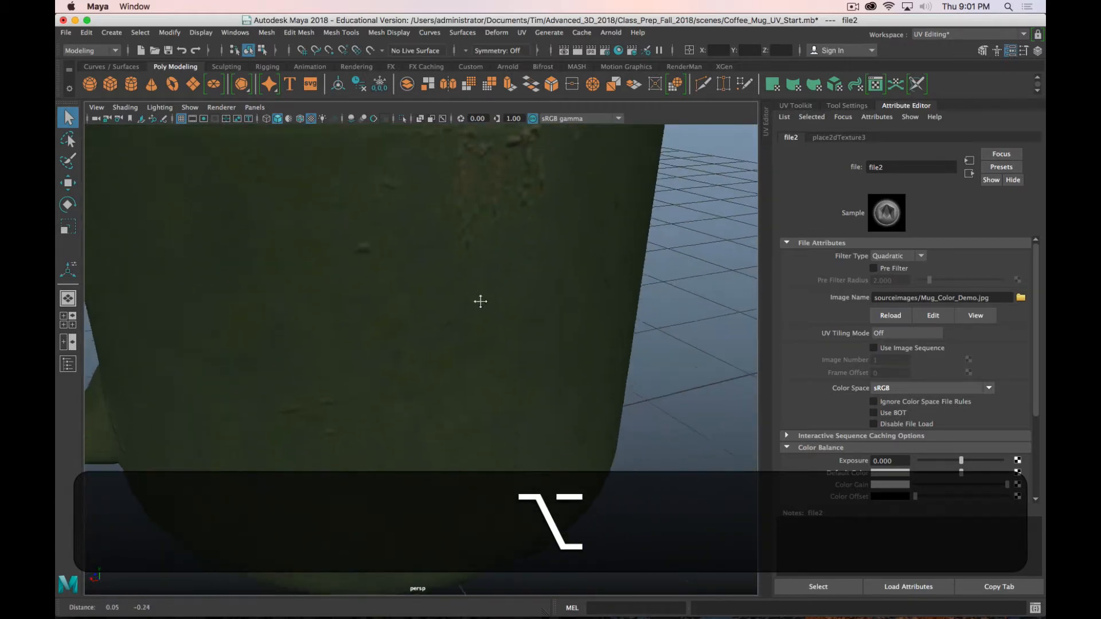
drag(480, 302, 443, 311)
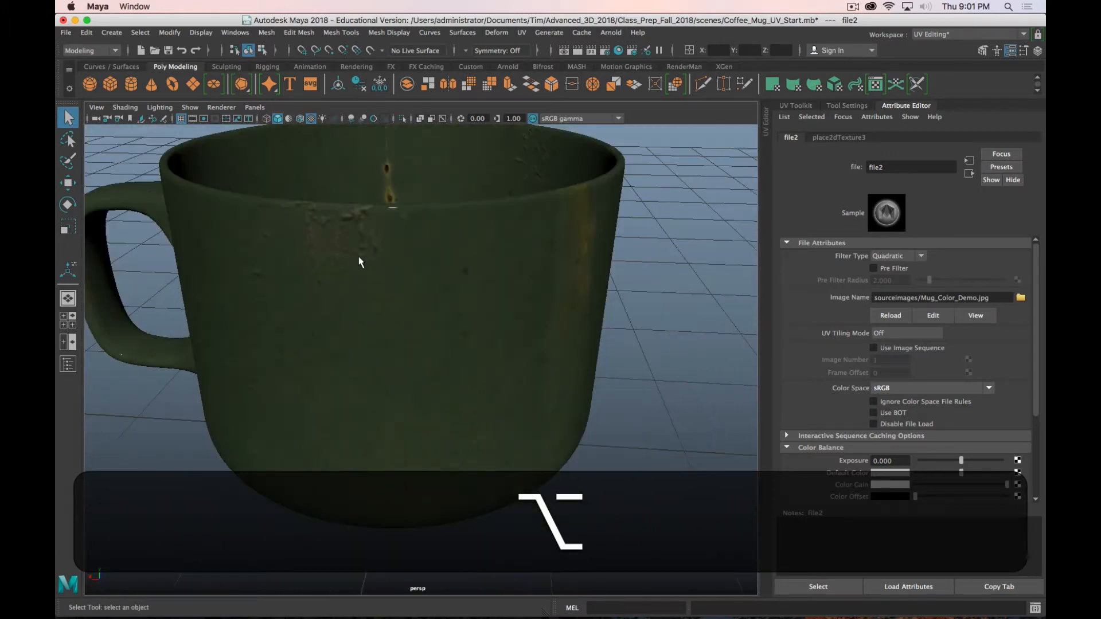
right_click(400, 264)
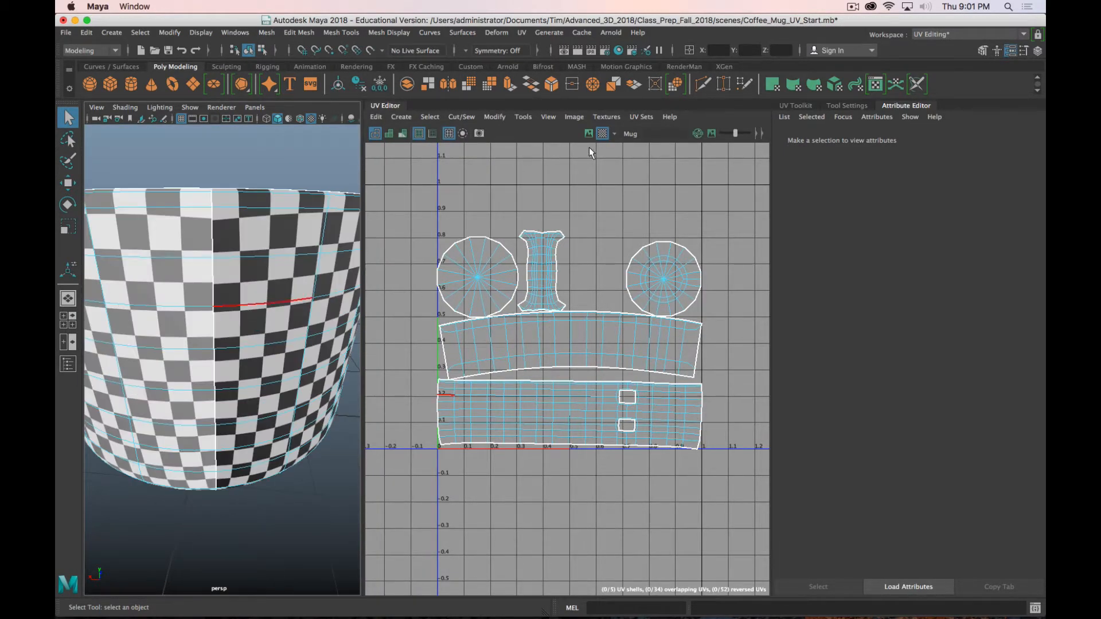
- Show the texture behind the UV shells and orbit the mug to inspect seams and the inner wall
click(588, 133)
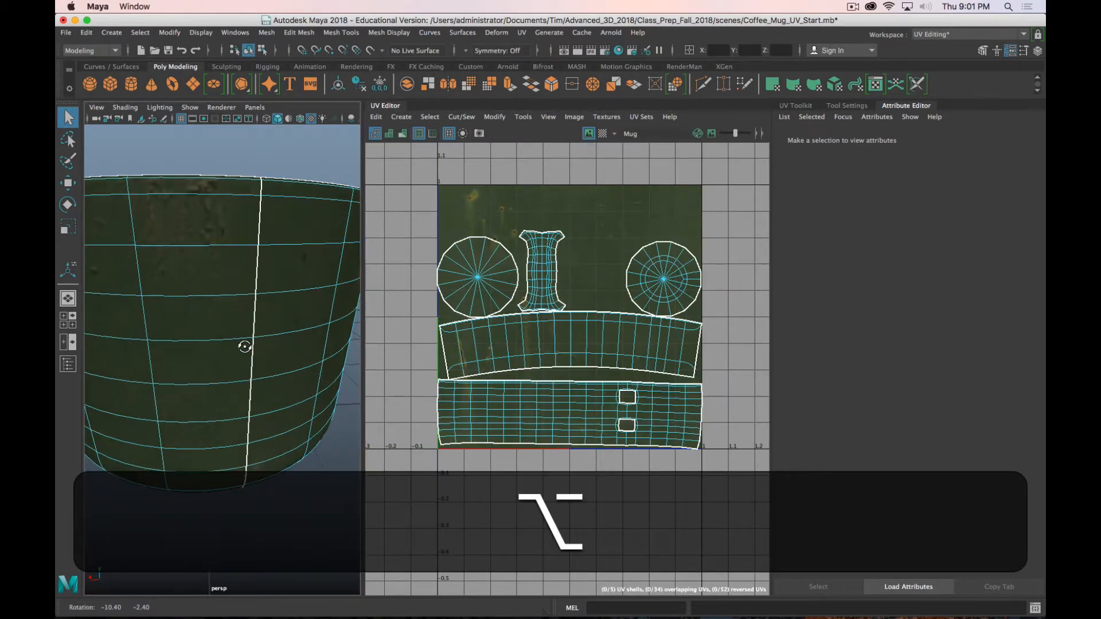
drag(245, 346, 314, 396)
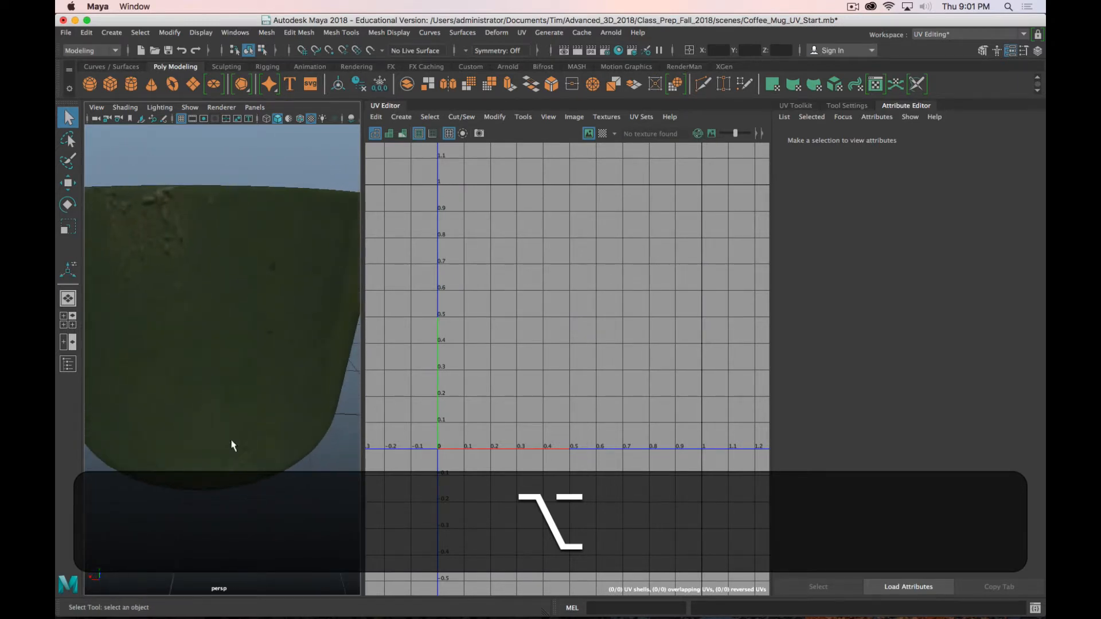
drag(232, 447, 296, 448)
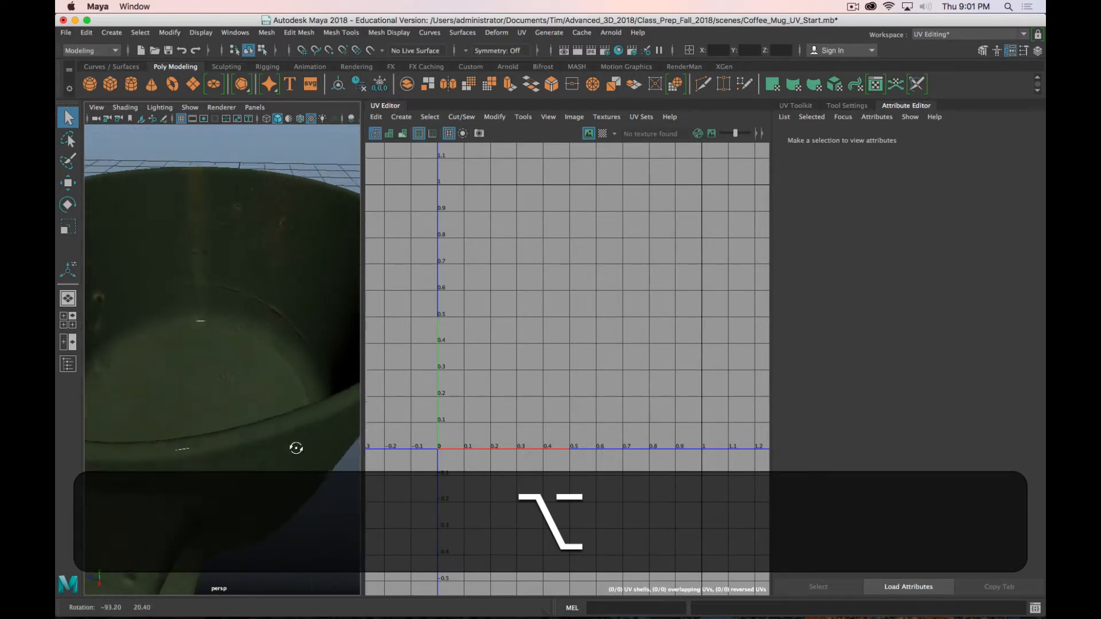
drag(296, 449, 214, 363)
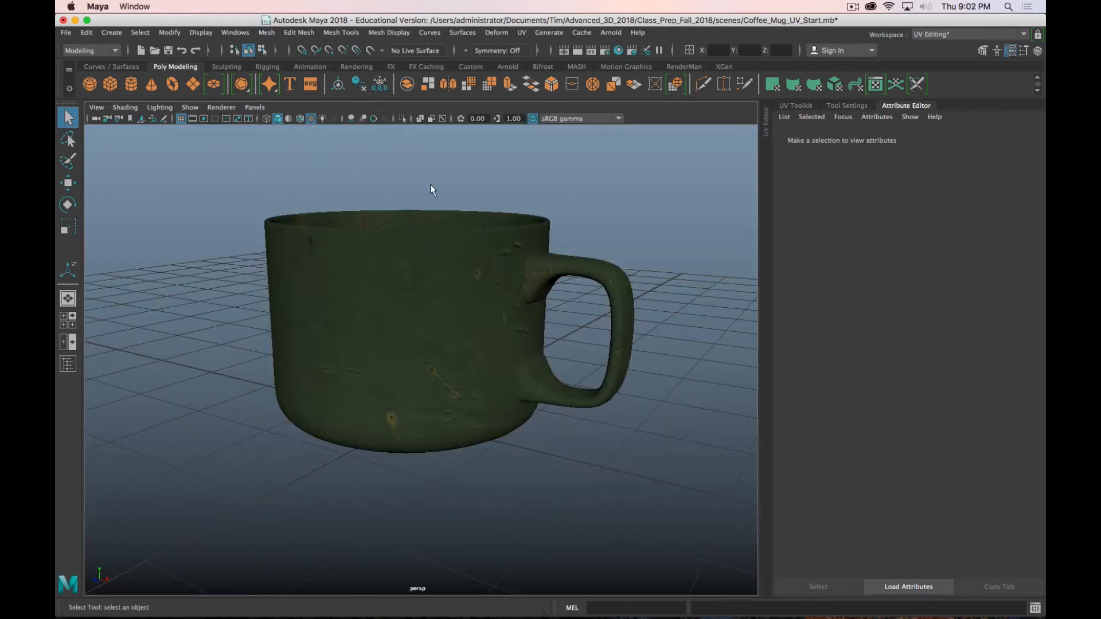
drag(431, 190, 361, 283)
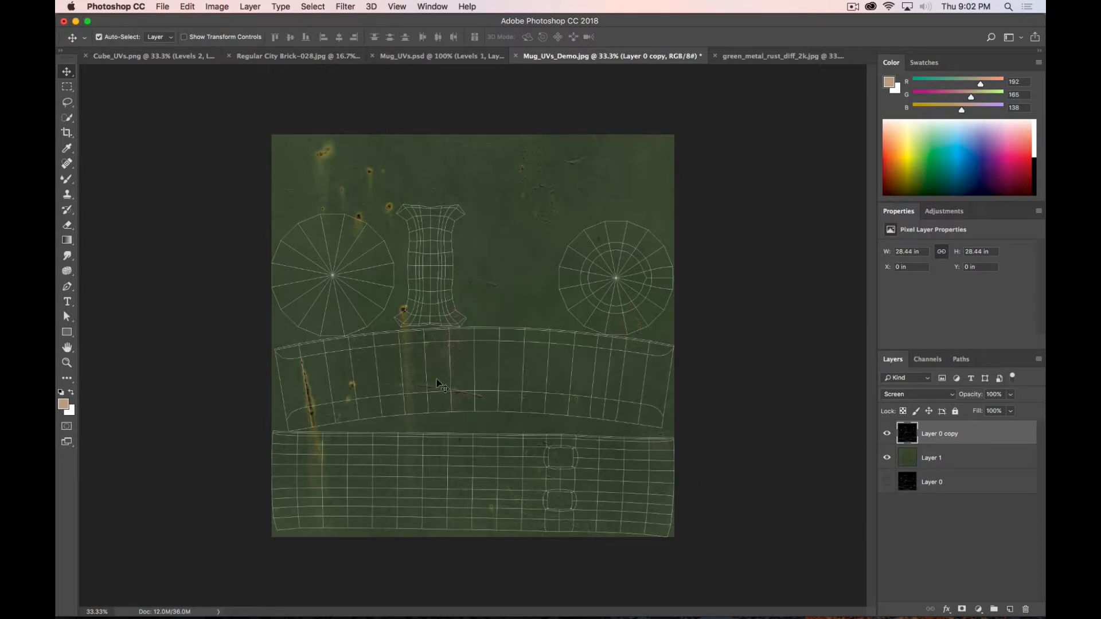
mouse_move(674, 381)
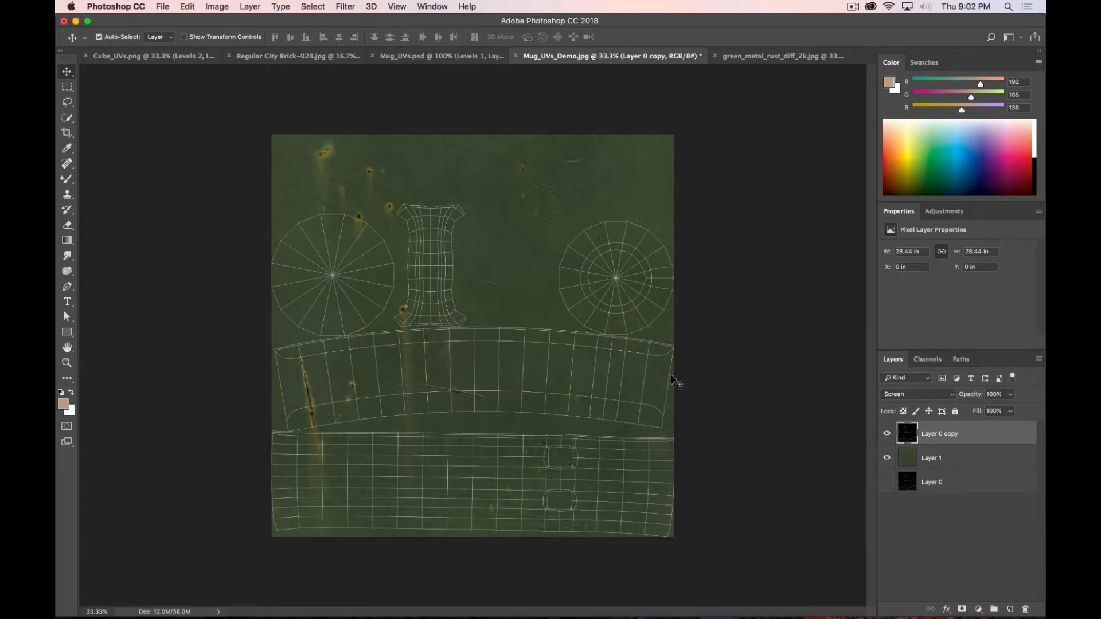
- Add a new layer above the texture and paint purple on the lower strip's right edge
click(930, 458)
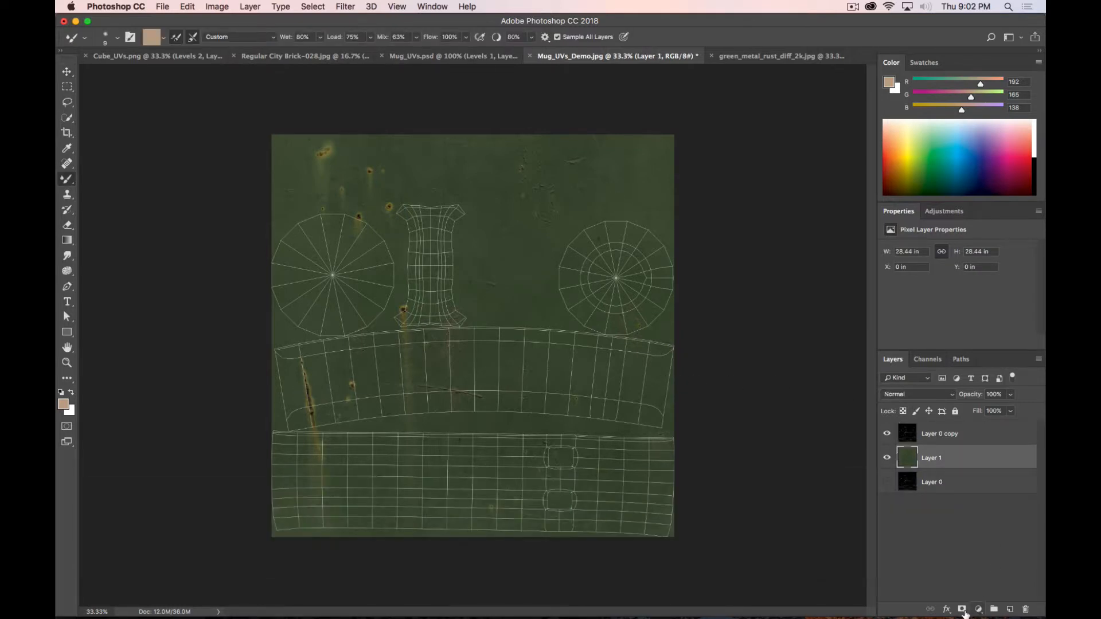
click(961, 609)
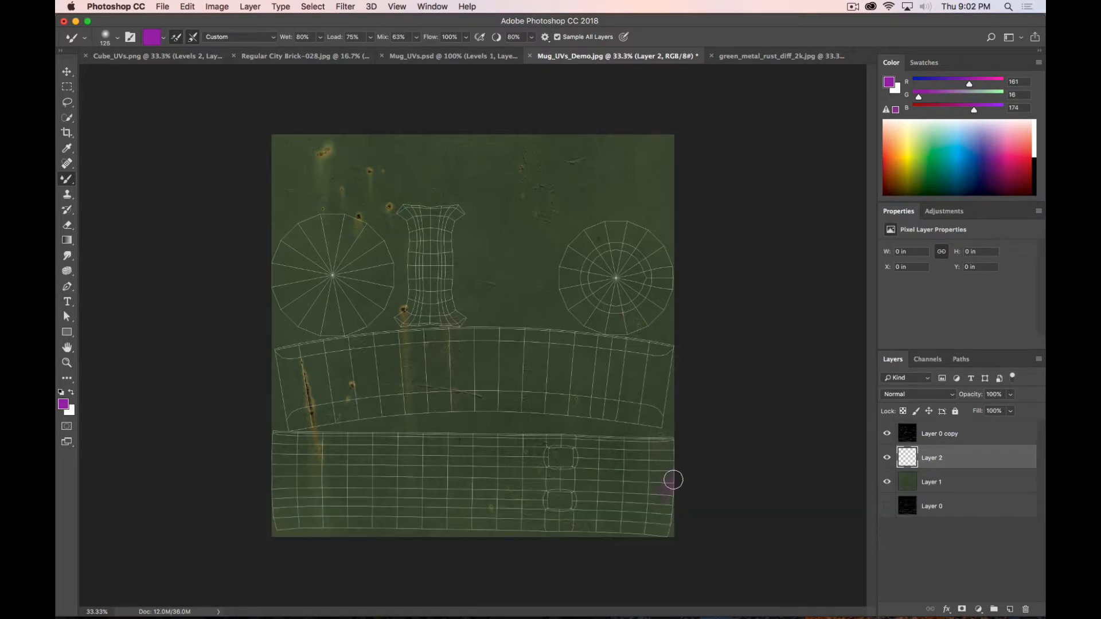
click(661, 484)
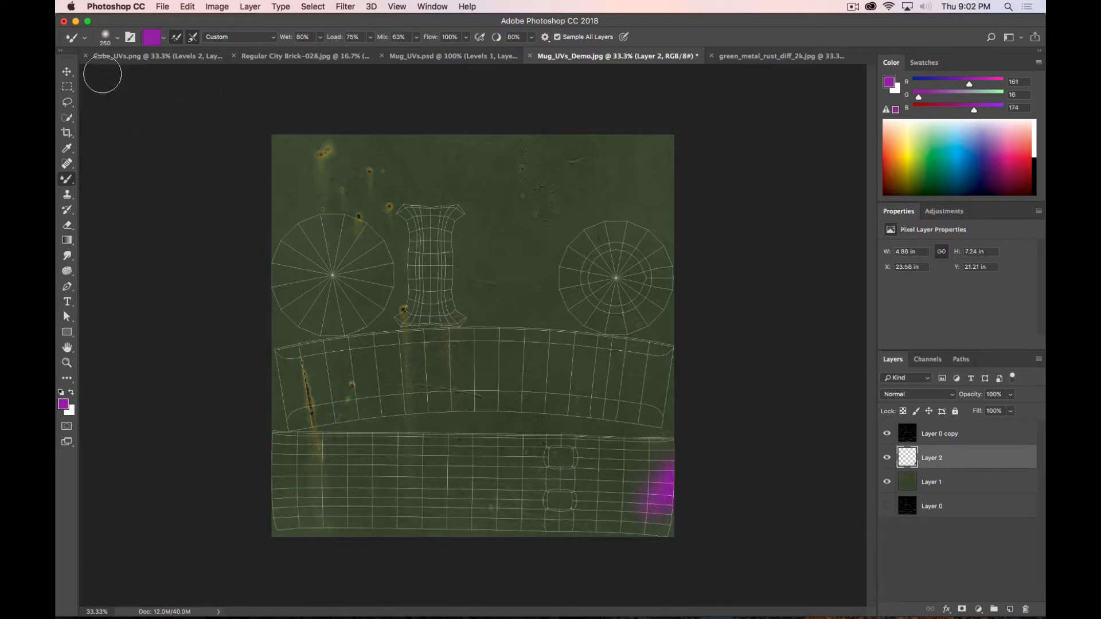
click(116, 36)
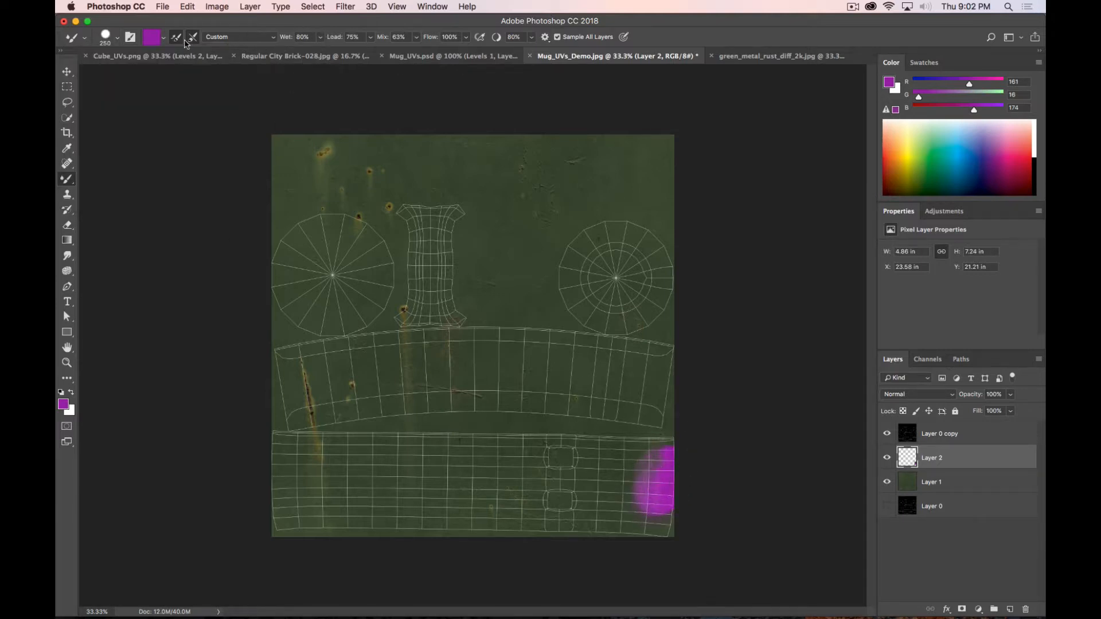
click(240, 37)
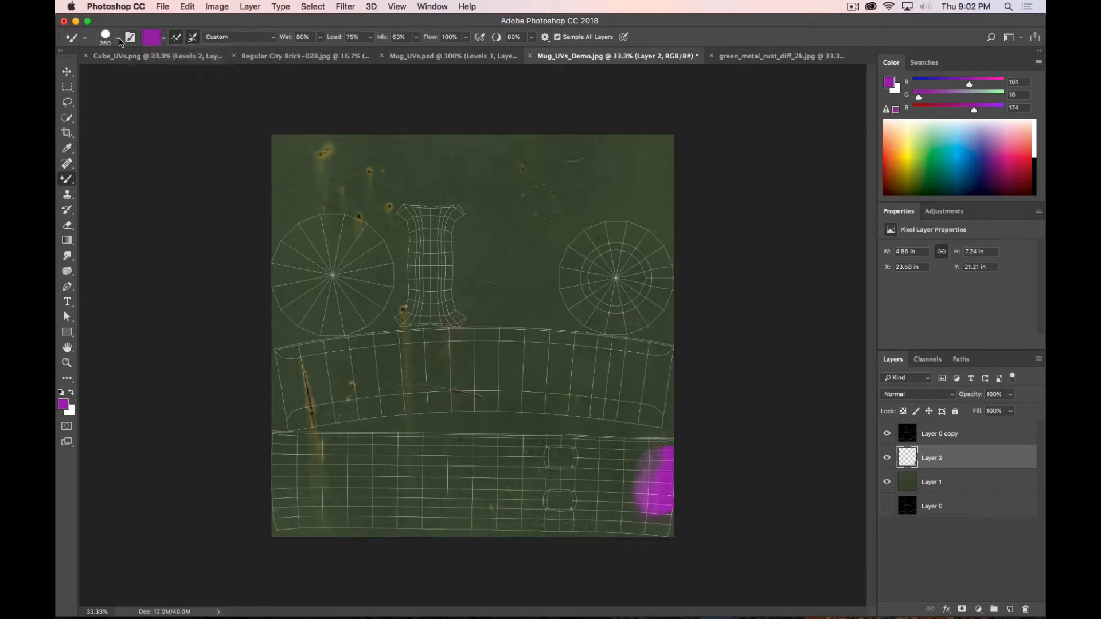
click(118, 37)
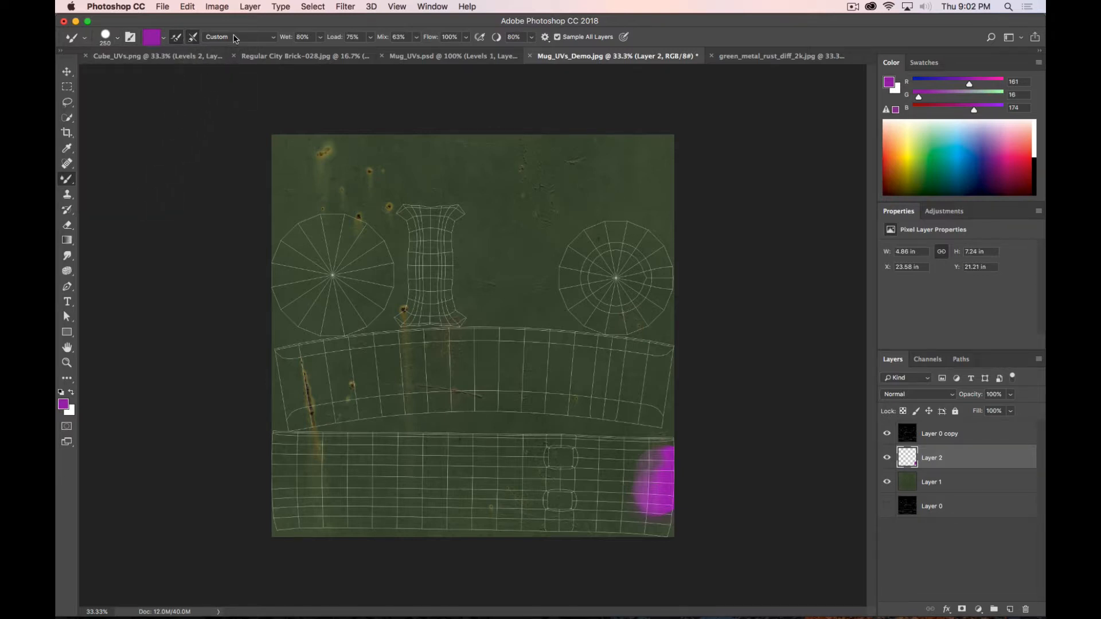
- Switch the mixer brush to the Very Wet preset and start a web export
click(241, 37)
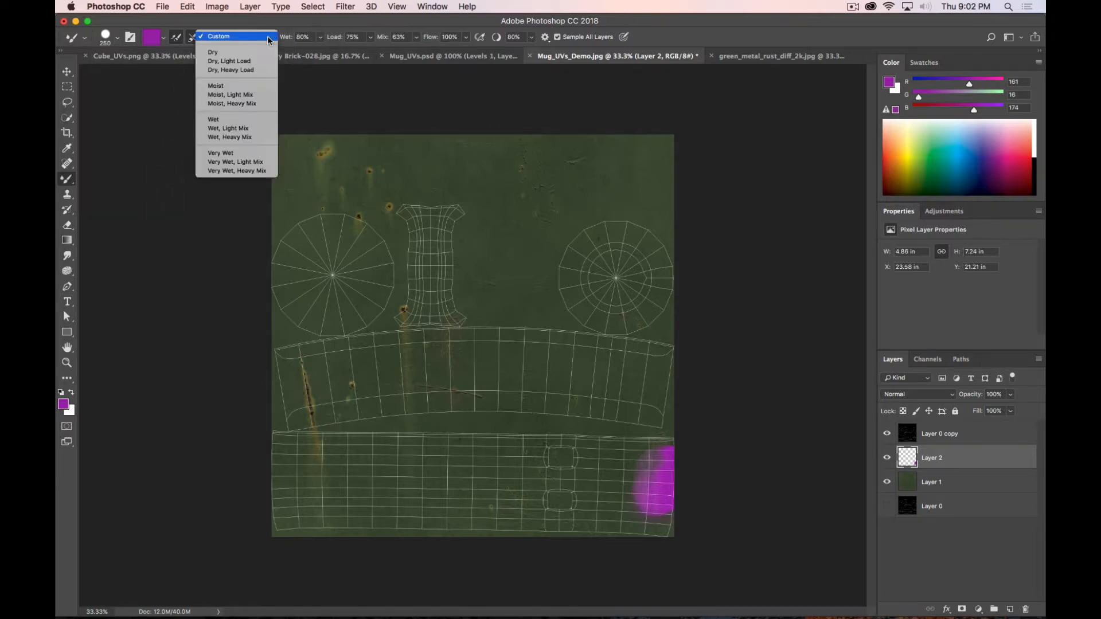
mouse_move(254, 70)
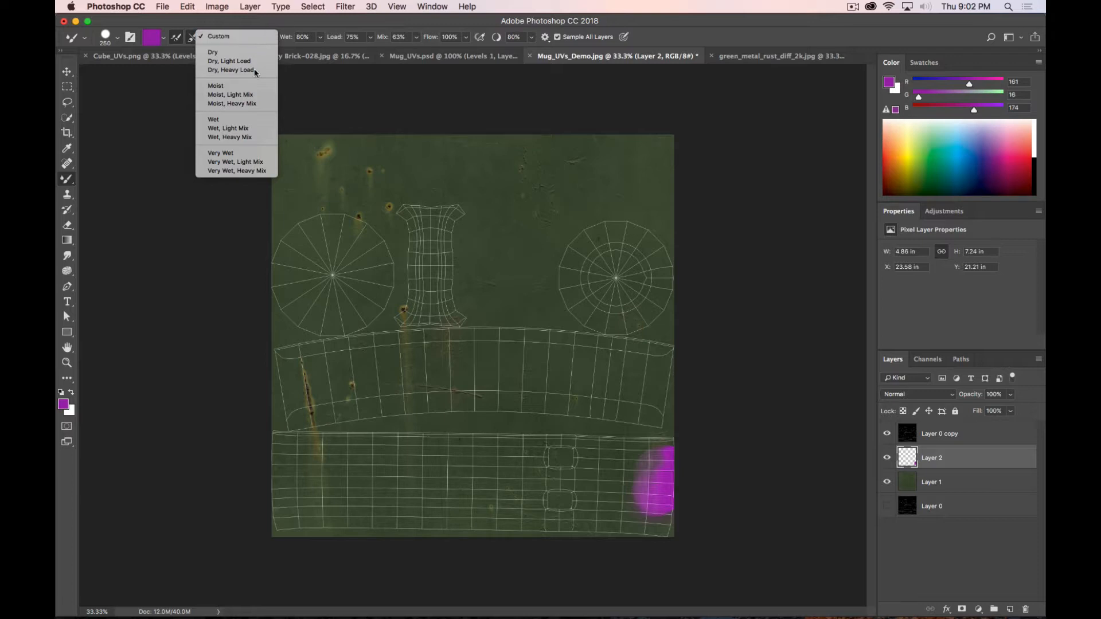
click(221, 152)
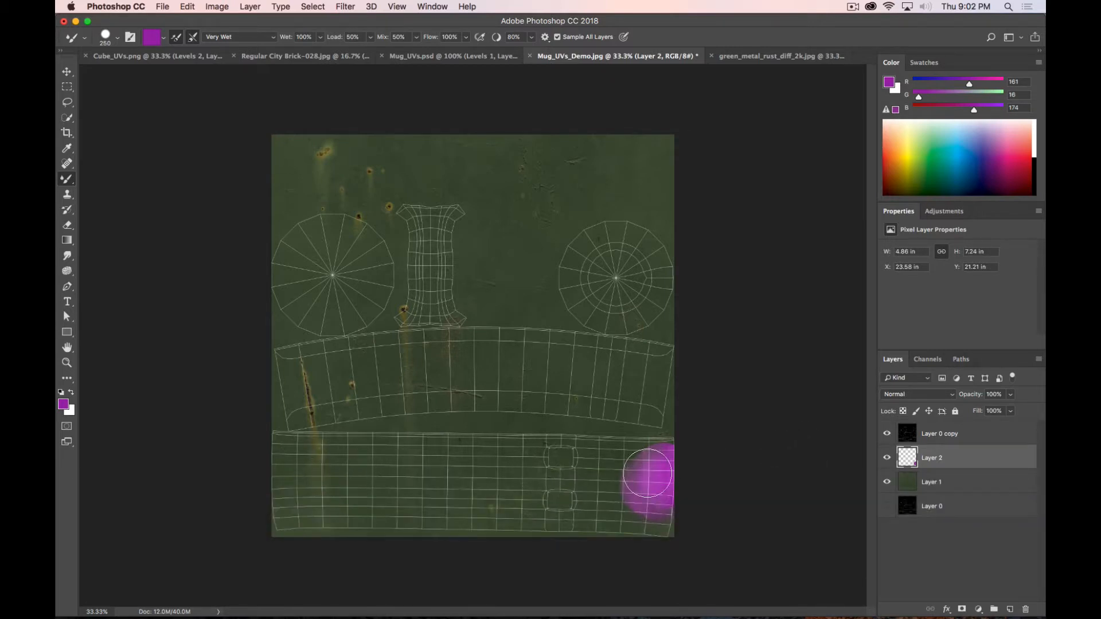
key(shift+cmd+s)
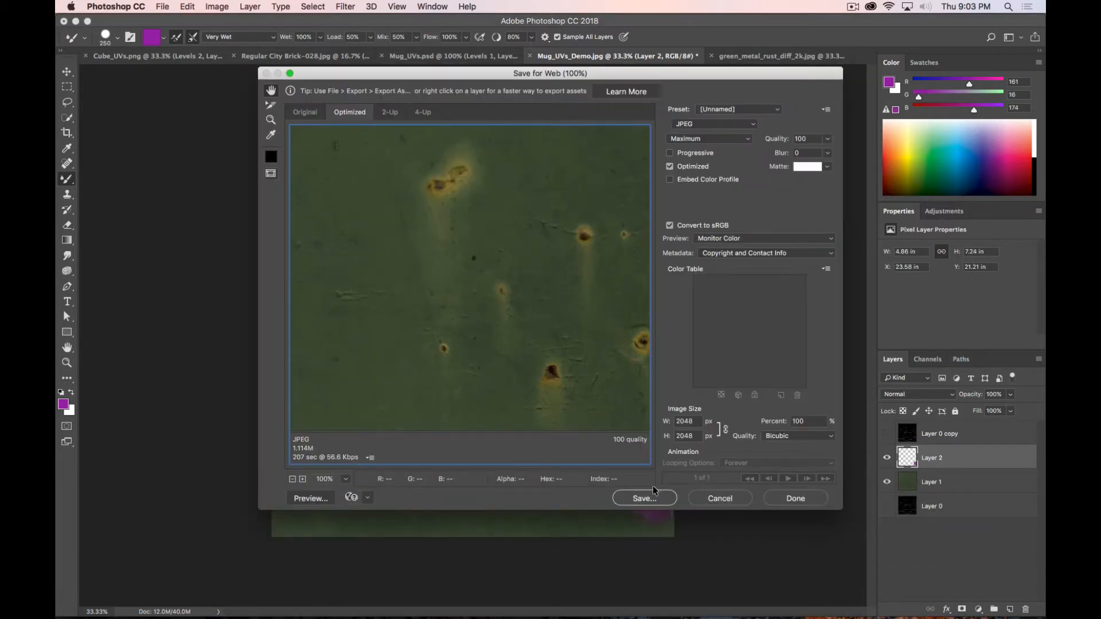
- Save the painted texture export under the existing Mug_Color_Demo.jpg name in sourceimages
click(643, 497)
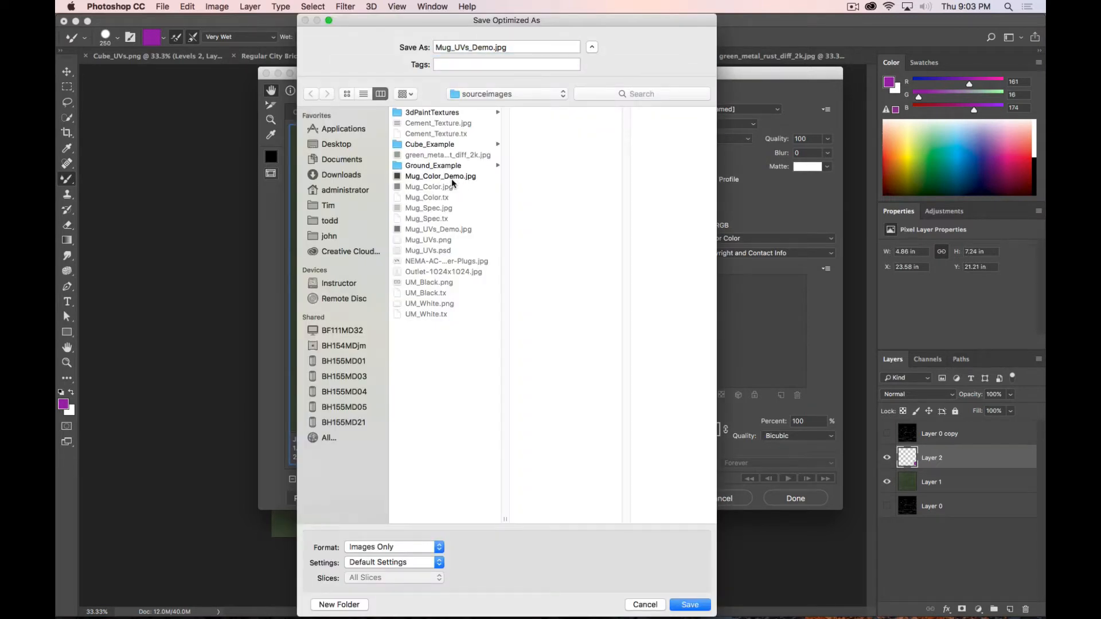
click(441, 177)
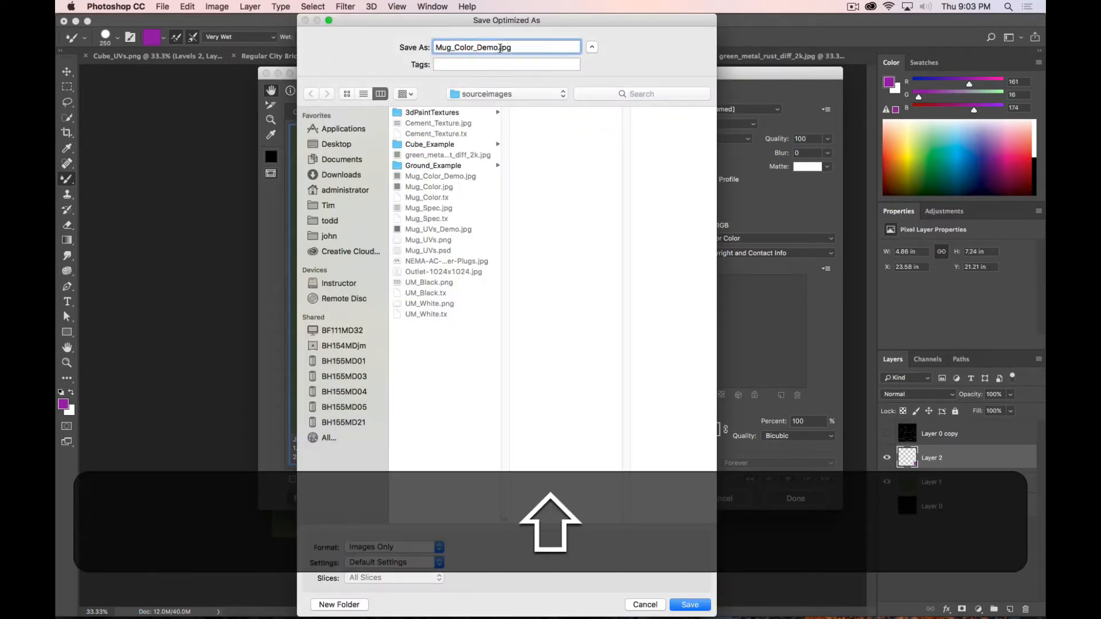
key(cmd+tab)
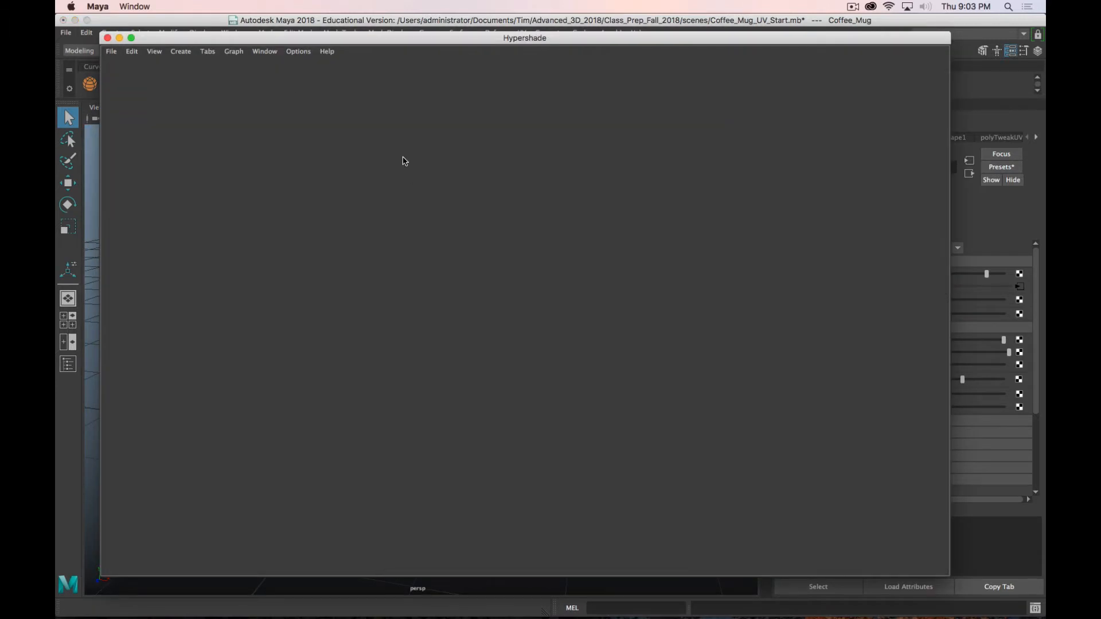
mouse_move(487, 194)
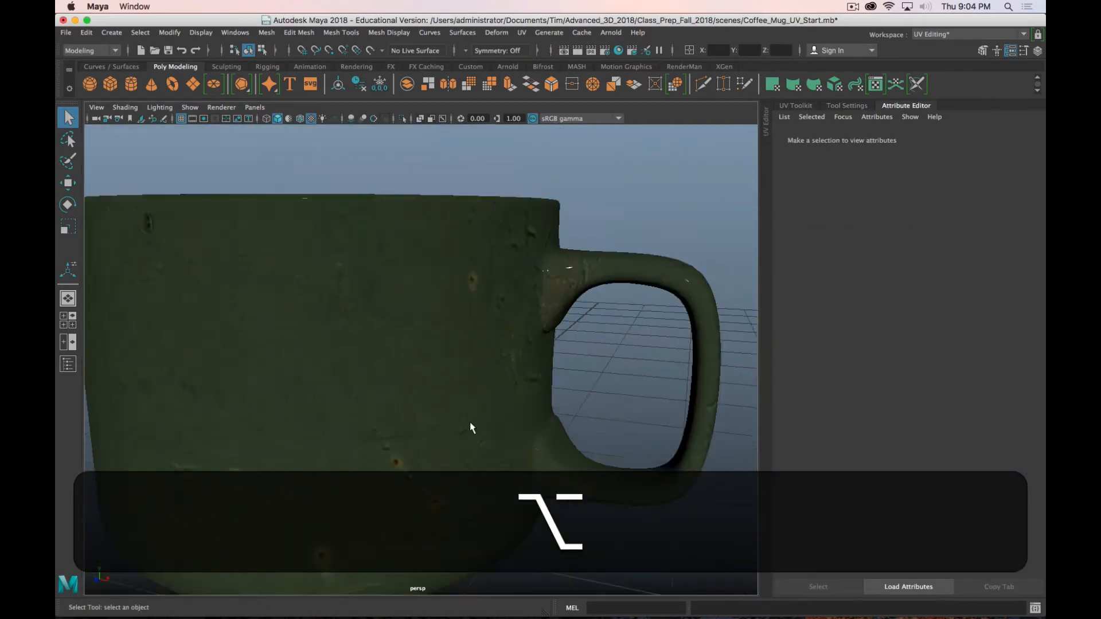
- Switch from Maya back to Photoshop after inspecting the textured mug
key(cmd+tab)
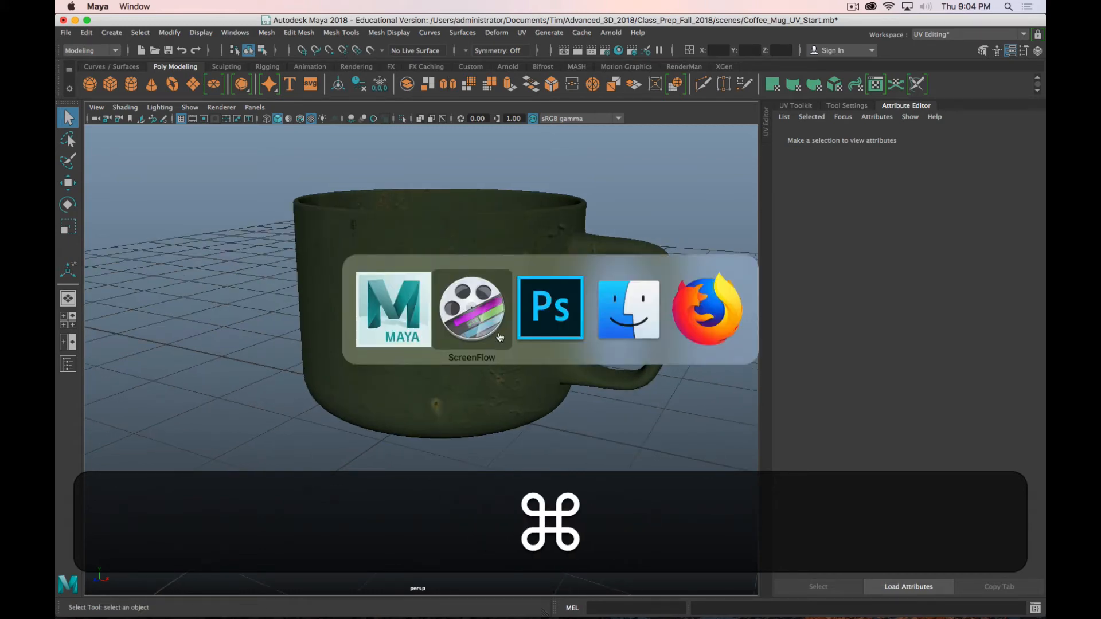
mouse_move(628, 309)
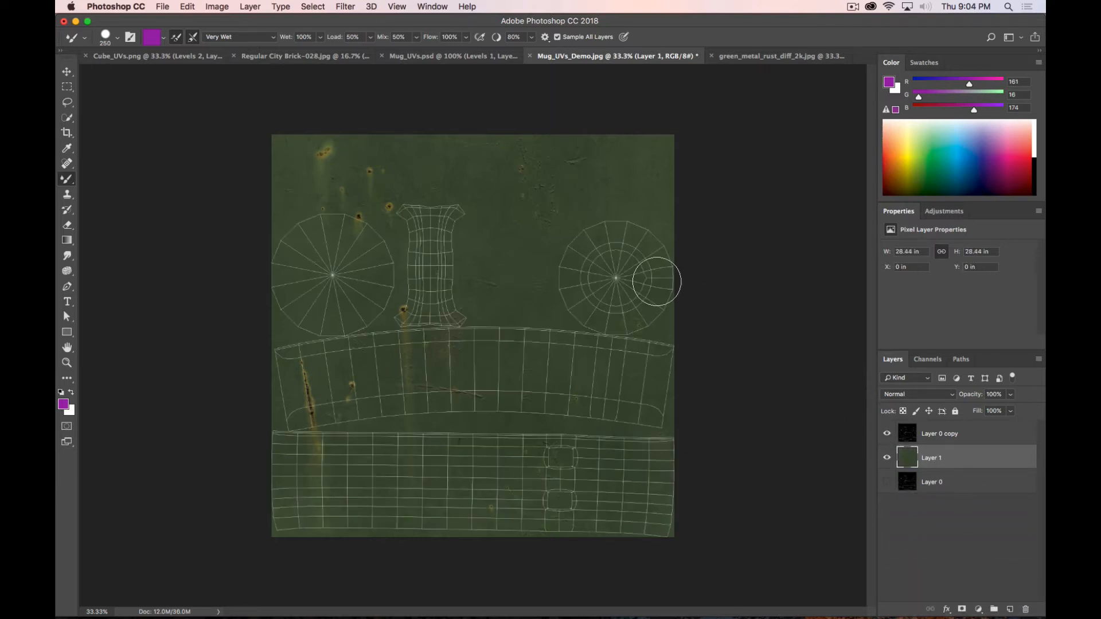
- Place the UM_White.png logo on the canvas and move it left along the mug body strip
key(cmd+tab)
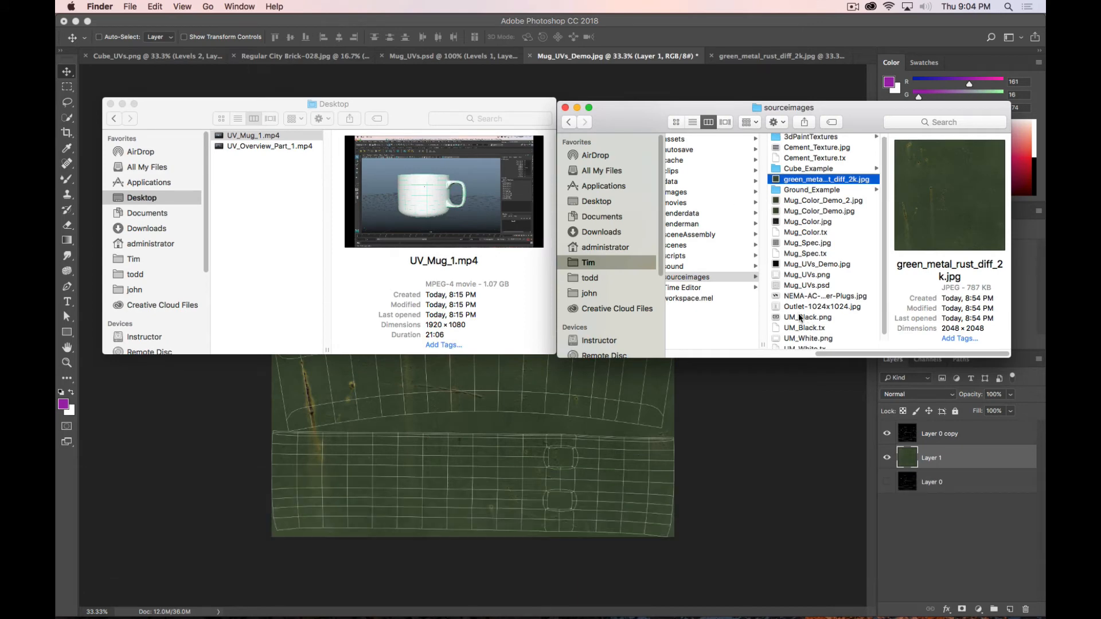
click(806, 334)
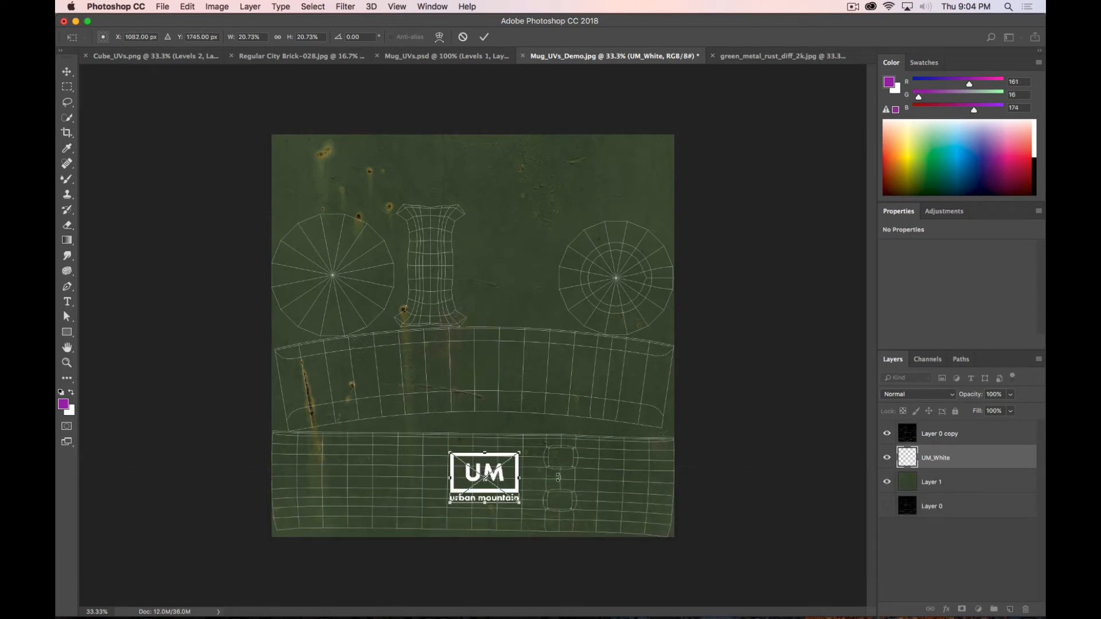
key(cmd+=)
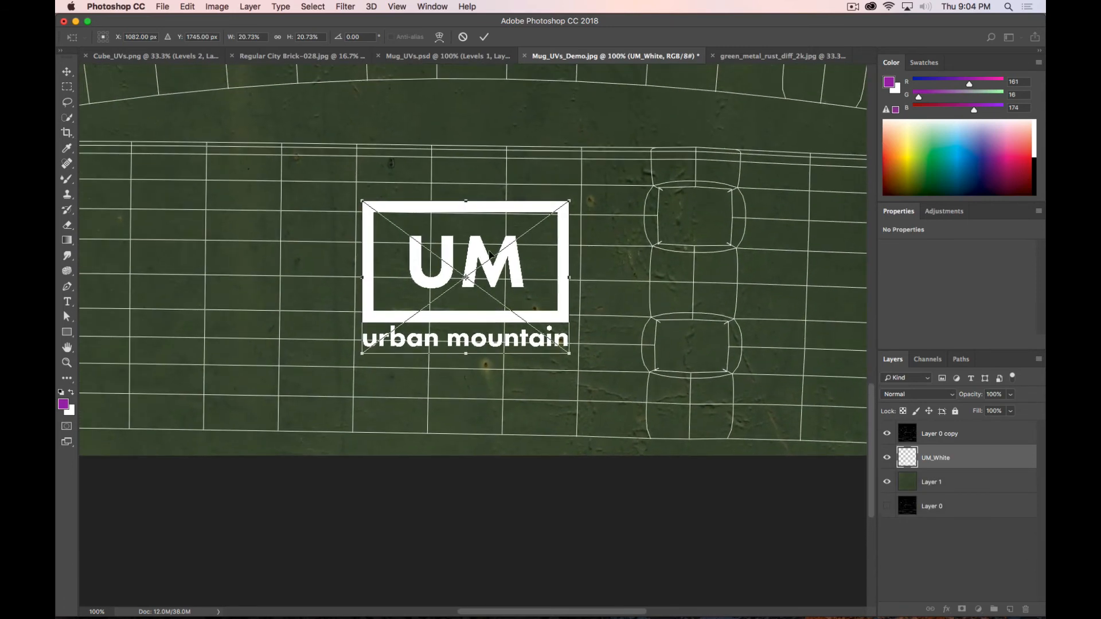
drag(465, 274, 409, 274)
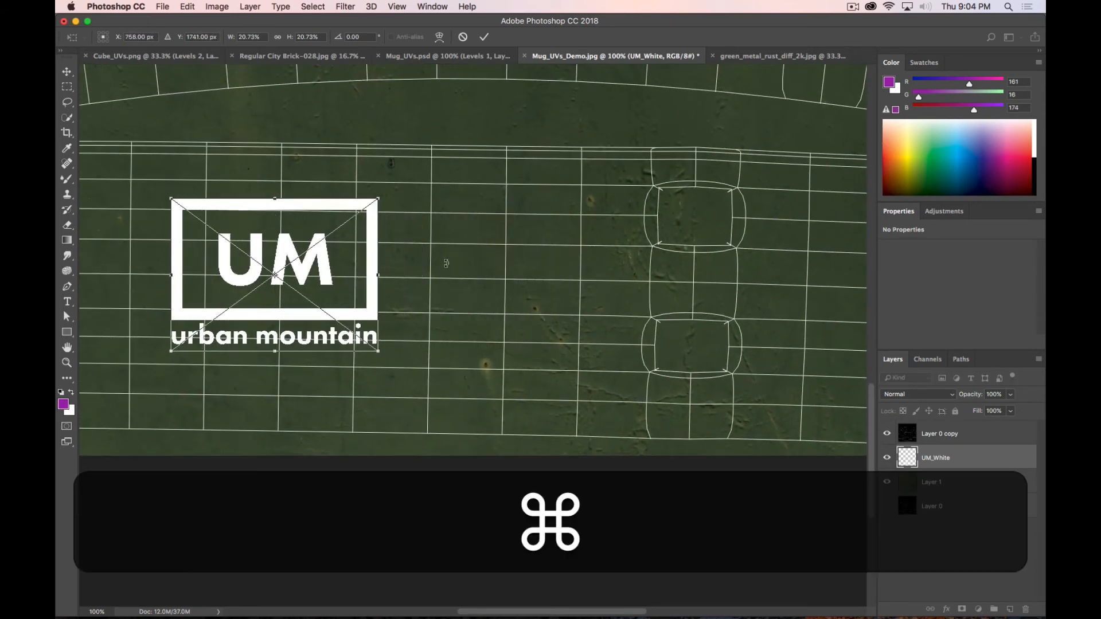
key(cmd+tab)
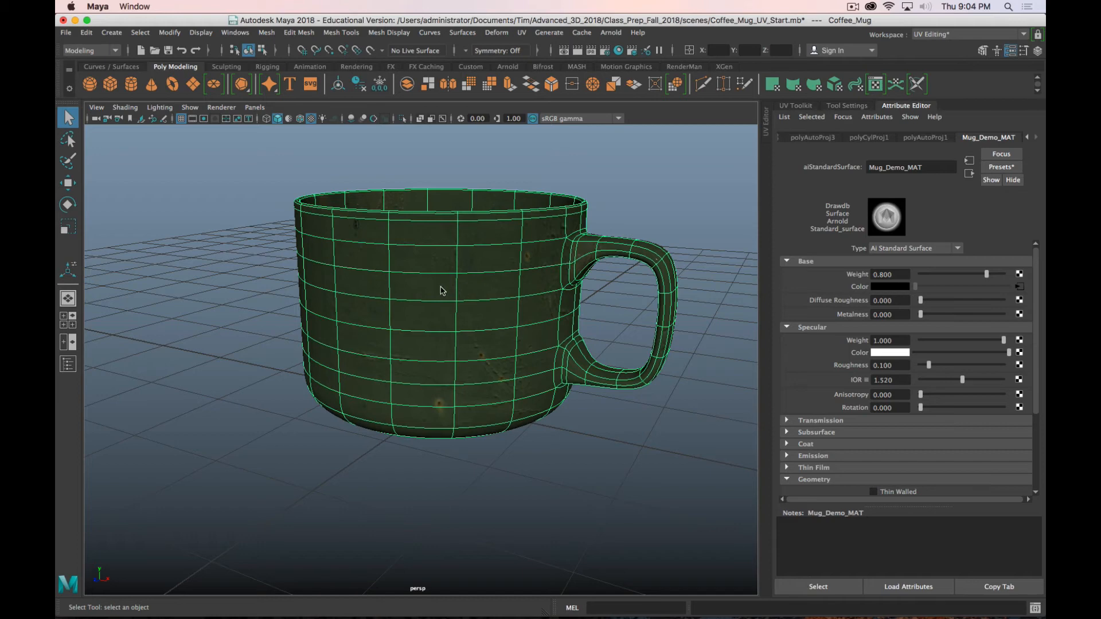
drag(457, 295, 390, 330)
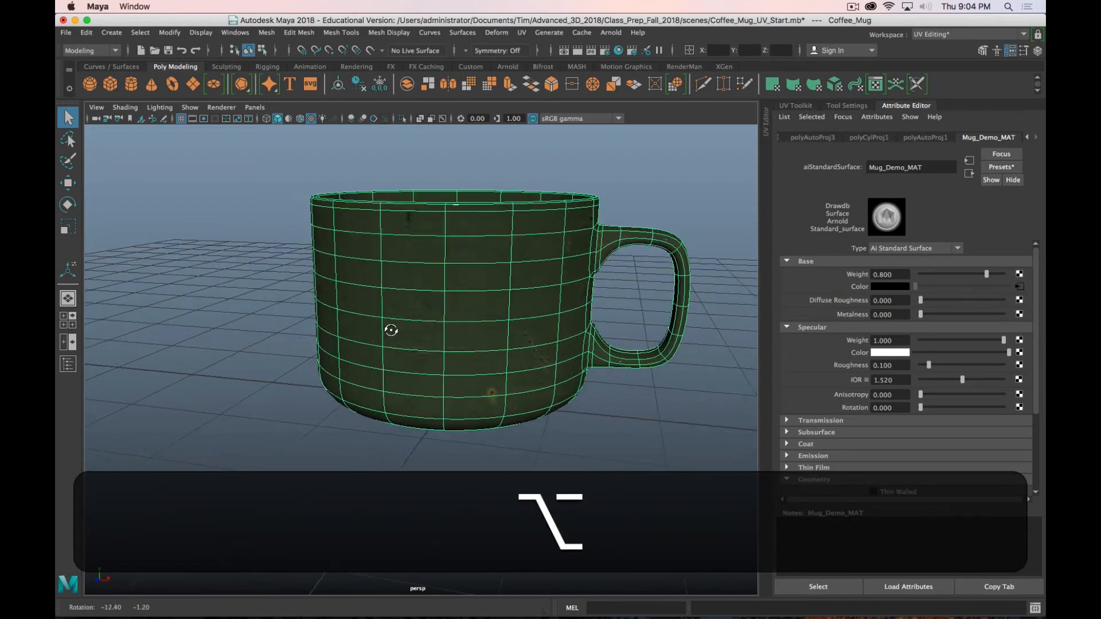
key(cmd+tab)
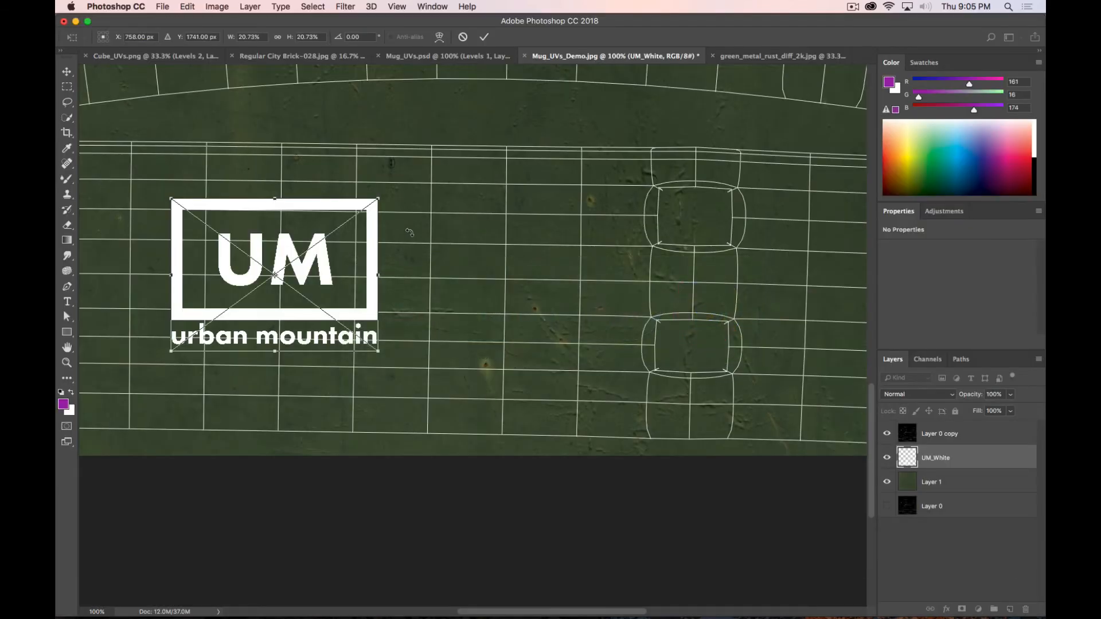
- Move the UM_White logo toward the centre of the mug body's UV strip and commit it
drag(274, 274, 376, 308)
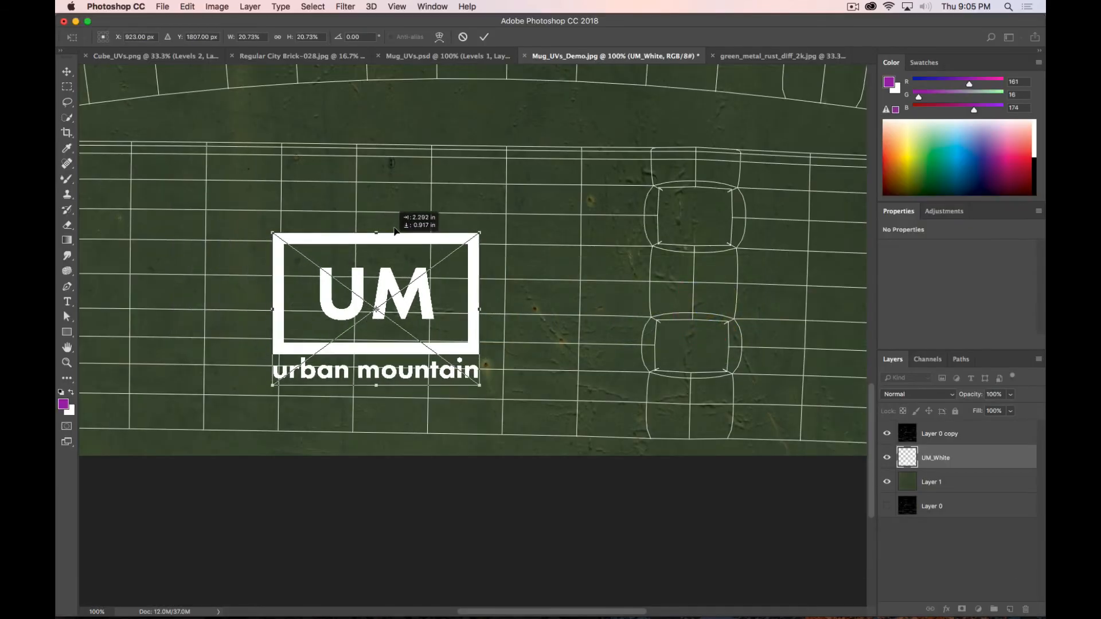
drag(376, 308, 395, 272)
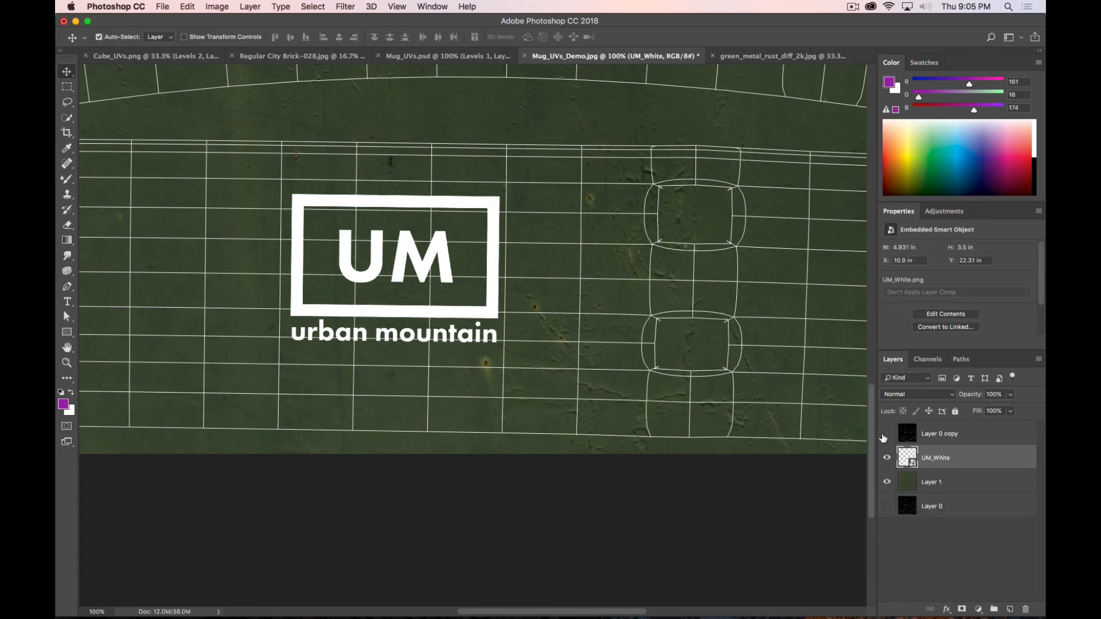
- Save for Web as JPEG, replacing Mug_Color_Demo.jpg in sourceimages, and return to Maya
key(alt+shift+cmd+s)
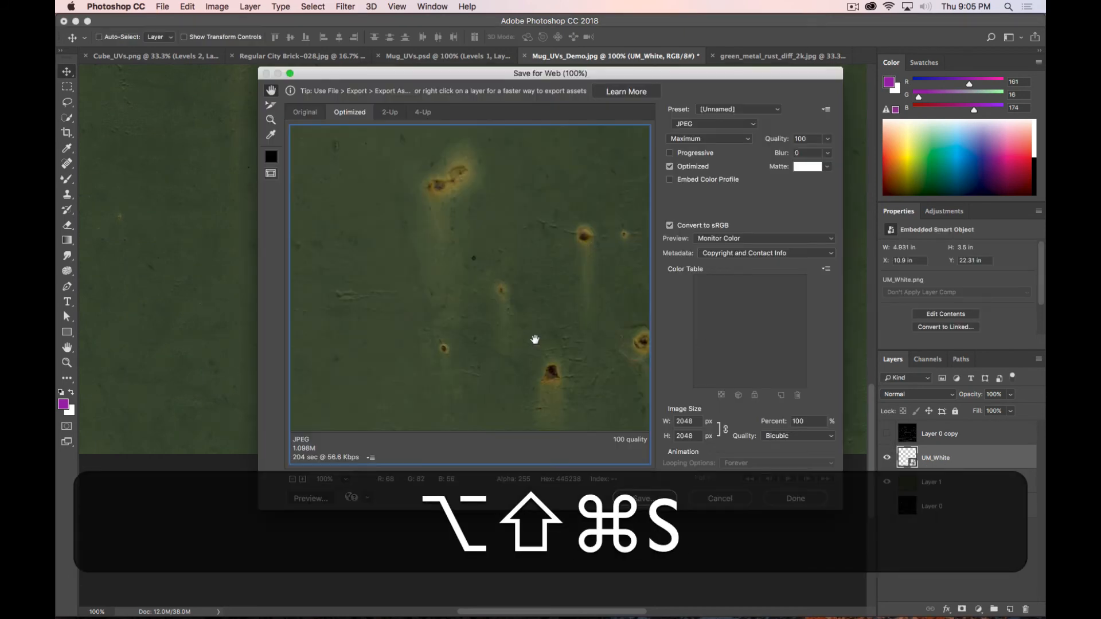
click(642, 498)
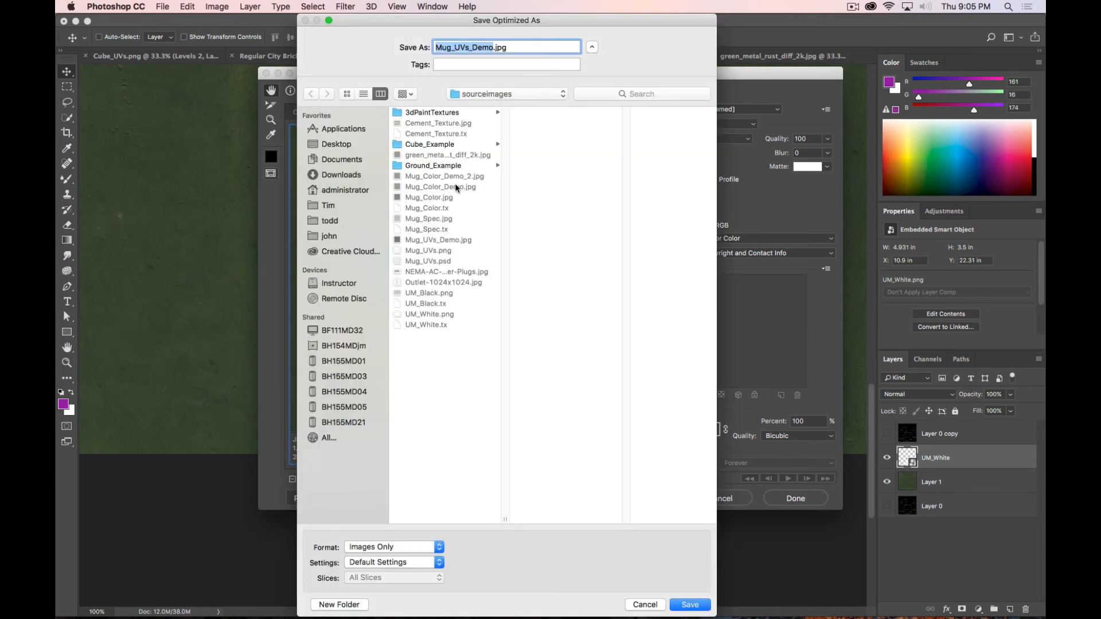
click(688, 605)
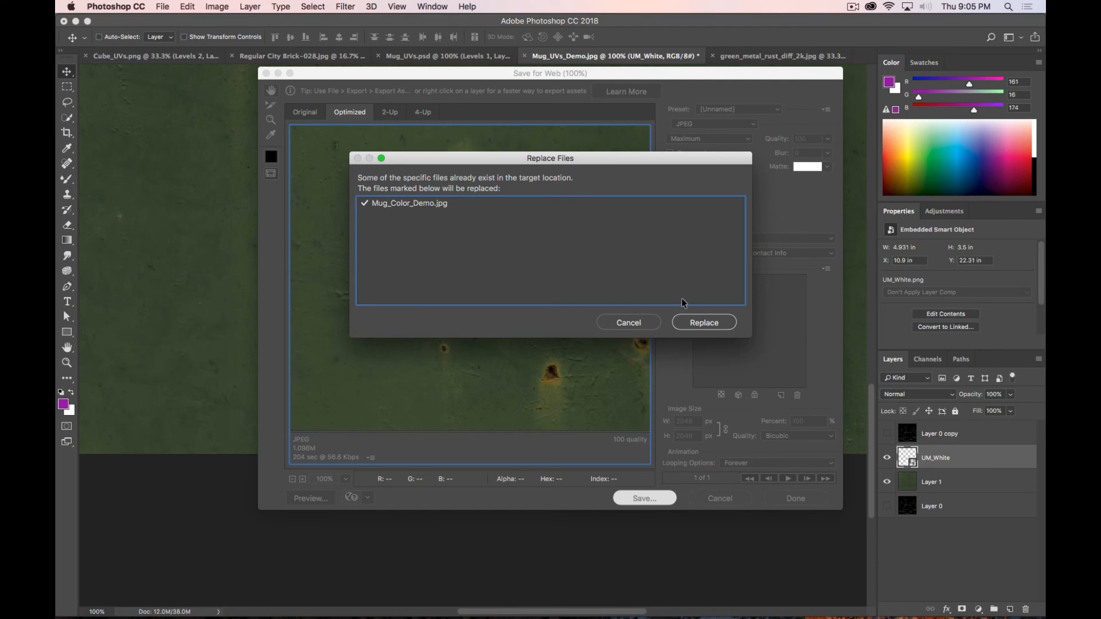
click(703, 323)
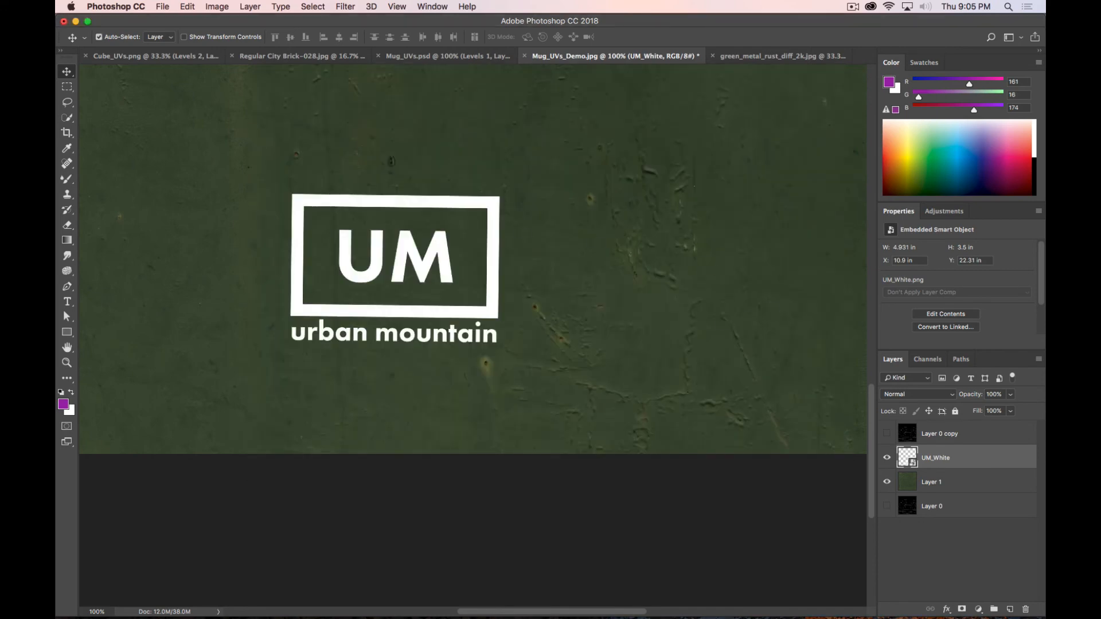
key(cmd+tab)
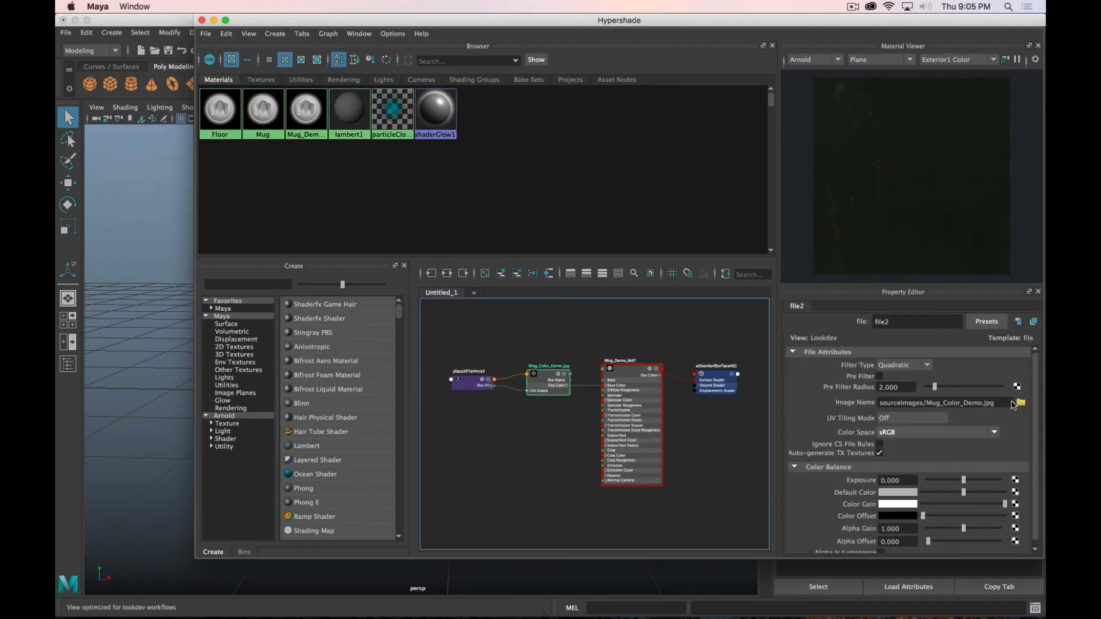
- Browse file2's Image Name in sourceimages, preview Mug_Color_Demo_2.jpg, and close without changing
click(1021, 403)
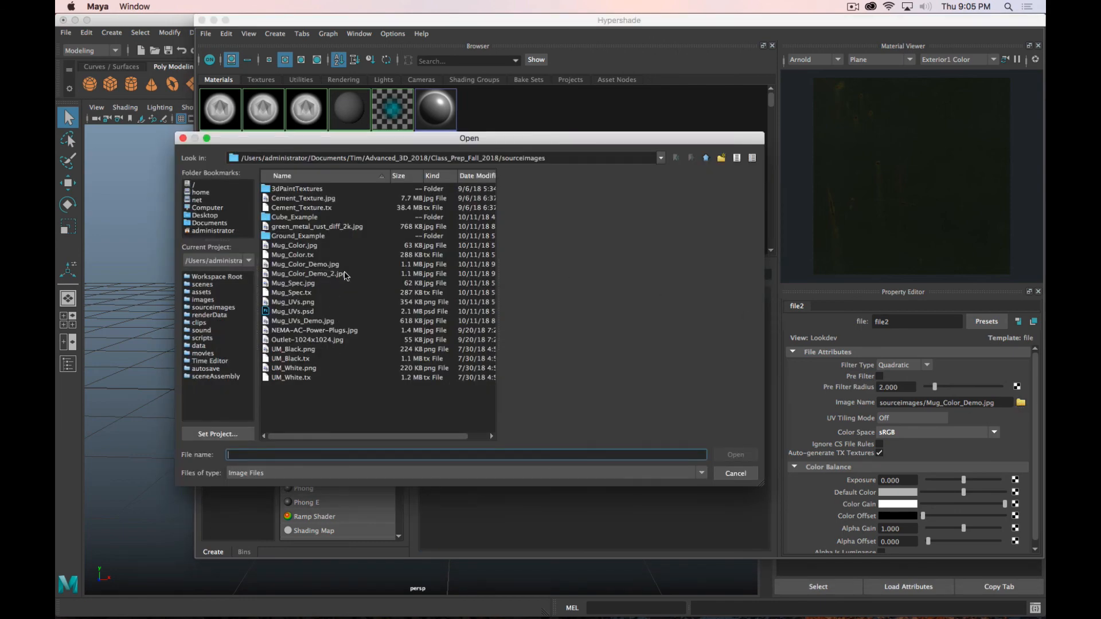
click(308, 273)
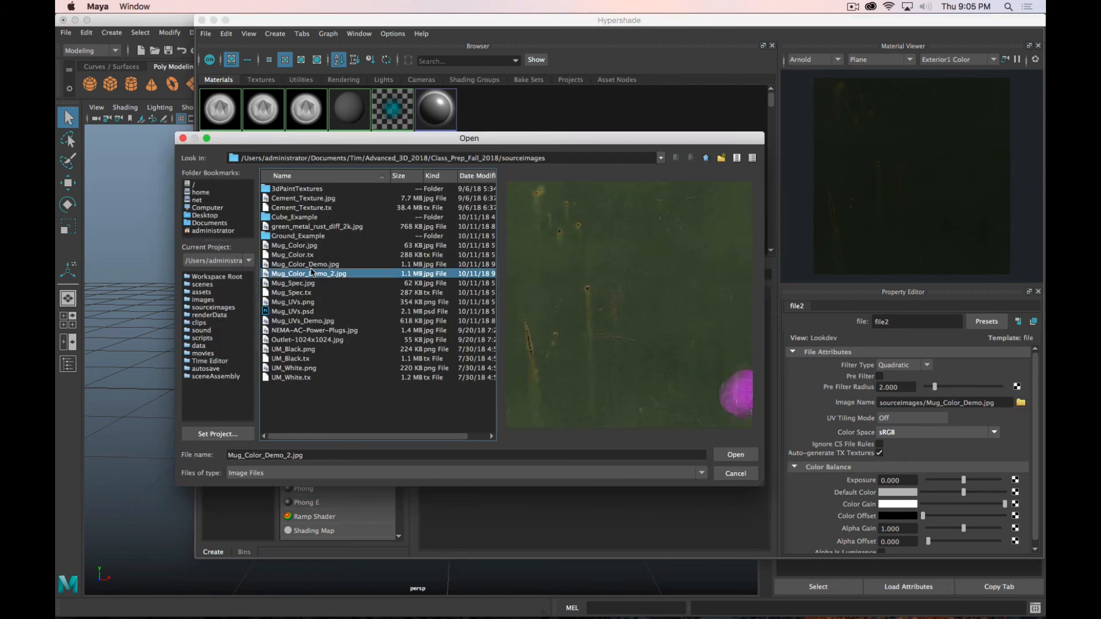
click(734, 454)
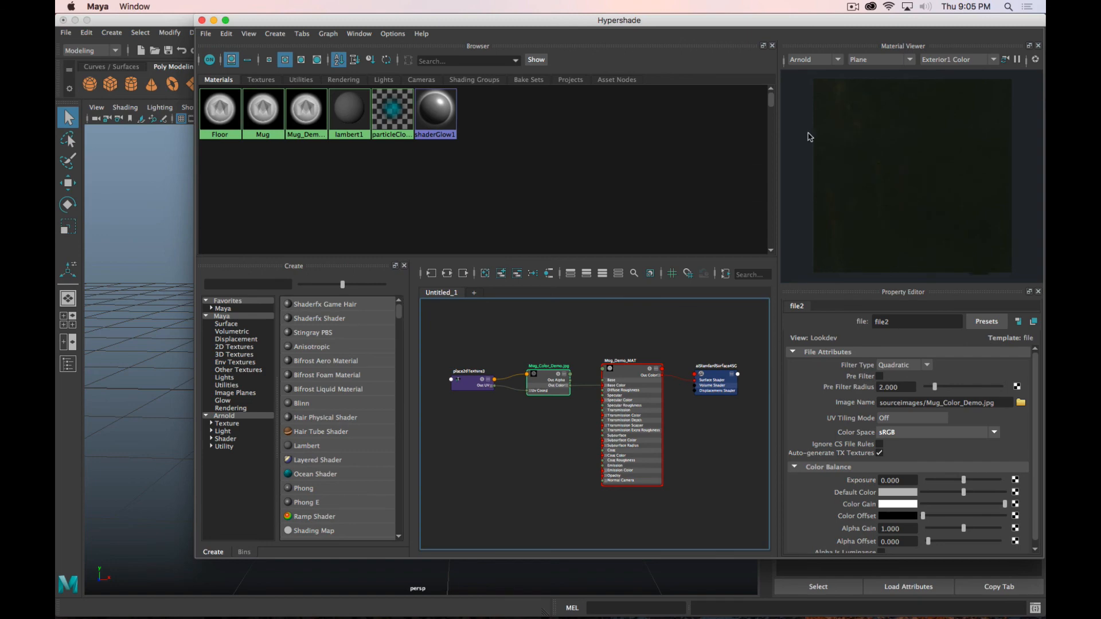